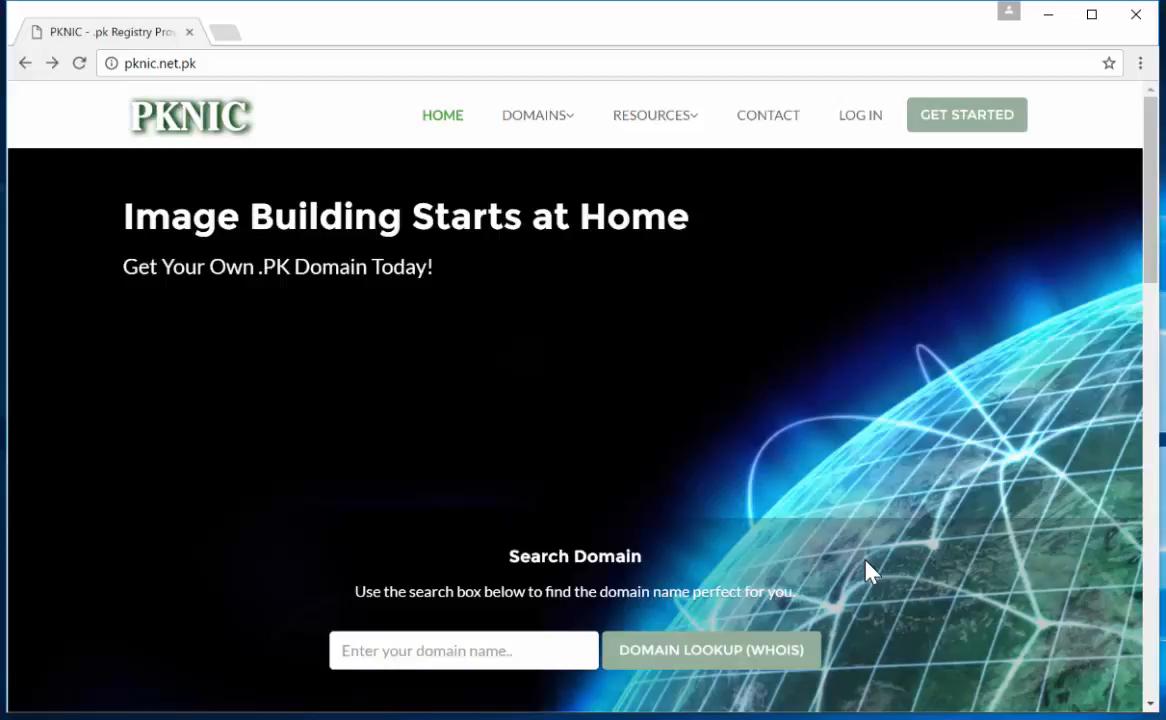
pyautogui.moveTo(668, 458)
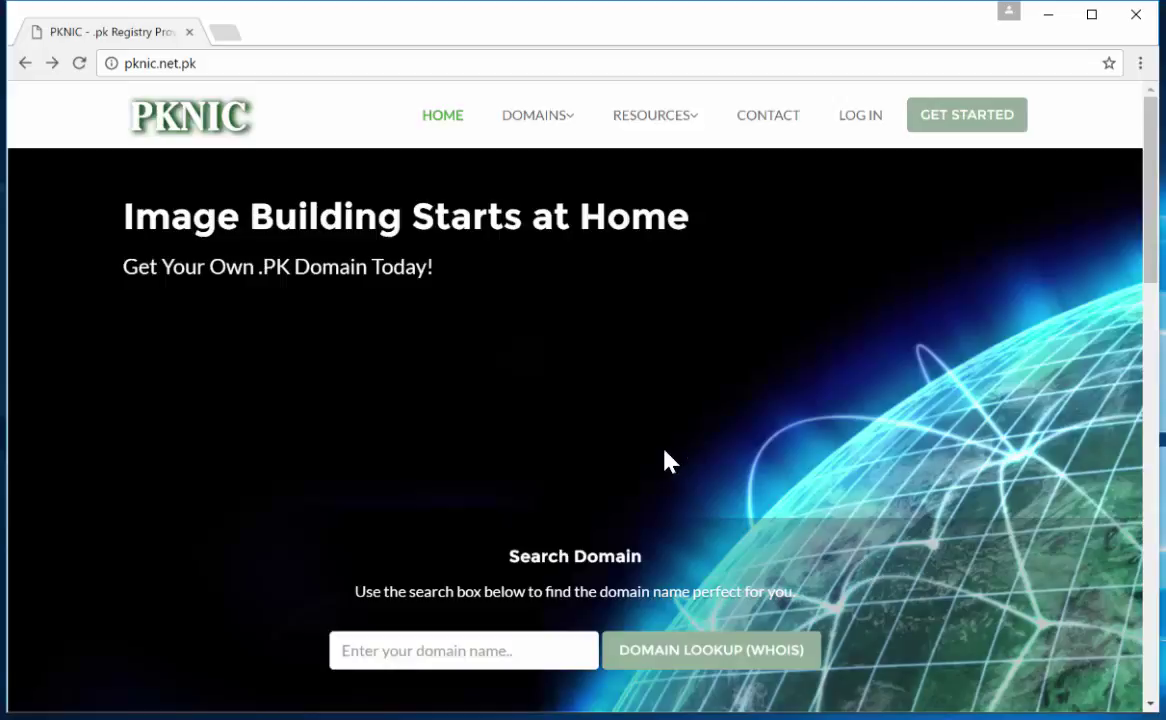
pyautogui.moveTo(204, 144)
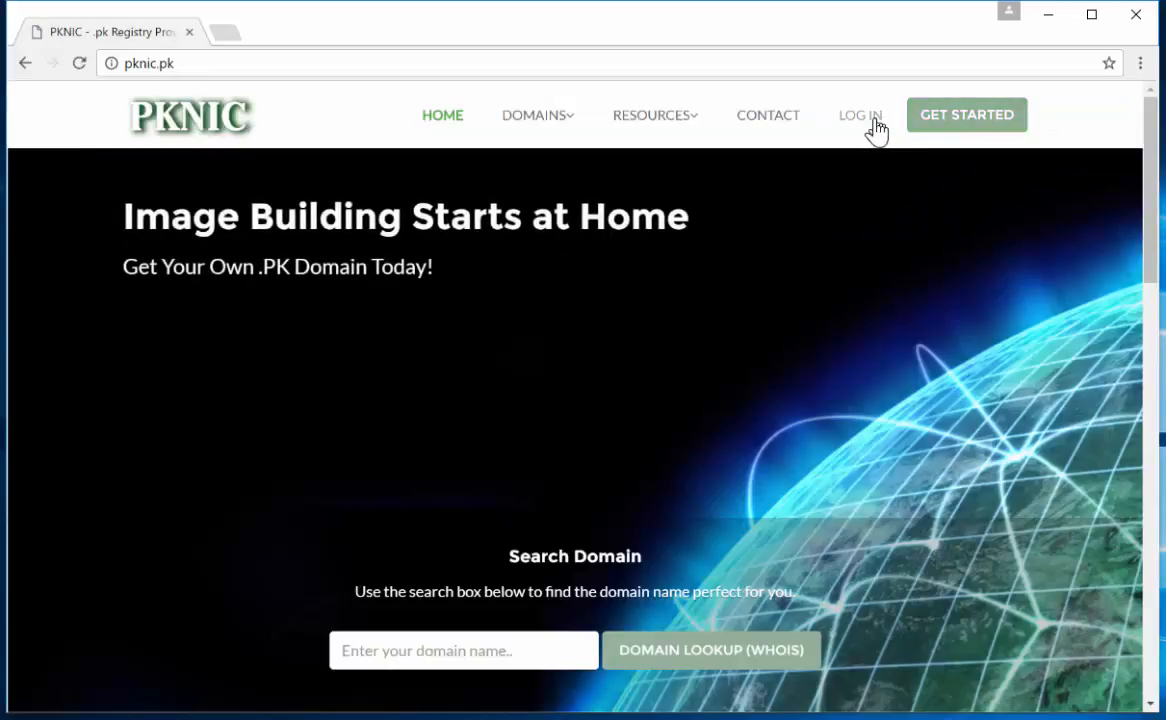
pyautogui.moveTo(876, 128)
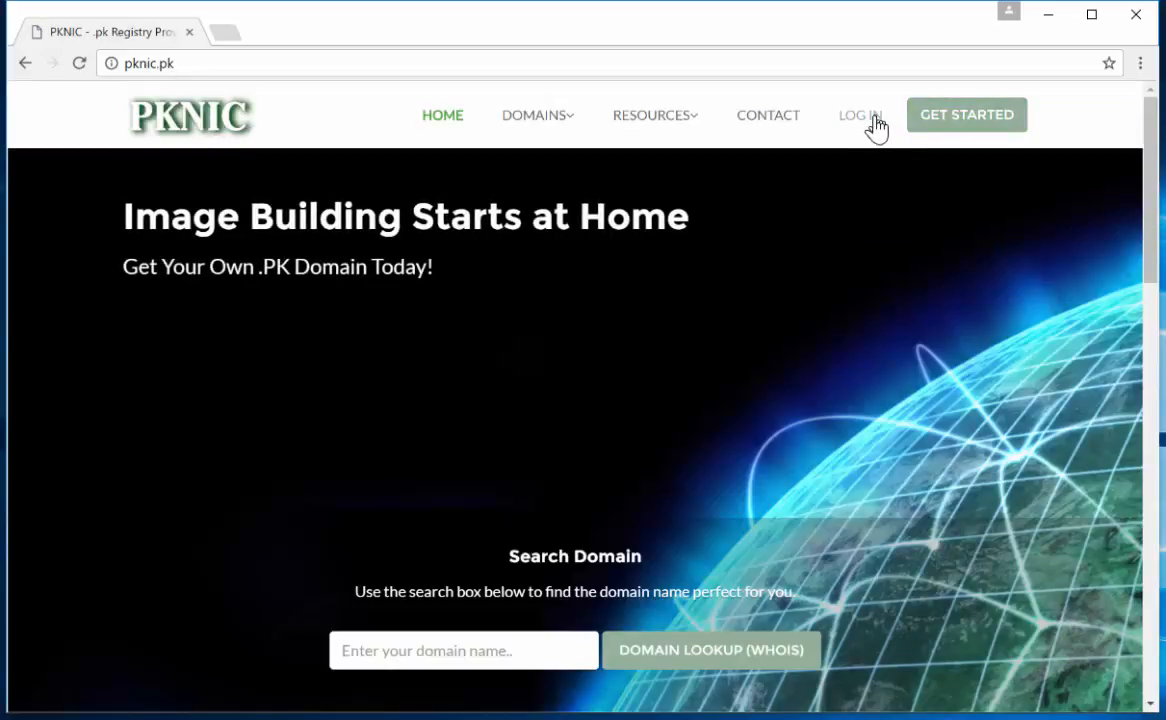
# Step: Reach the Create new account form and review its Username and Password Answer fields down to the terms
pyautogui.click(860, 114)
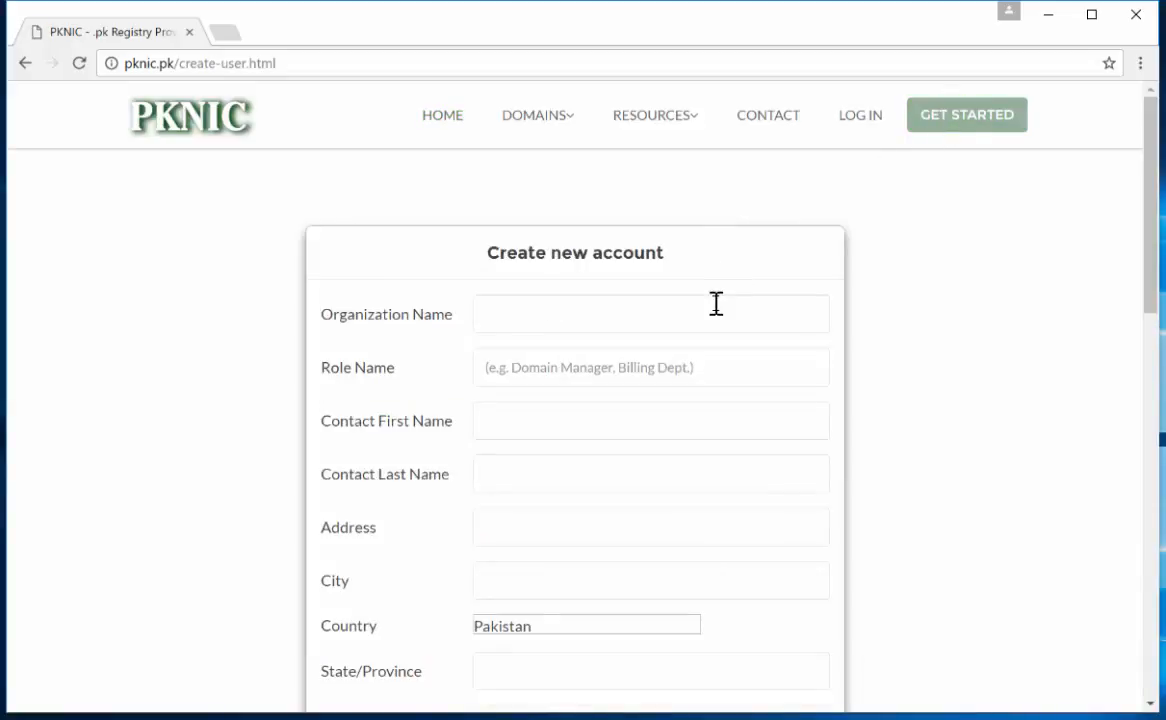
pyautogui.scroll(-3)
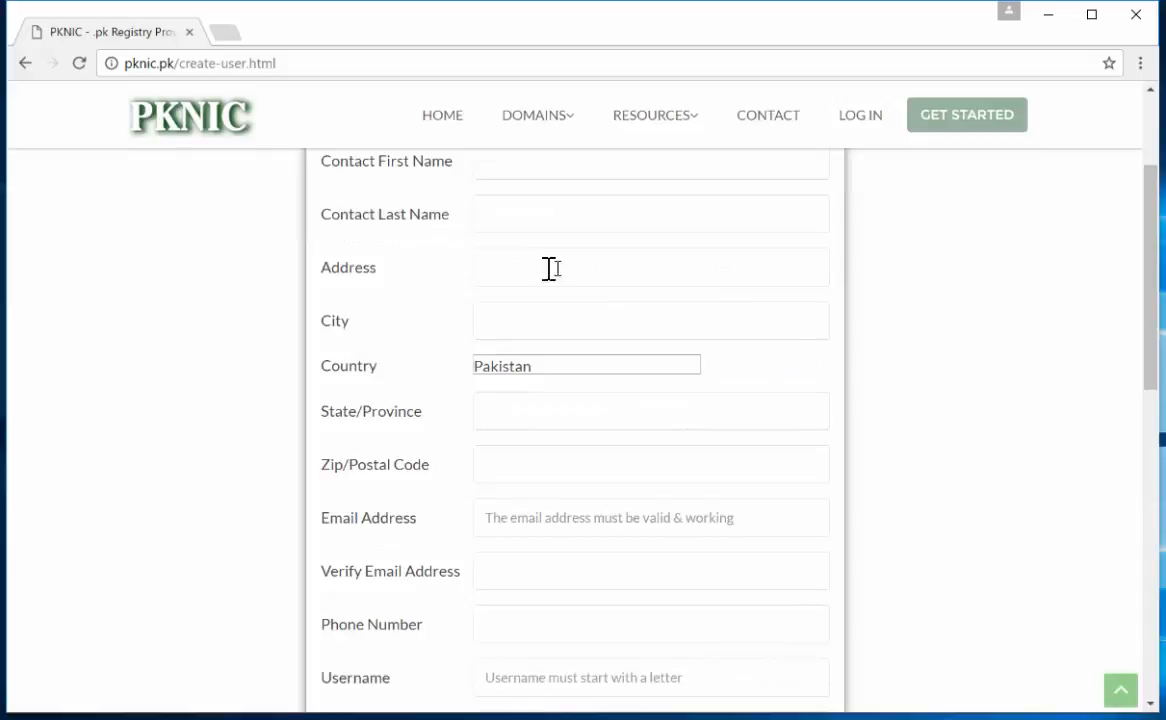
pyautogui.moveTo(412, 344)
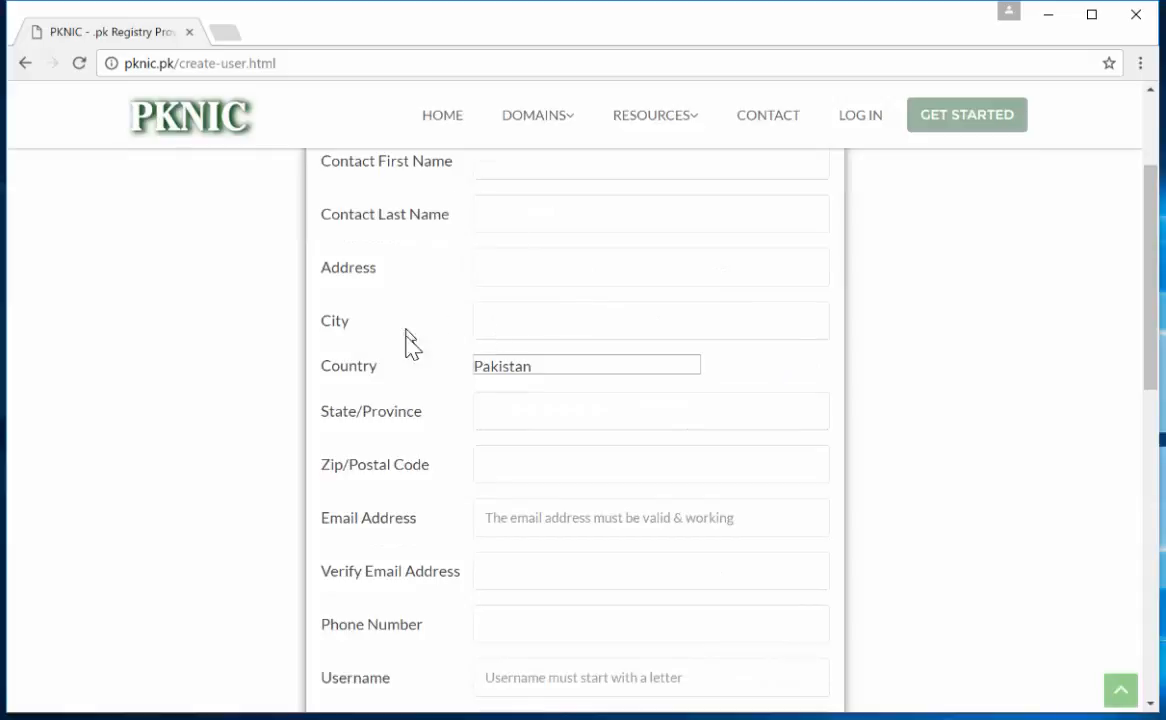
pyautogui.moveTo(416, 432)
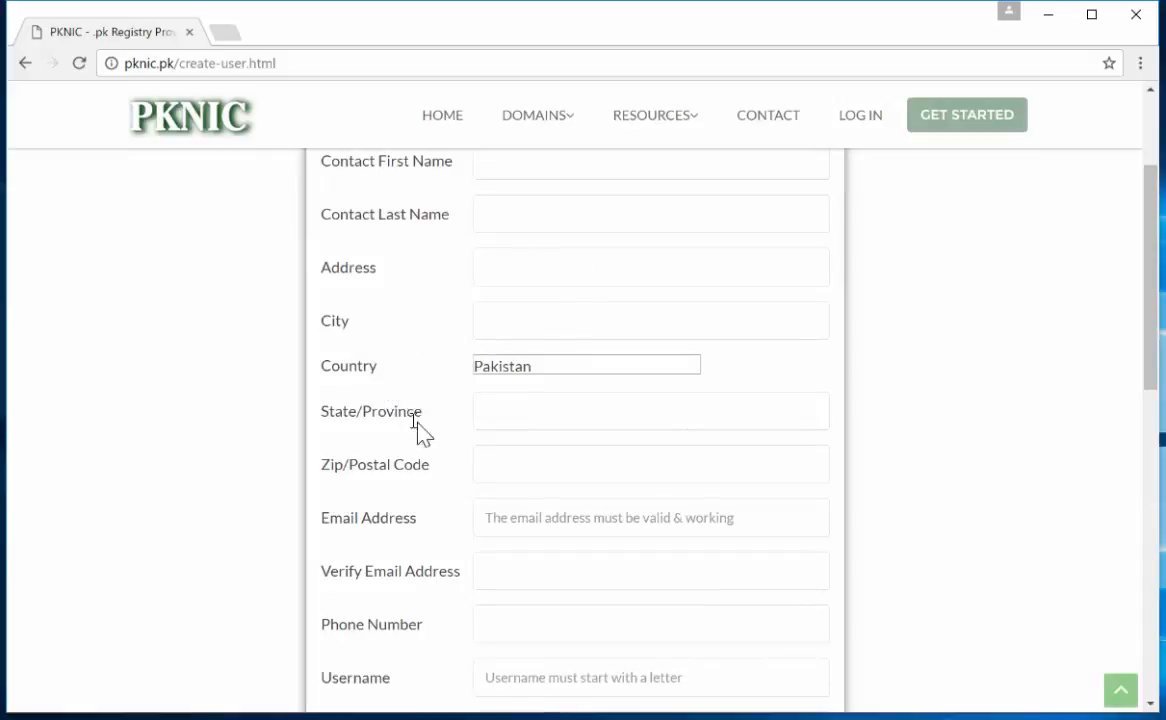
pyautogui.scroll(-3)
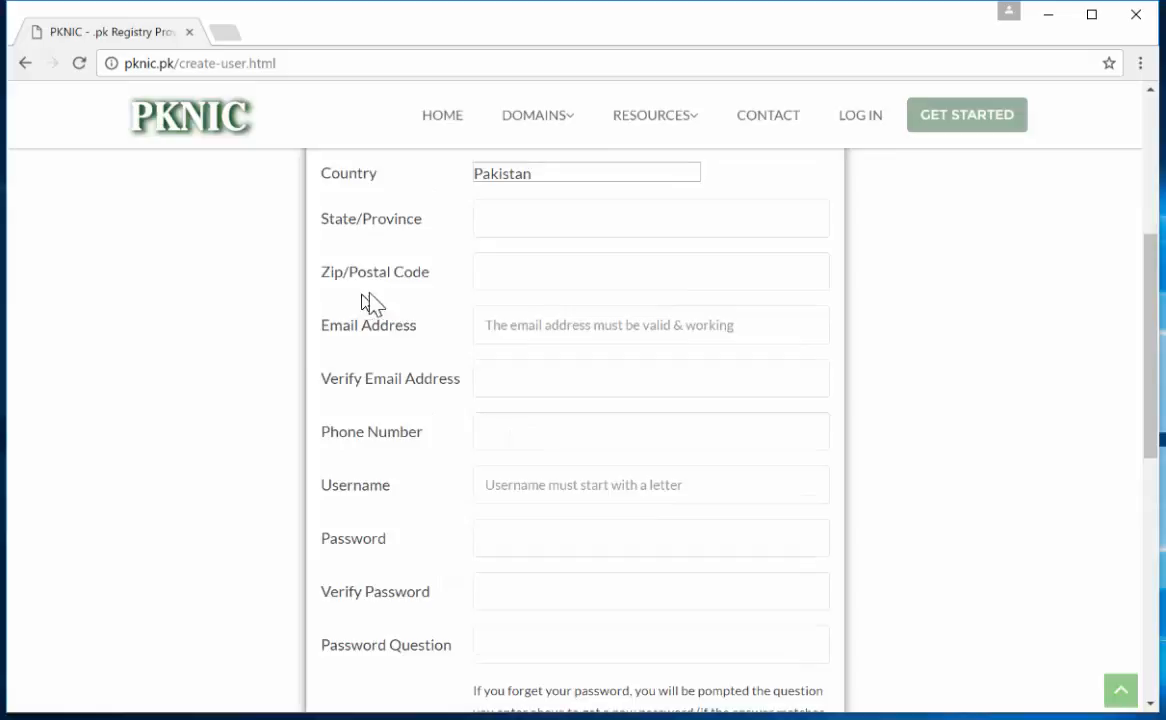
pyautogui.moveTo(480, 420)
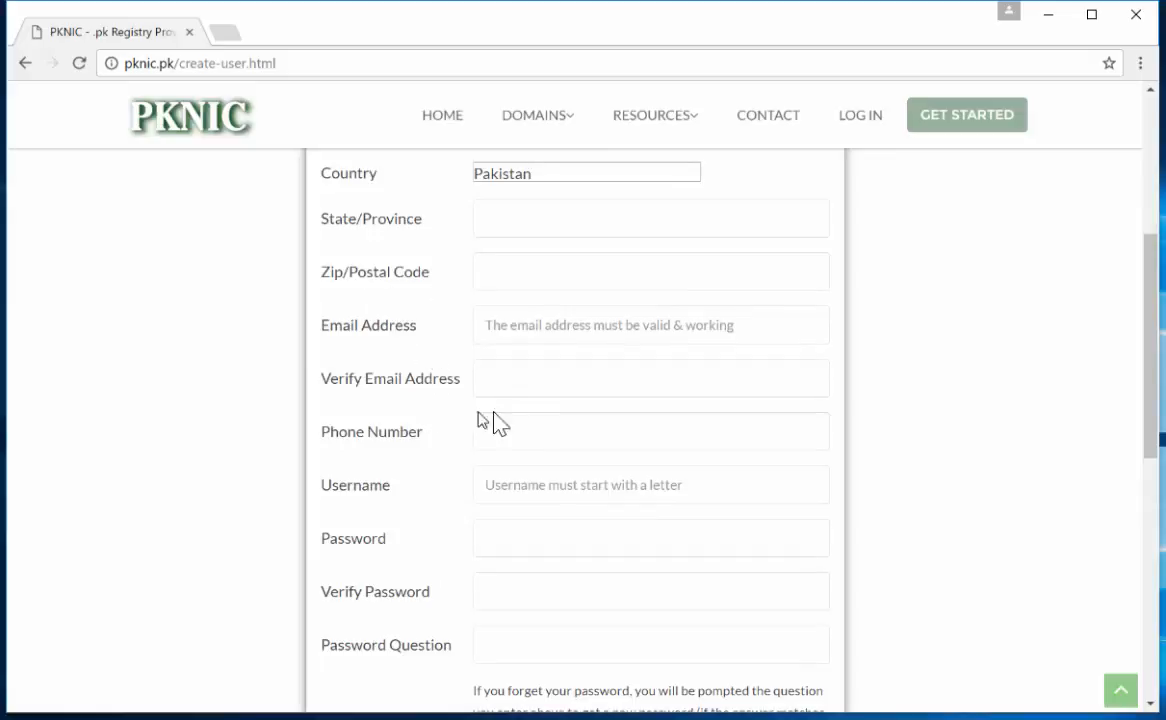
pyautogui.moveTo(420, 464)
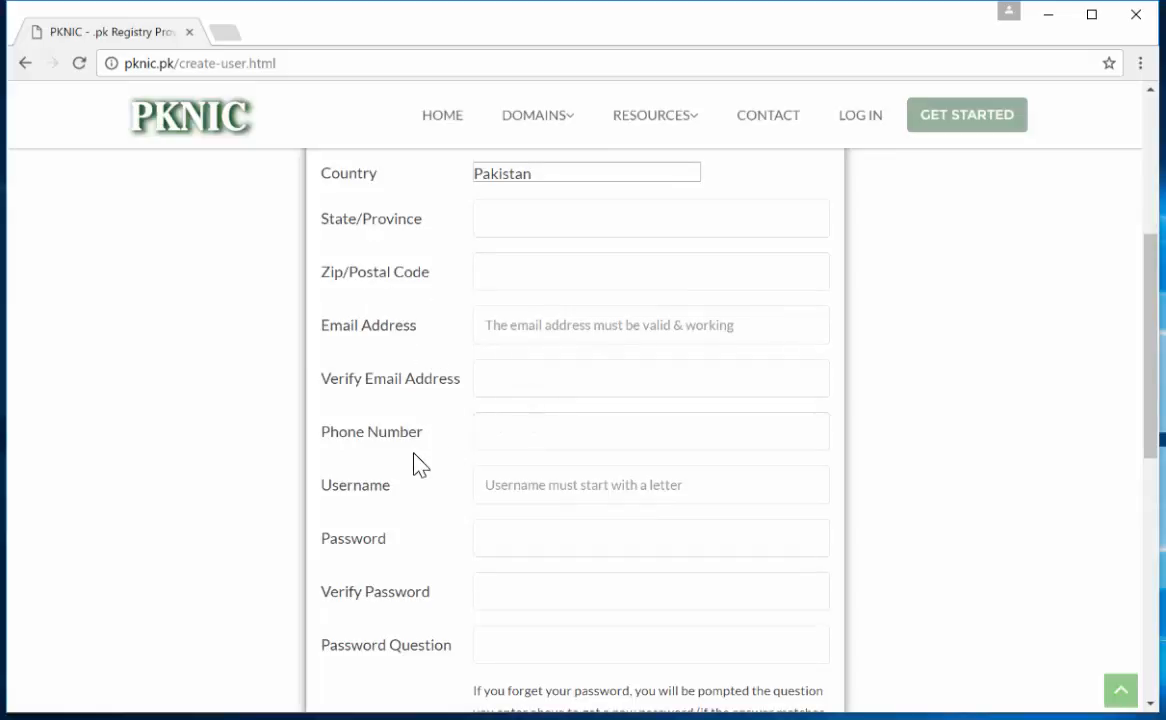
pyautogui.click(650, 486)
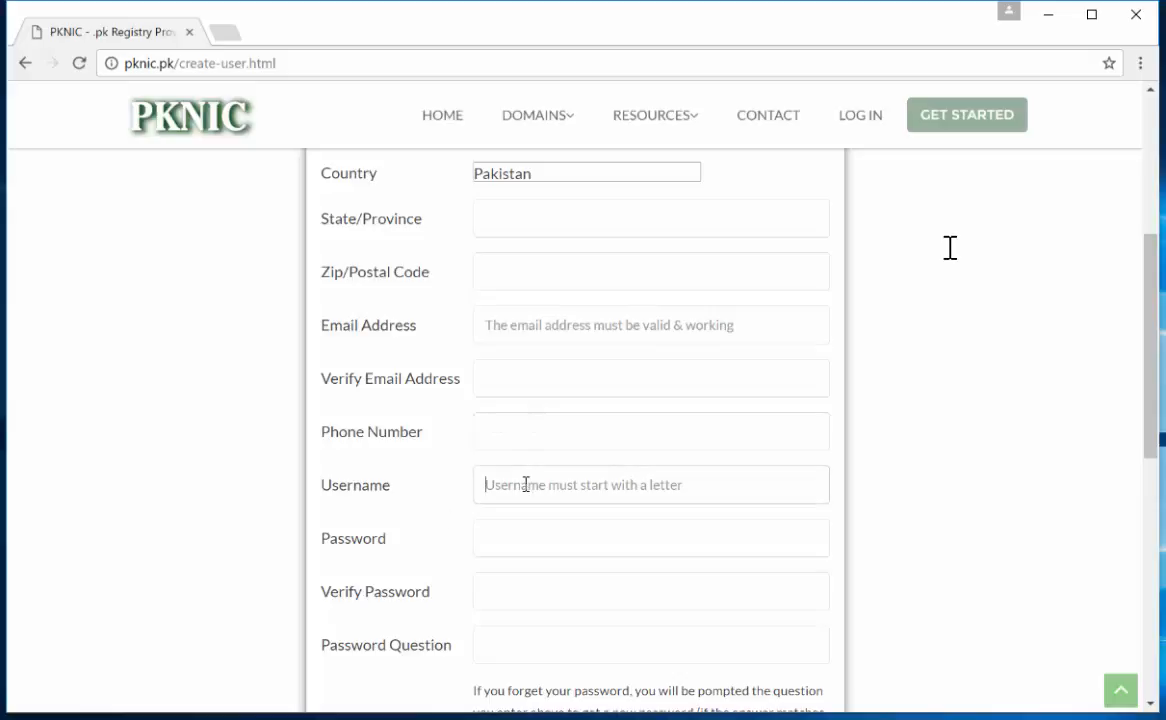
pyautogui.scroll(-3)
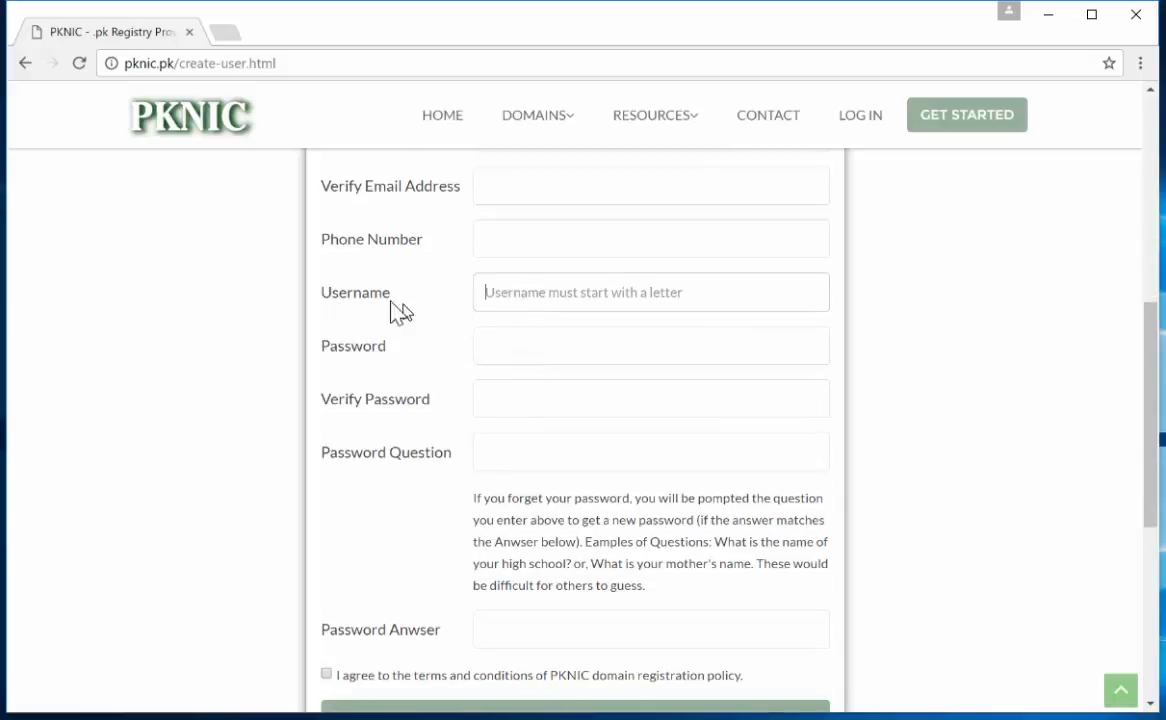
pyautogui.moveTo(432, 302)
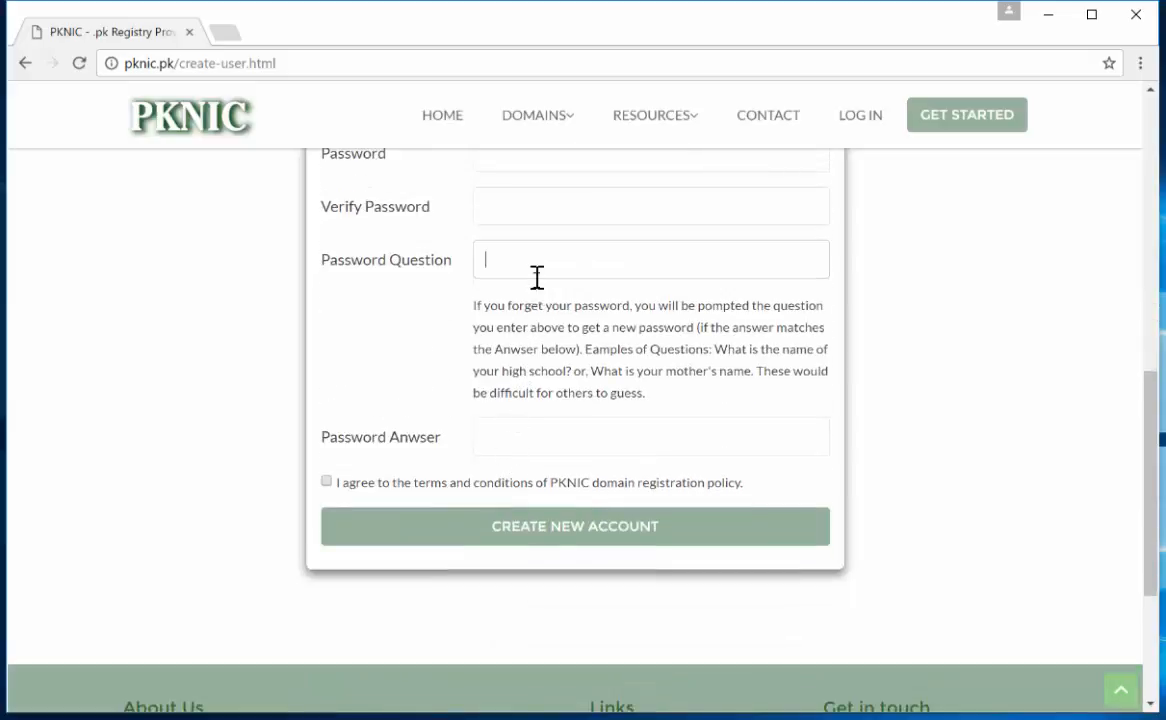
pyautogui.moveTo(528, 292)
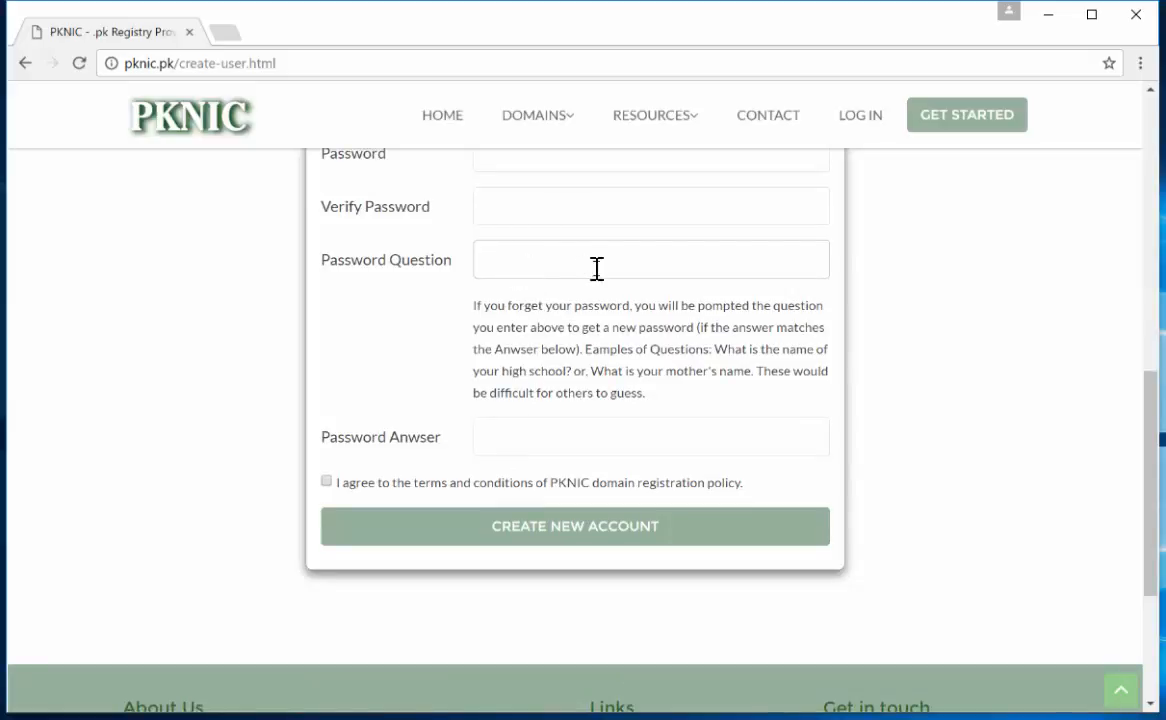
pyautogui.moveTo(560, 294)
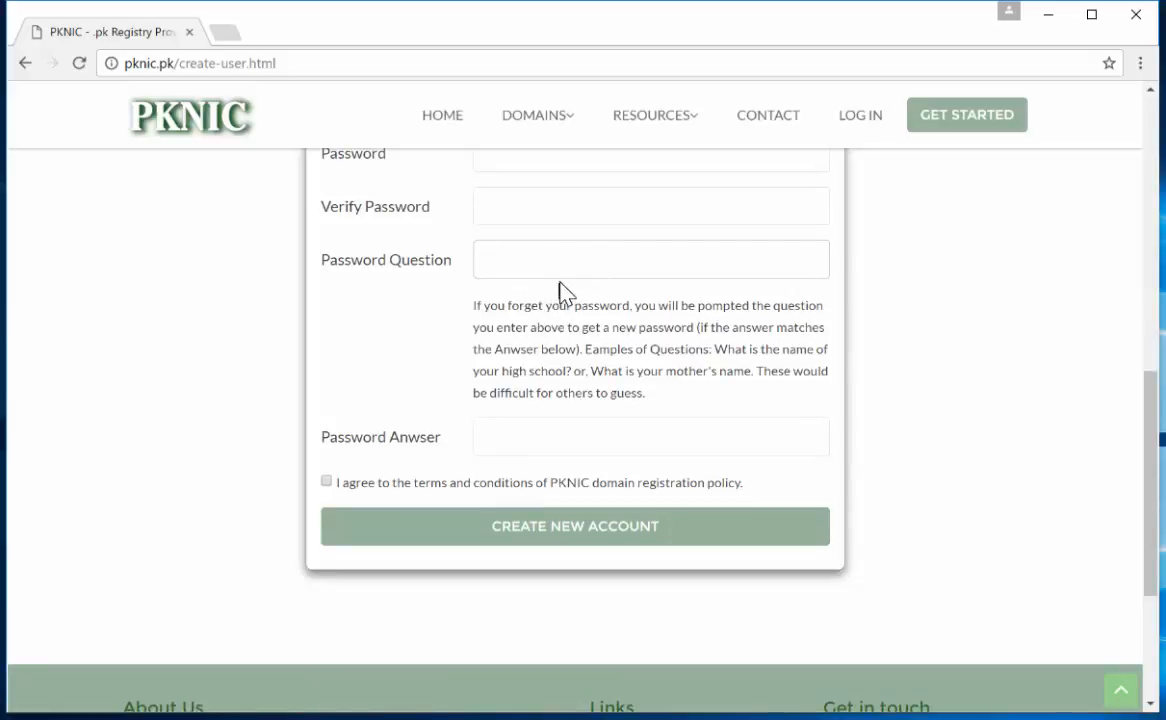
pyautogui.moveTo(522, 456)
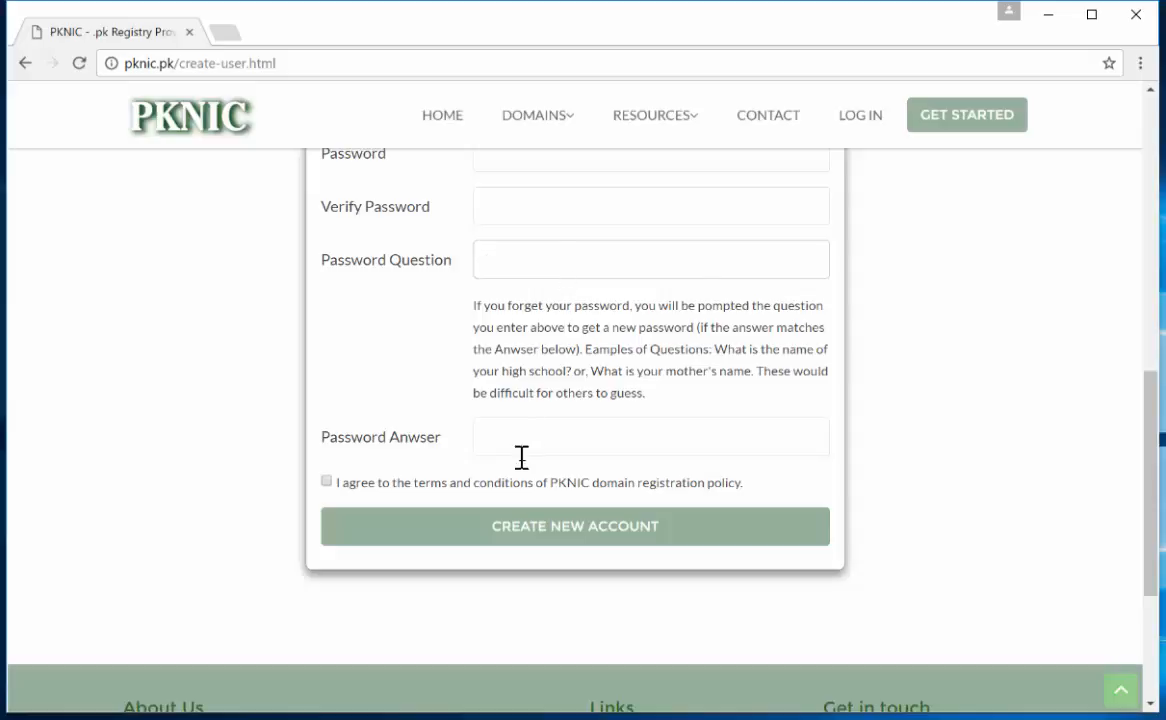
pyautogui.click(650, 436)
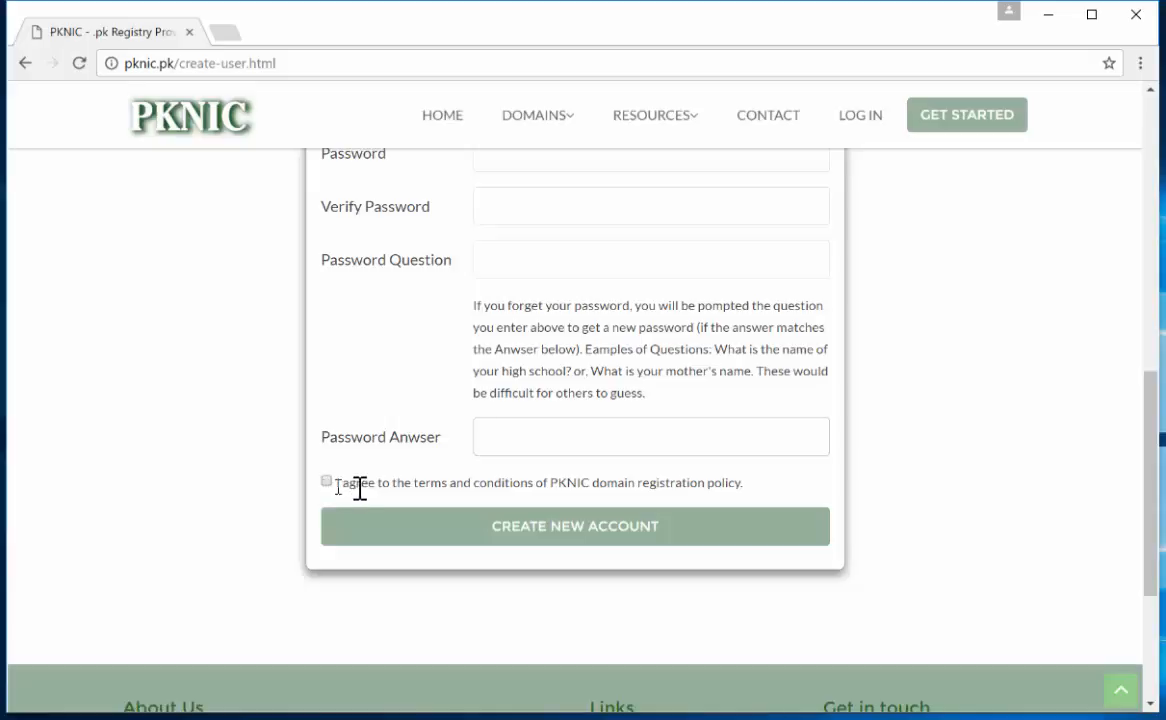
pyautogui.moveTo(374, 490)
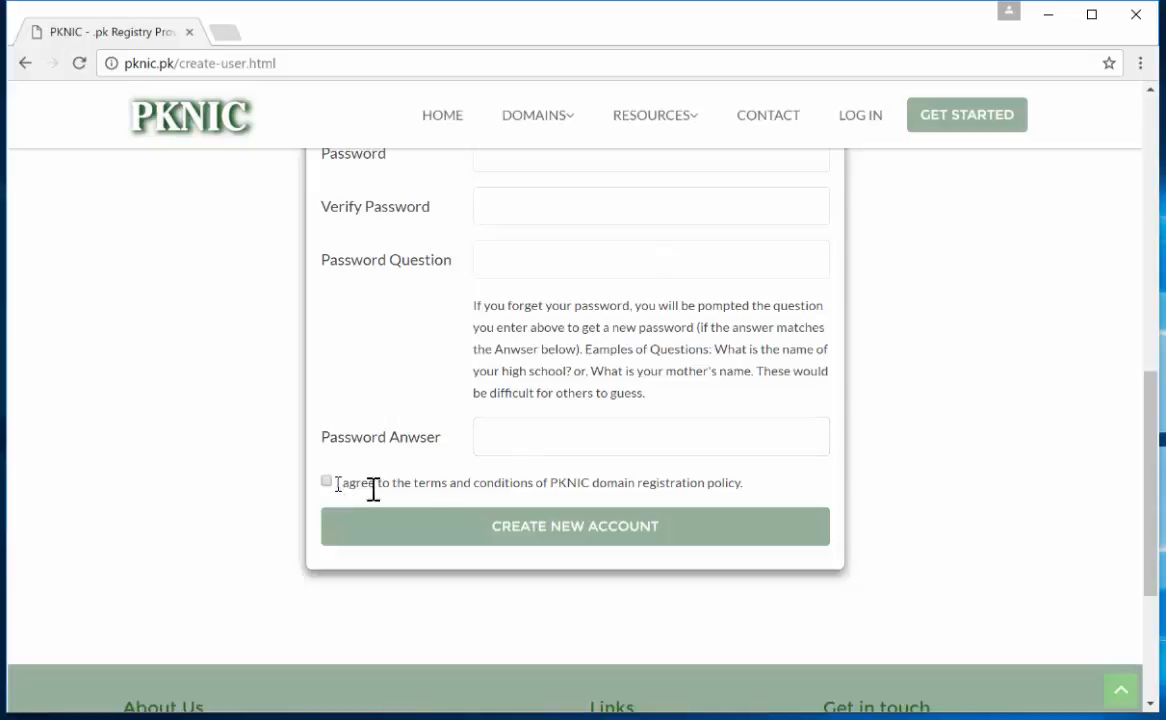
pyautogui.moveTo(530, 540)
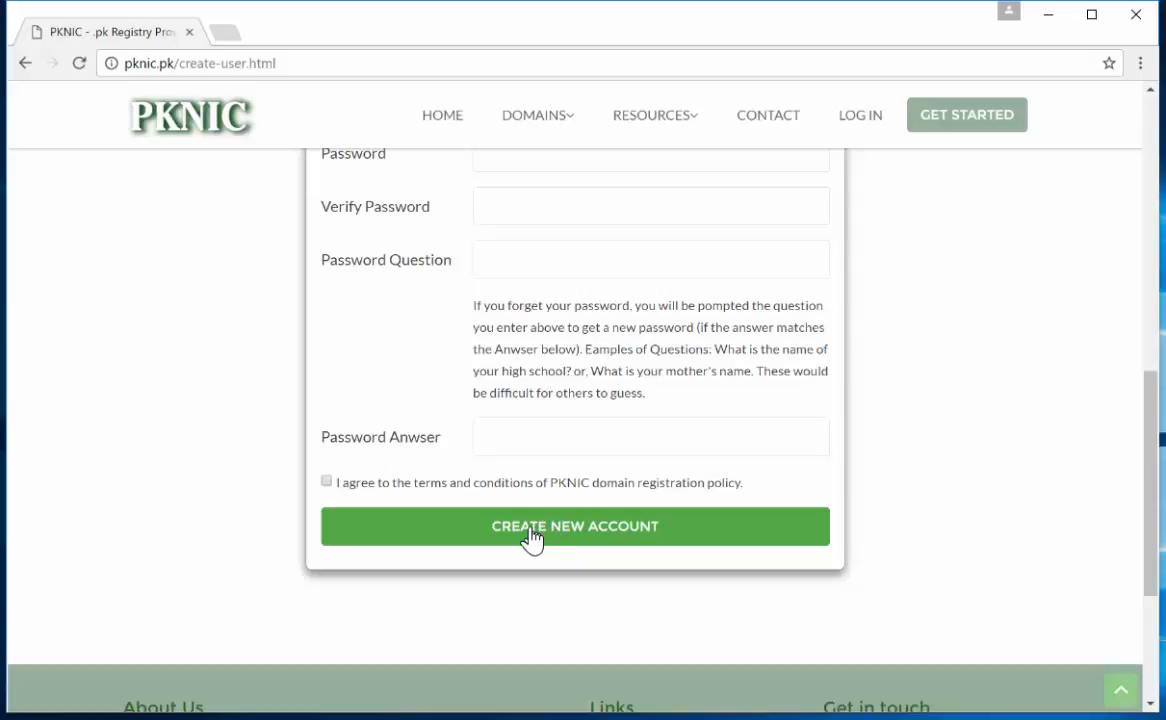
pyautogui.scroll(3)
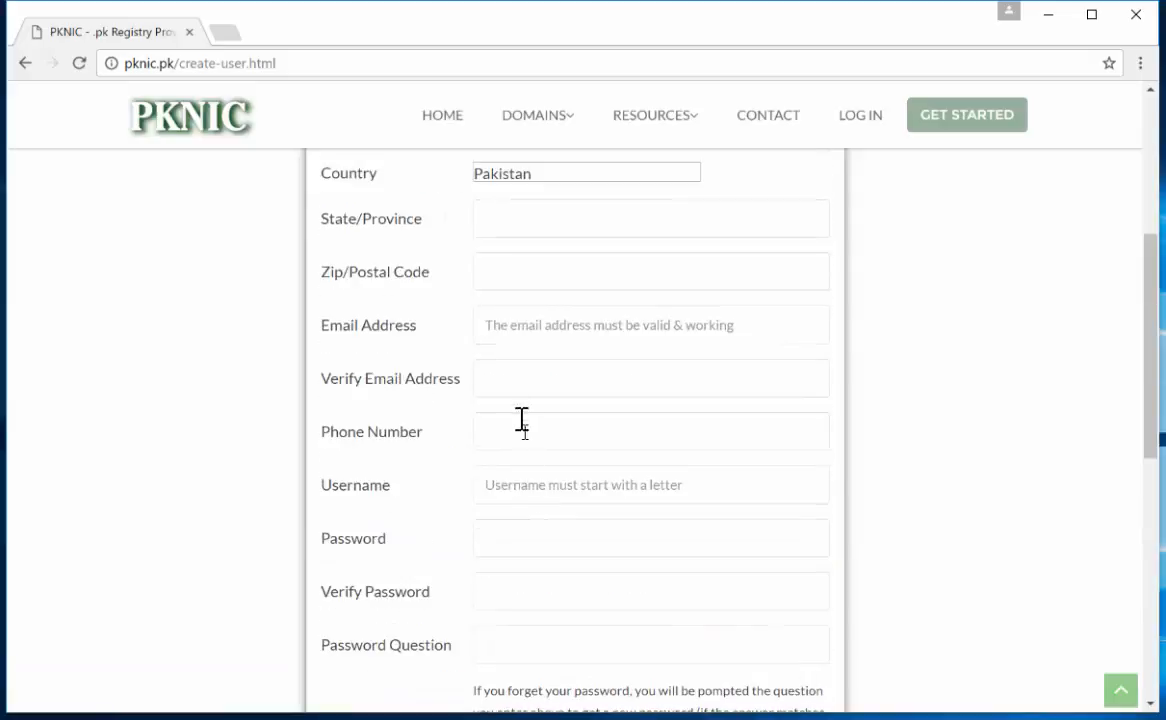
pyautogui.moveTo(524, 386)
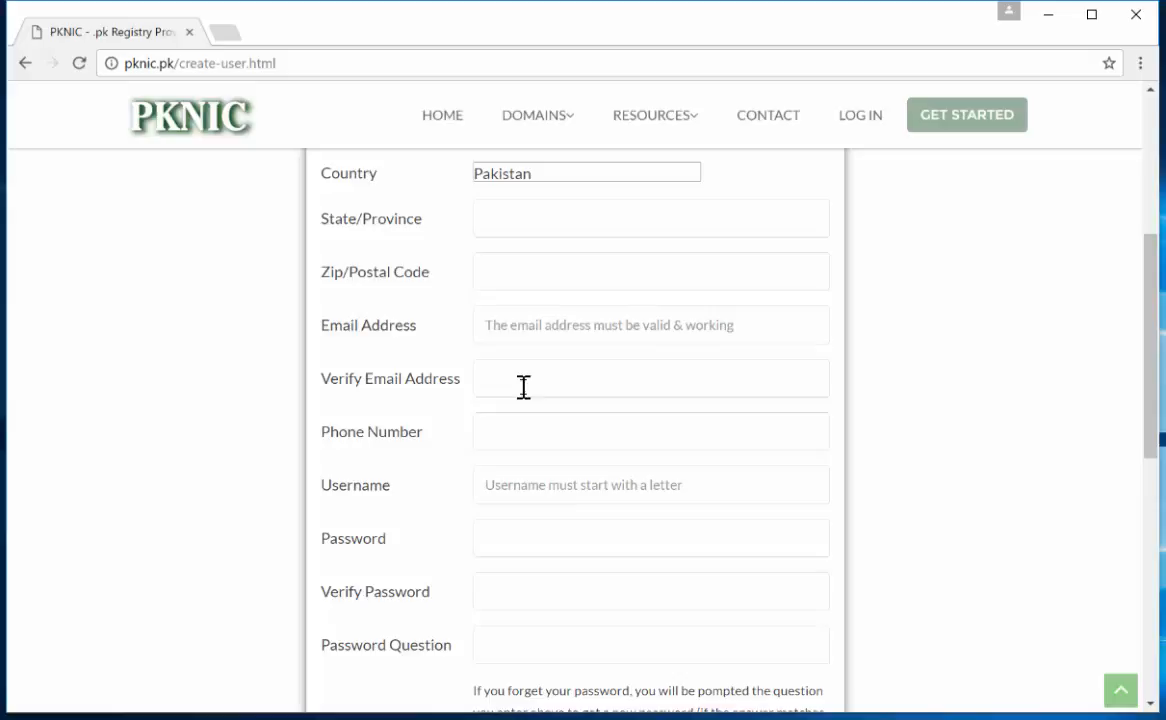
pyautogui.moveTo(548, 400)
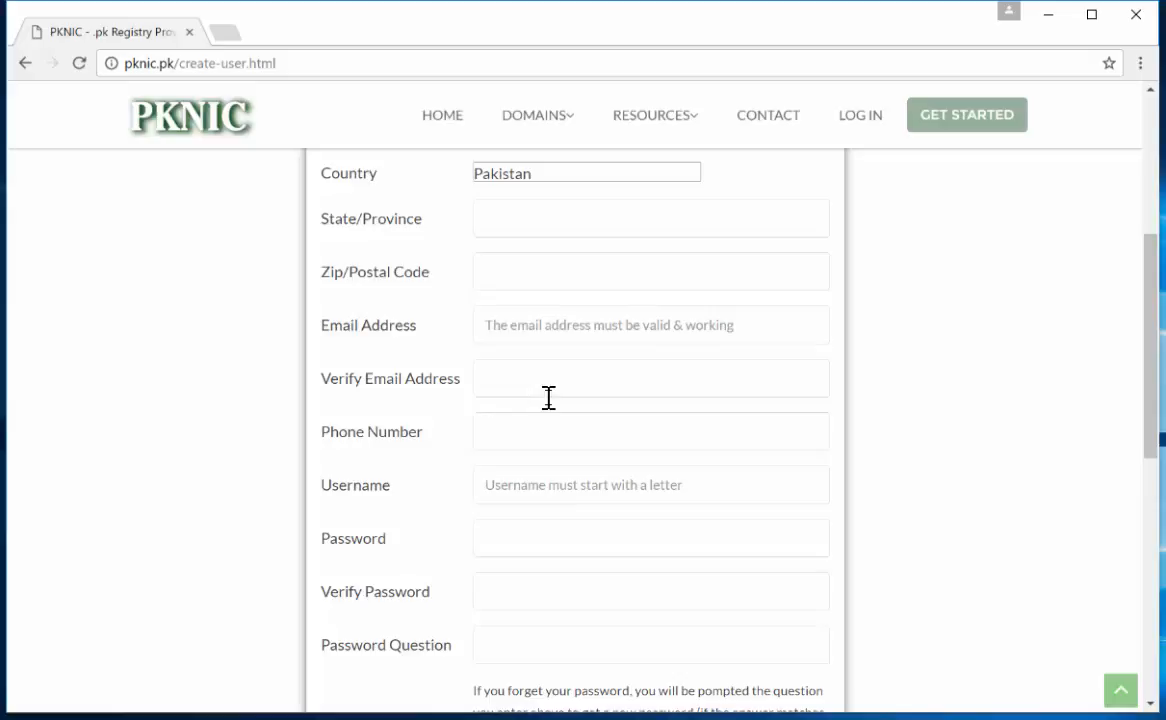
pyautogui.moveTo(436, 388)
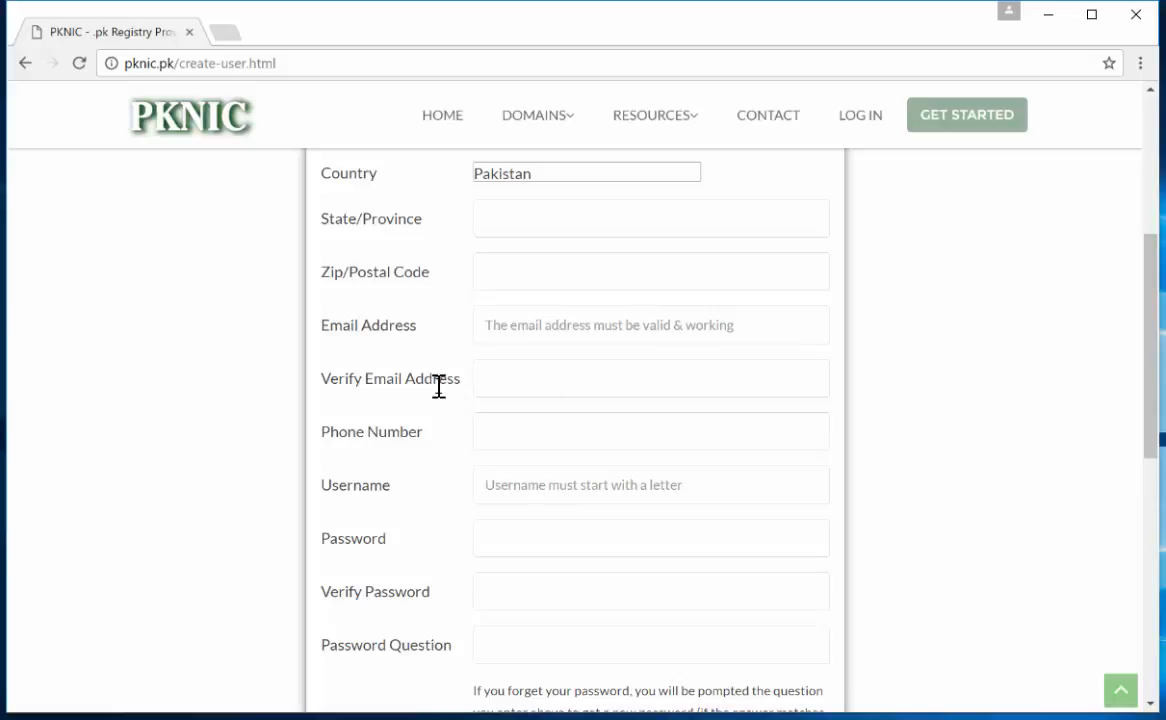
pyautogui.moveTo(448, 412)
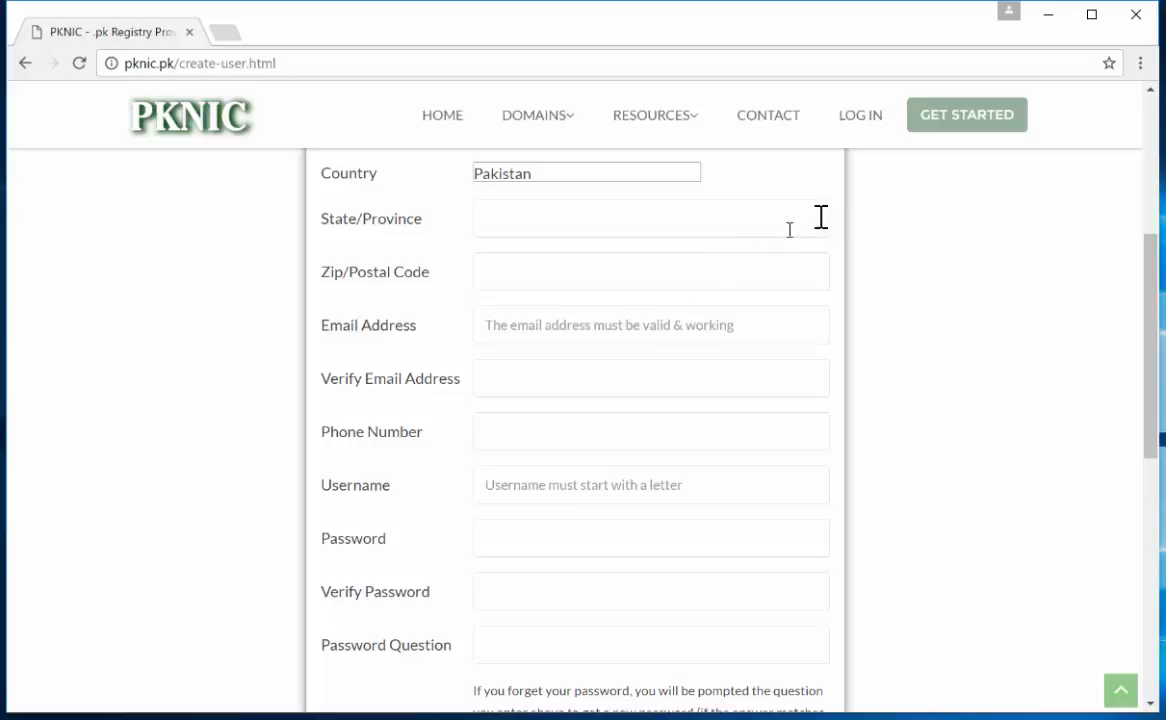
# Step: Go to the PKNIC login page and focus the username field for entry
pyautogui.click(860, 114)
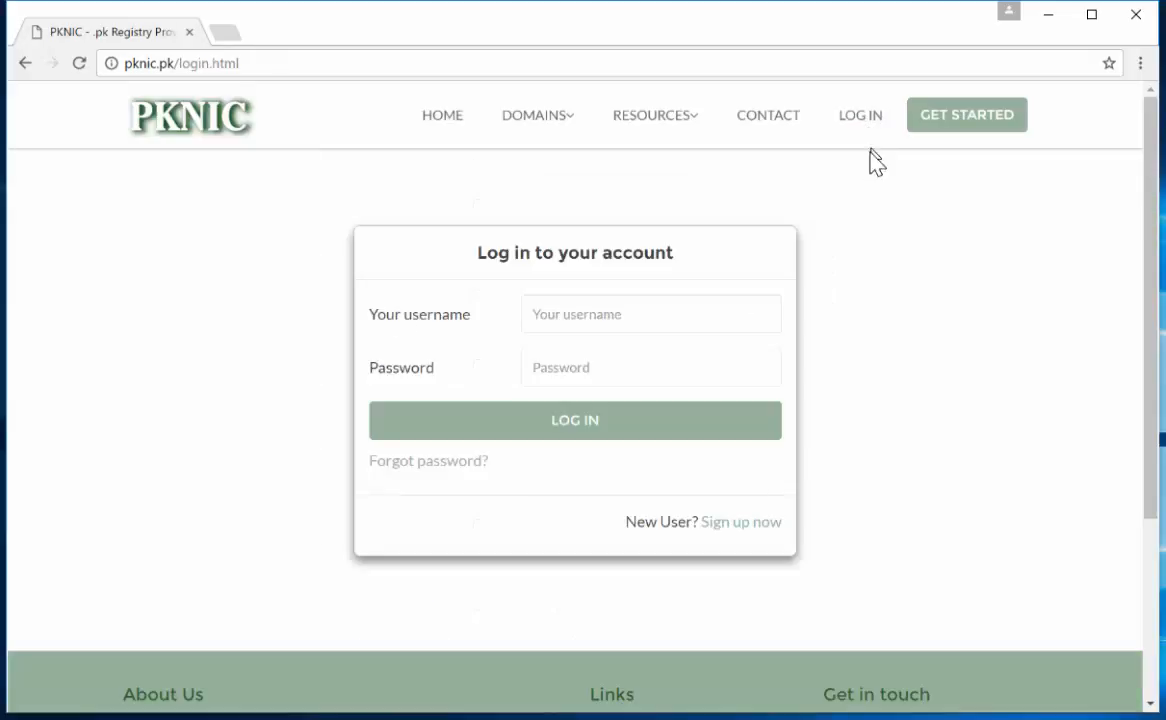
pyautogui.click(652, 314)
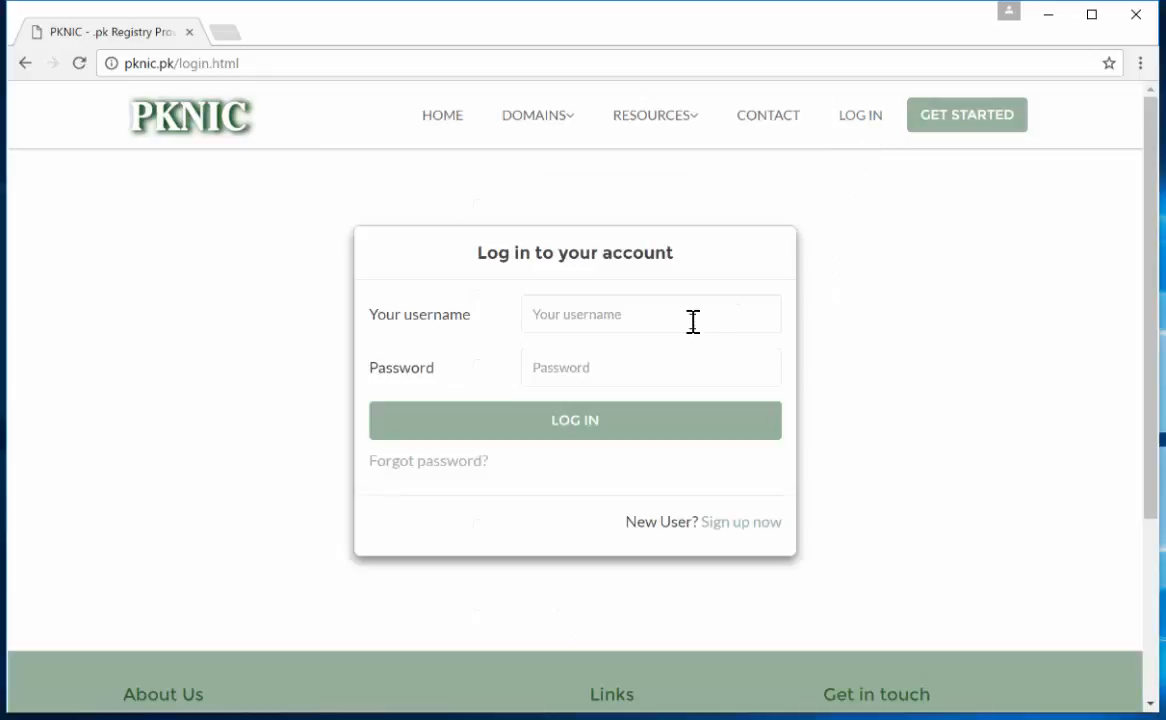
pyautogui.click(650, 314)
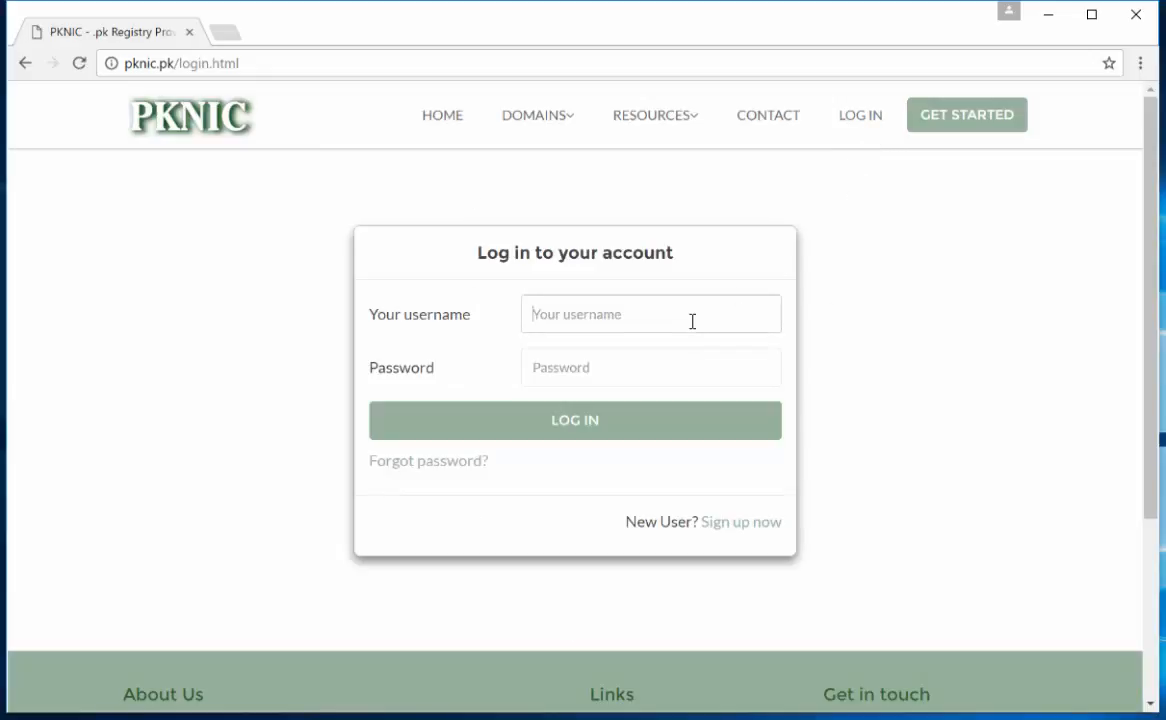
pyautogui.moveTo(792, 200)
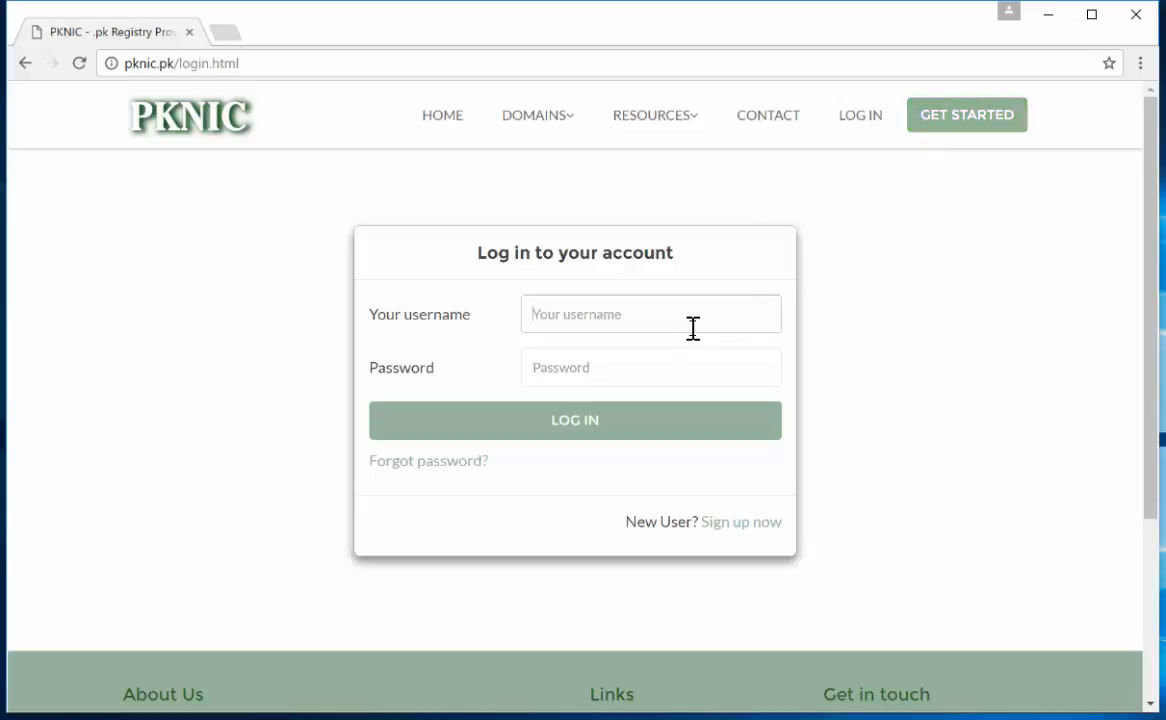
pyautogui.moveTo(688, 328)
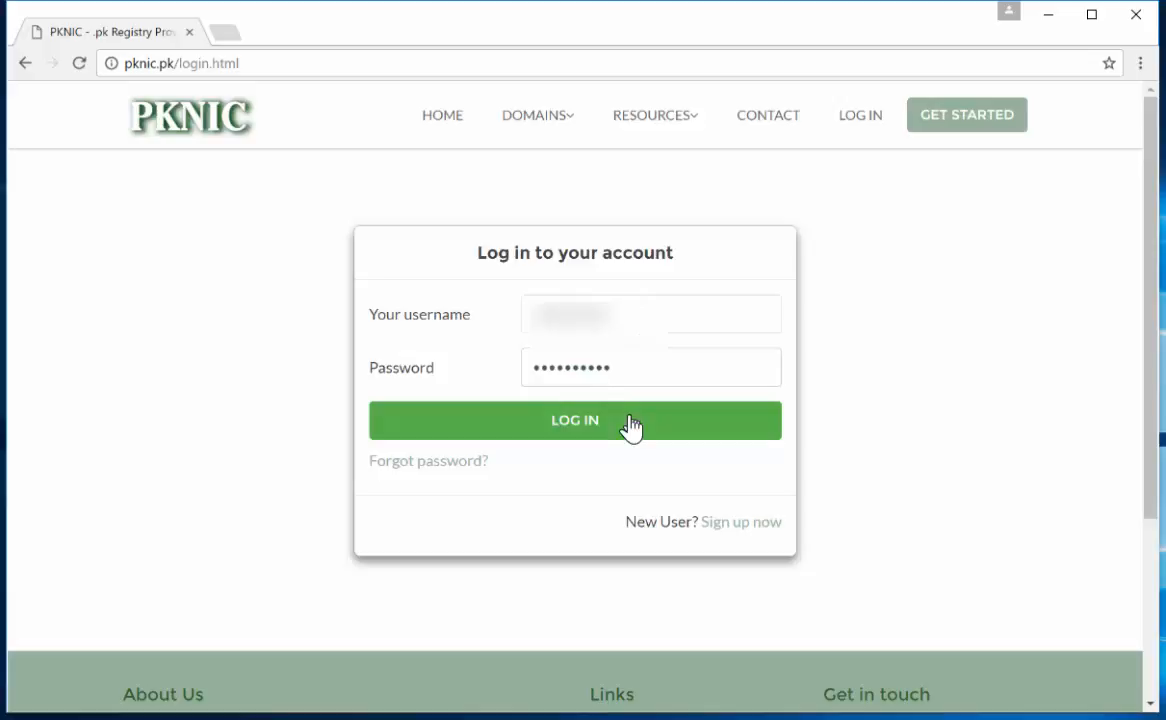
# Step: Sign in to the registry and reach the Account Balance page
pyautogui.click(576, 420)
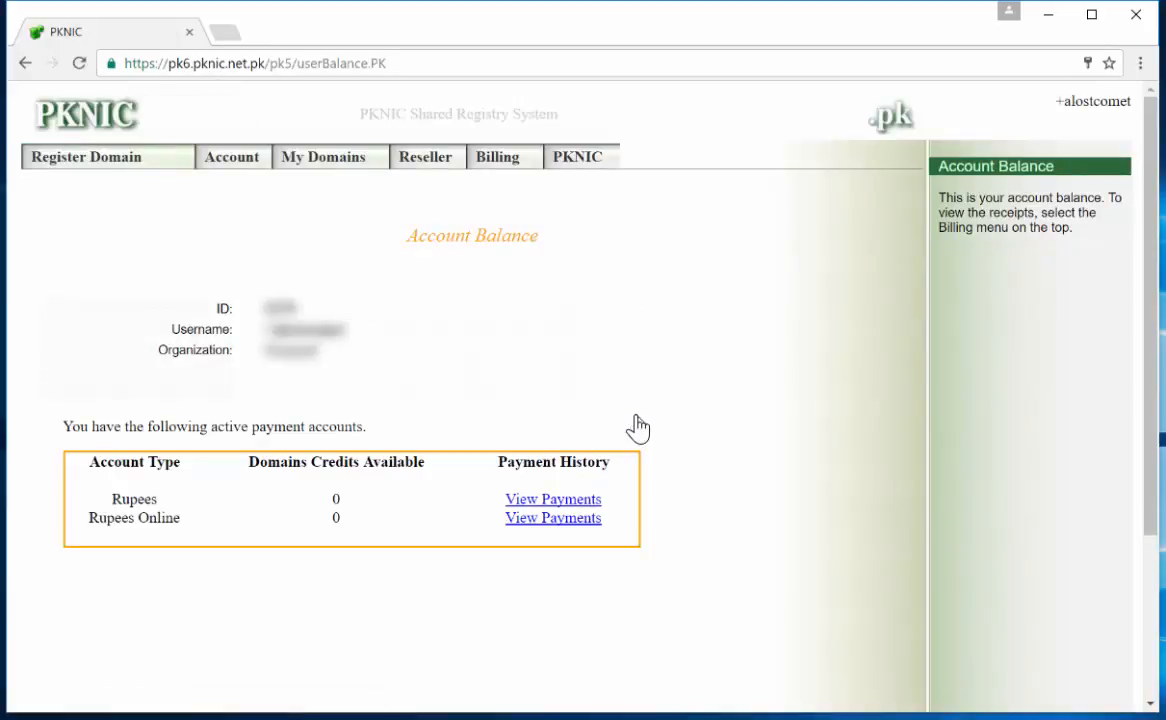
pyautogui.moveTo(456, 340)
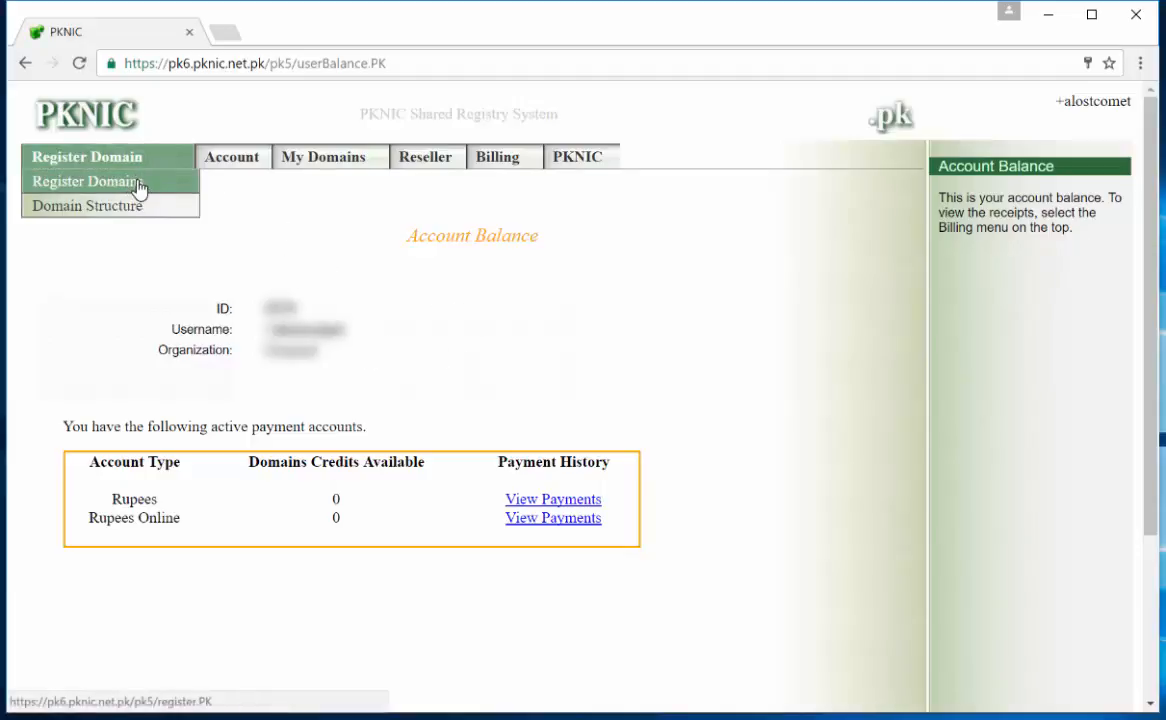
# Step: Apply for footage.pk with owner 'Oxm' and contact 'Salman' and submit the application
pyautogui.click(88, 180)
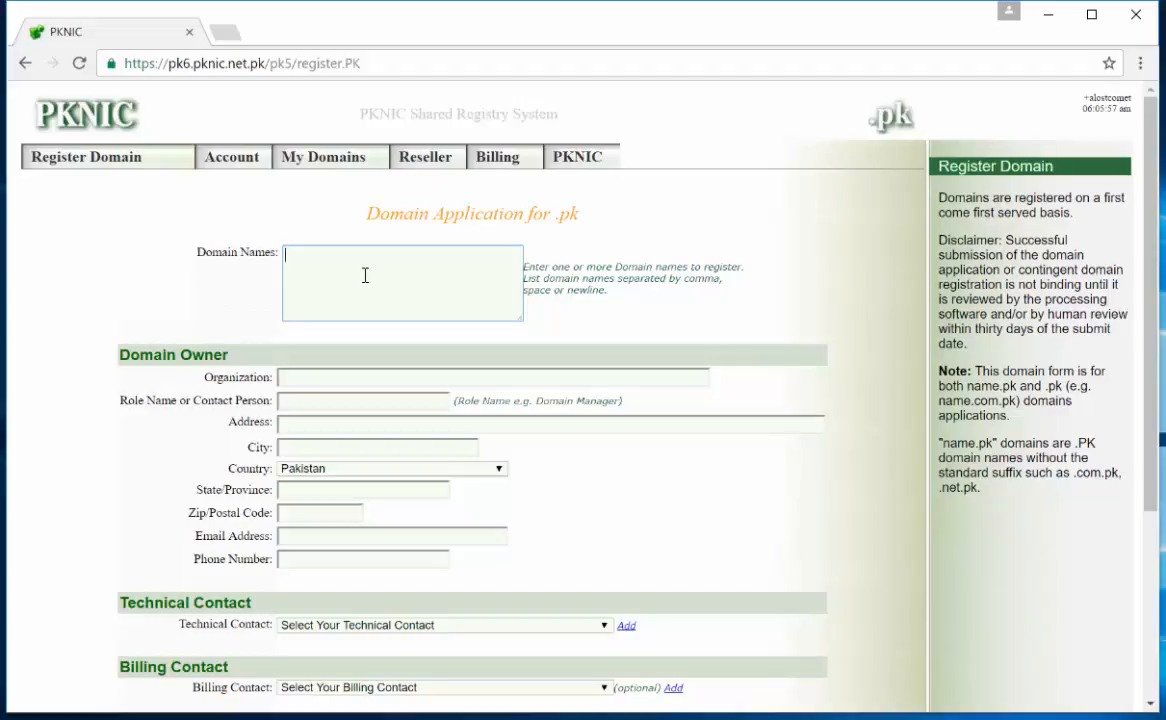
pyautogui.moveTo(350, 280)
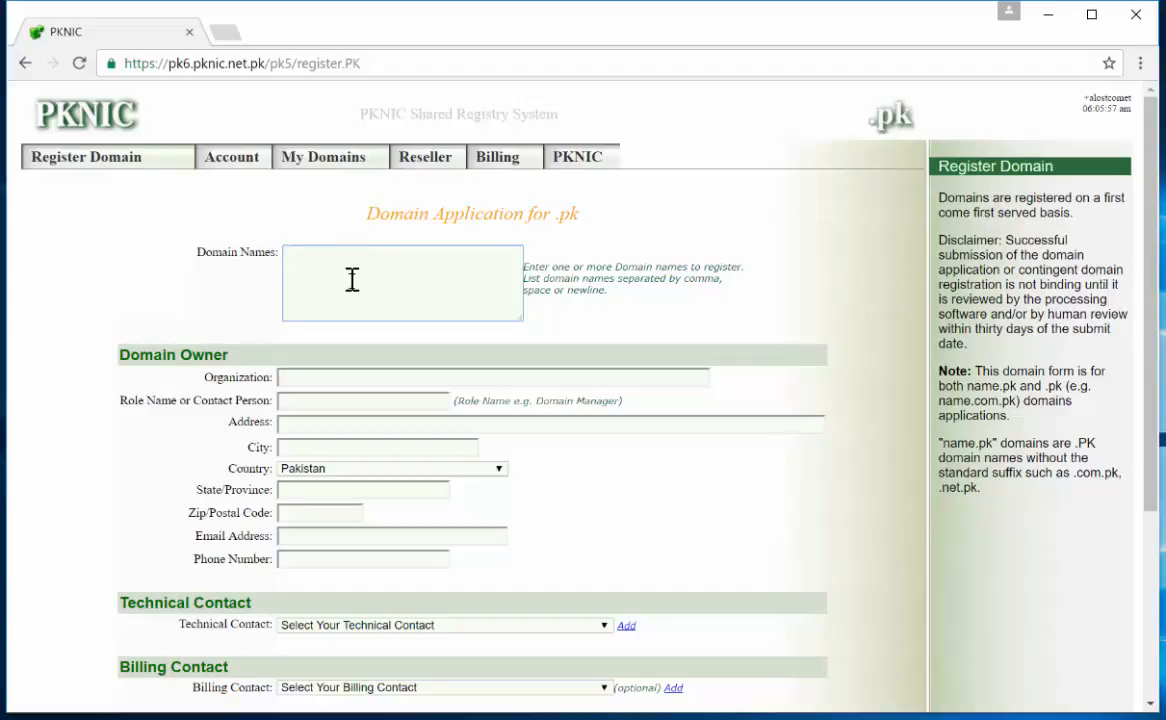
pyautogui.moveTo(170, 198)
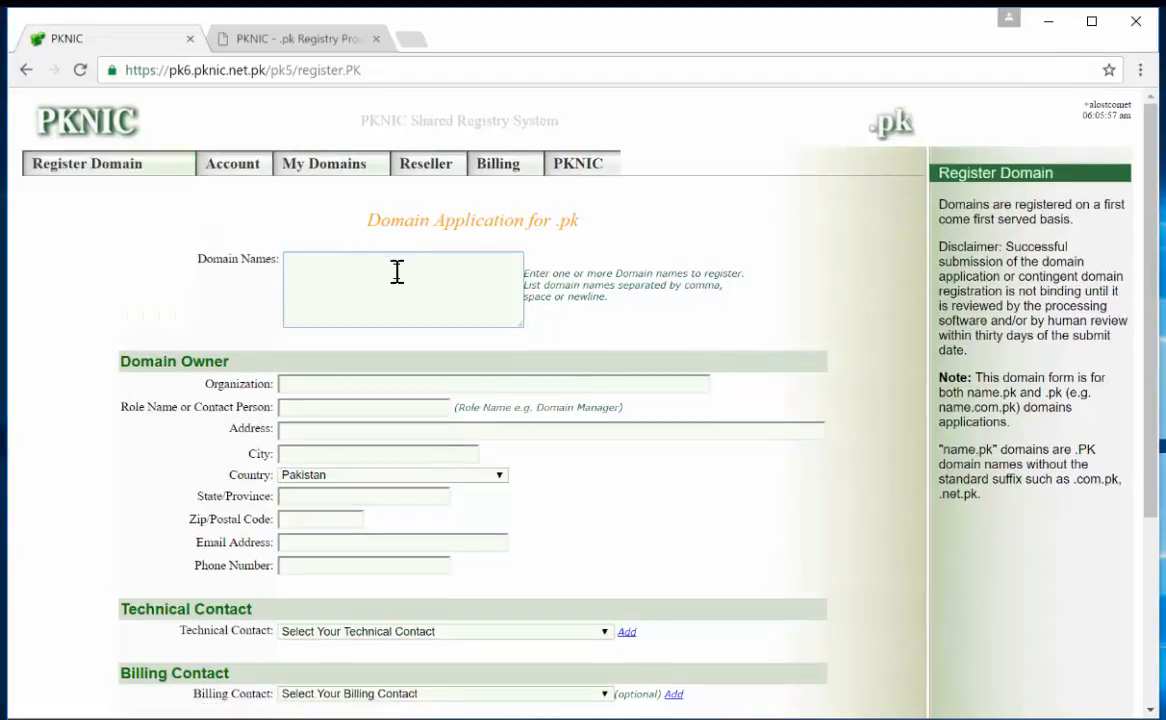
pyautogui.write('footage.pk')
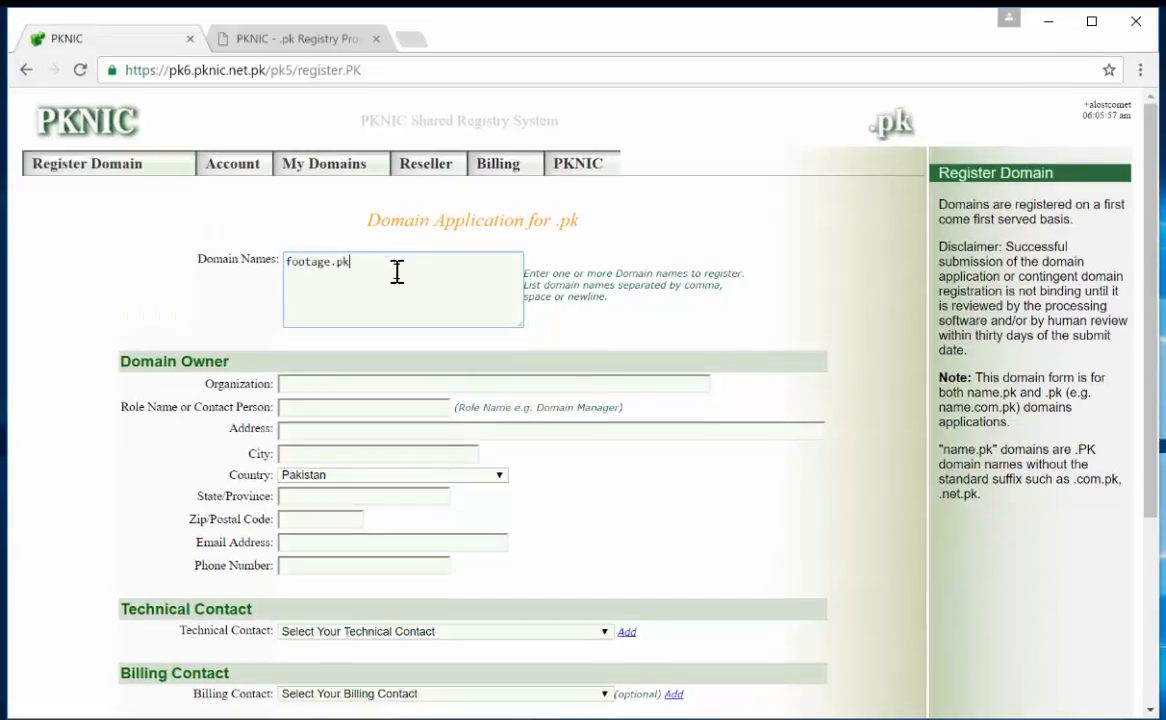
pyautogui.write('Oxmead')
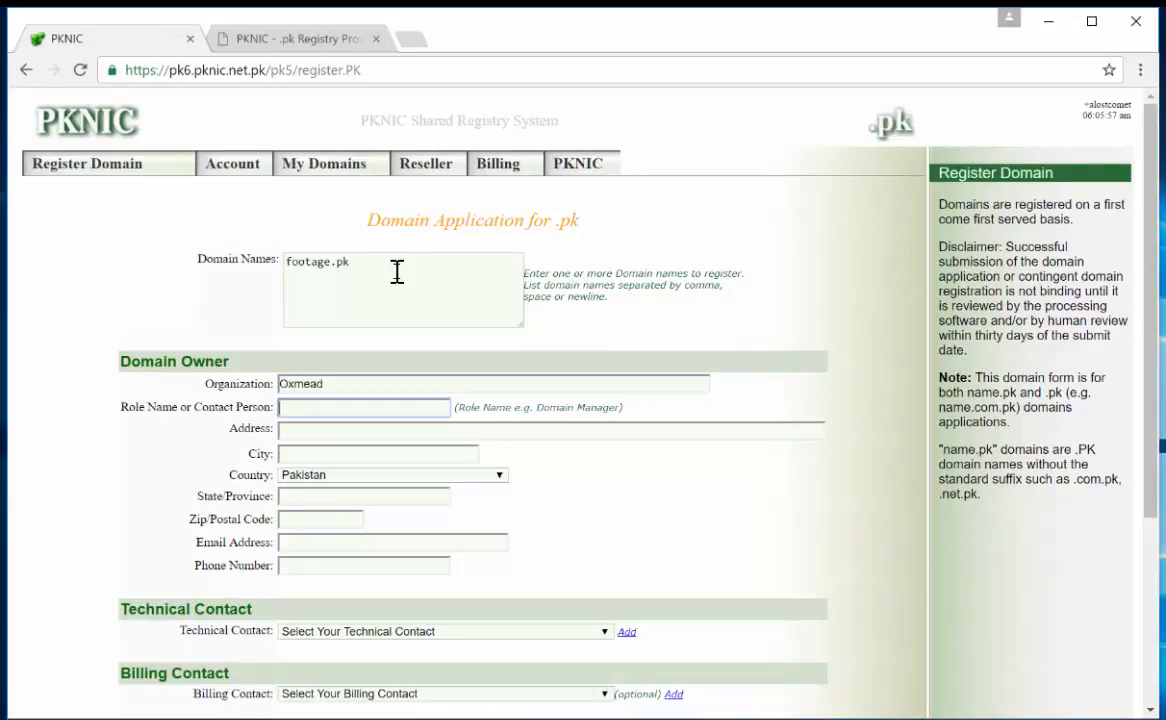
pyautogui.moveTo(524, 330)
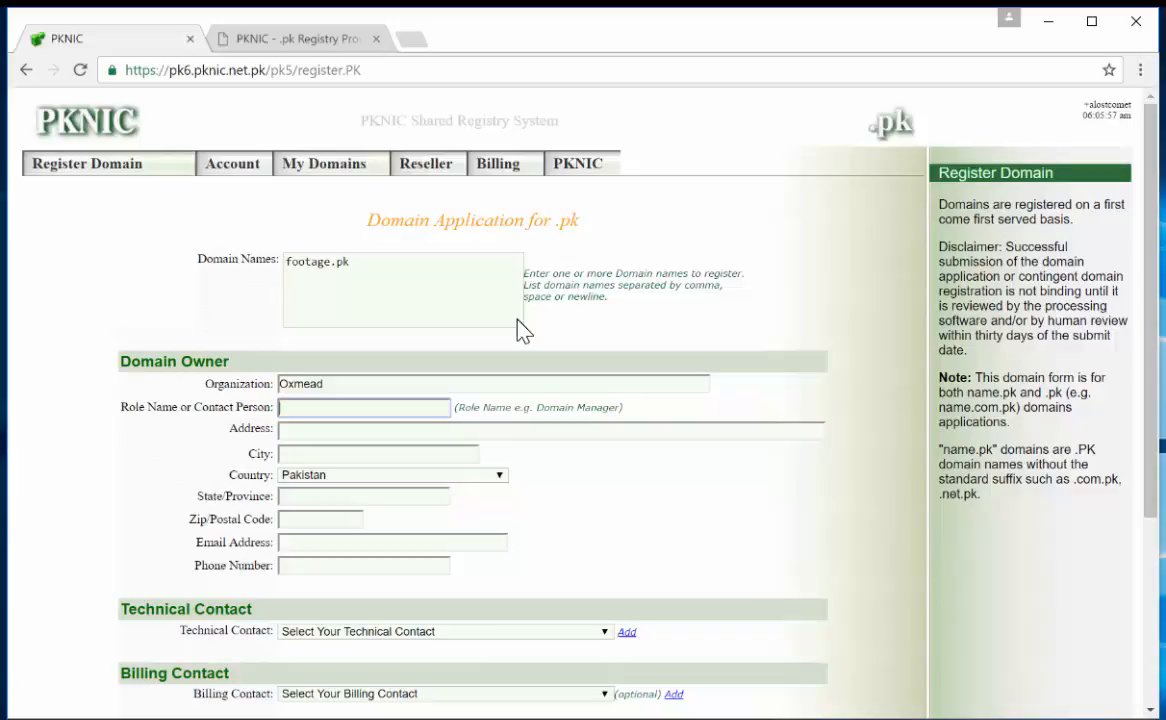
pyautogui.write('Salman')
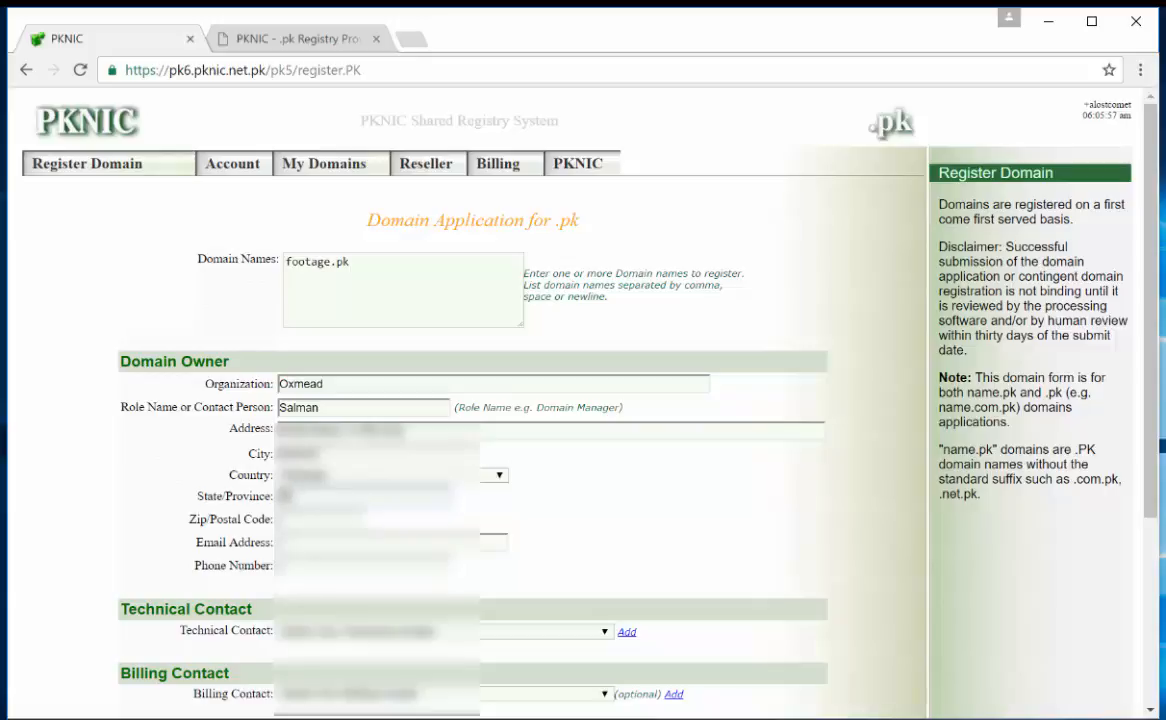
pyautogui.click(390, 542)
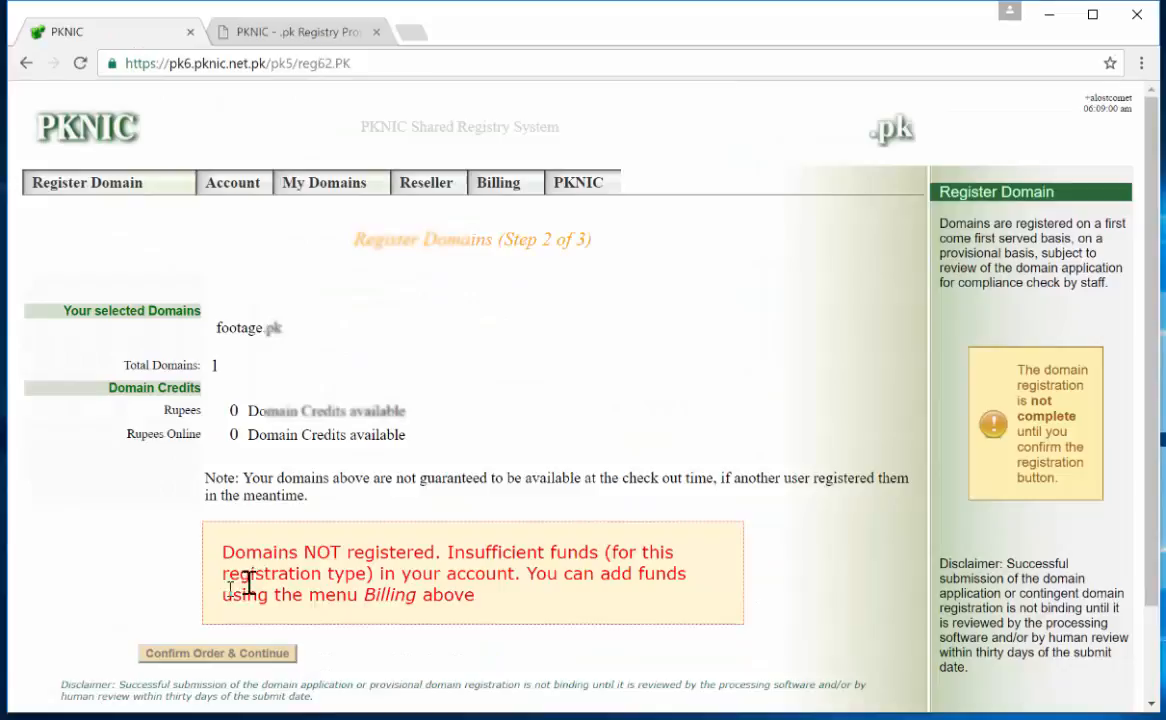
pyautogui.scroll(-3)
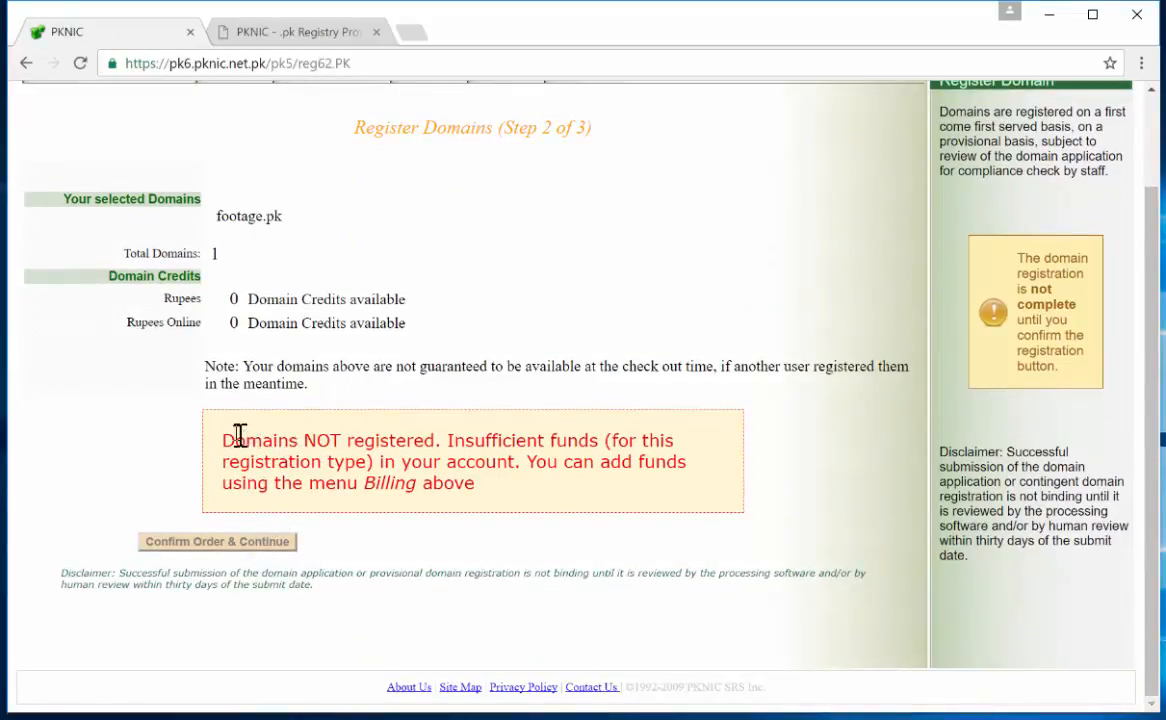
pyautogui.moveTo(444, 440)
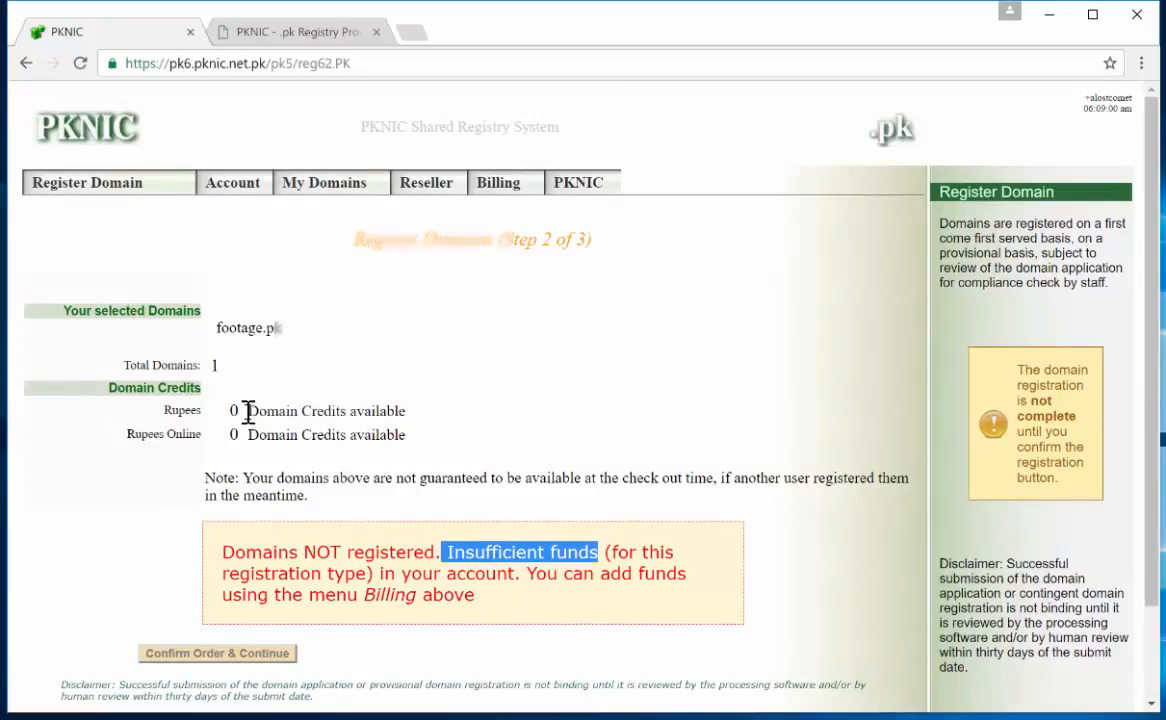
pyautogui.click(498, 182)
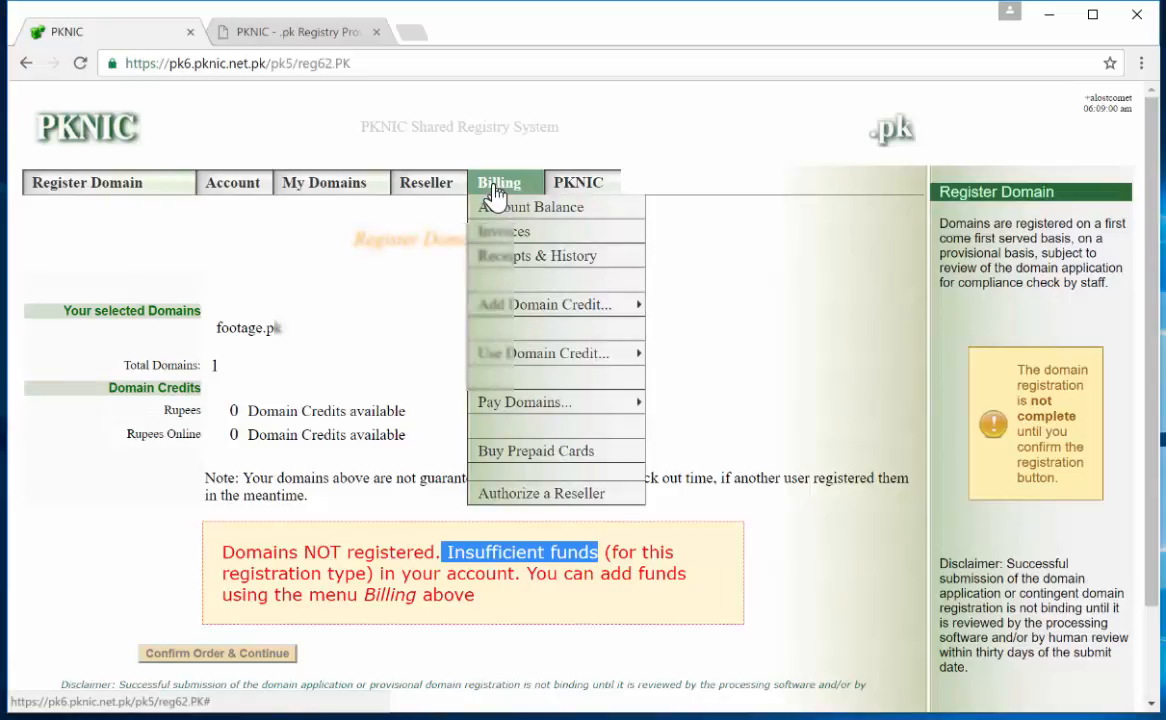
pyautogui.moveTo(532, 318)
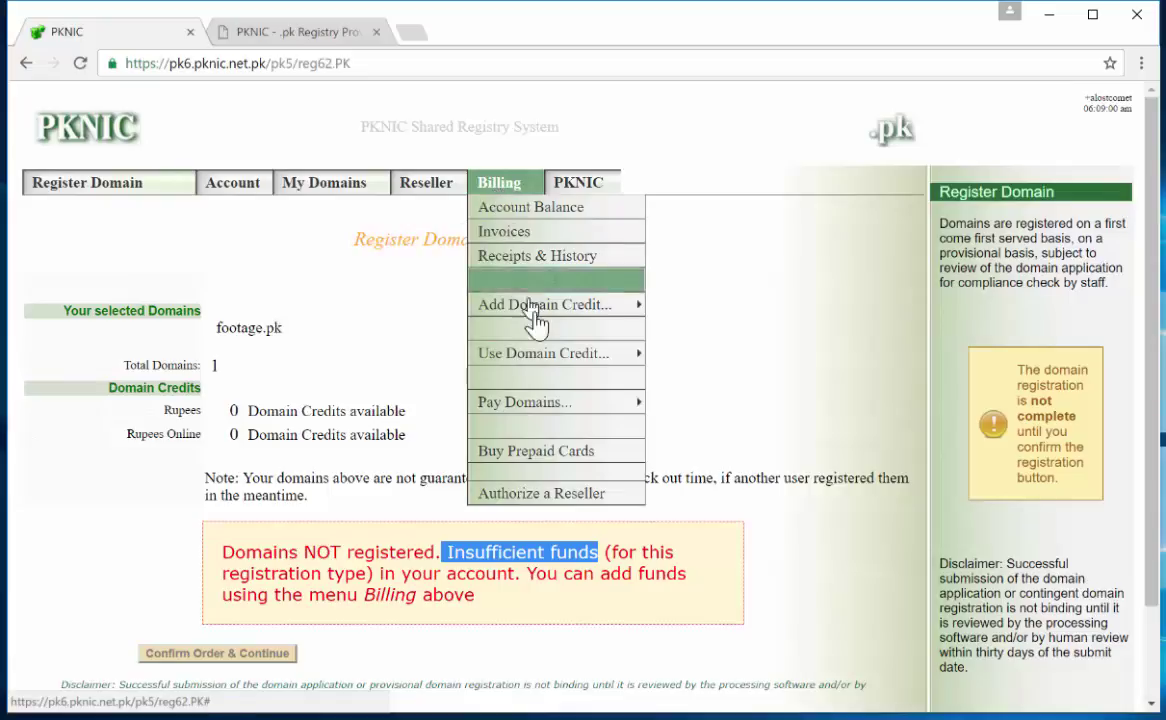
pyautogui.moveTo(560, 304)
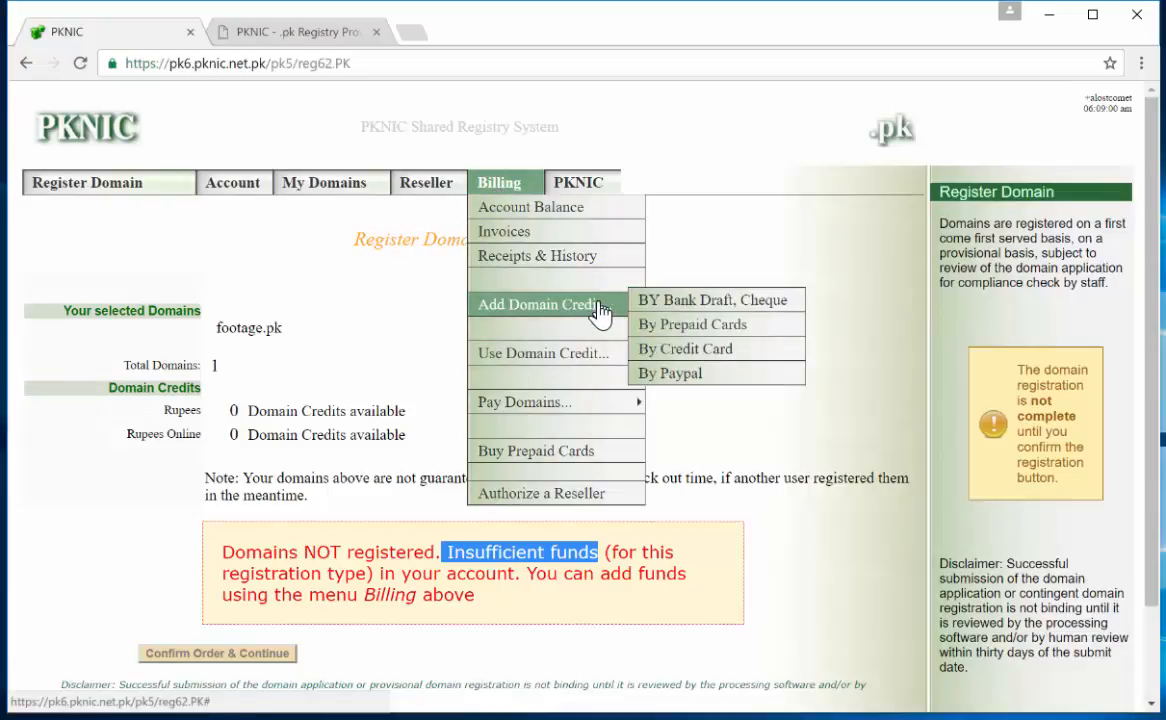
pyautogui.moveTo(680, 380)
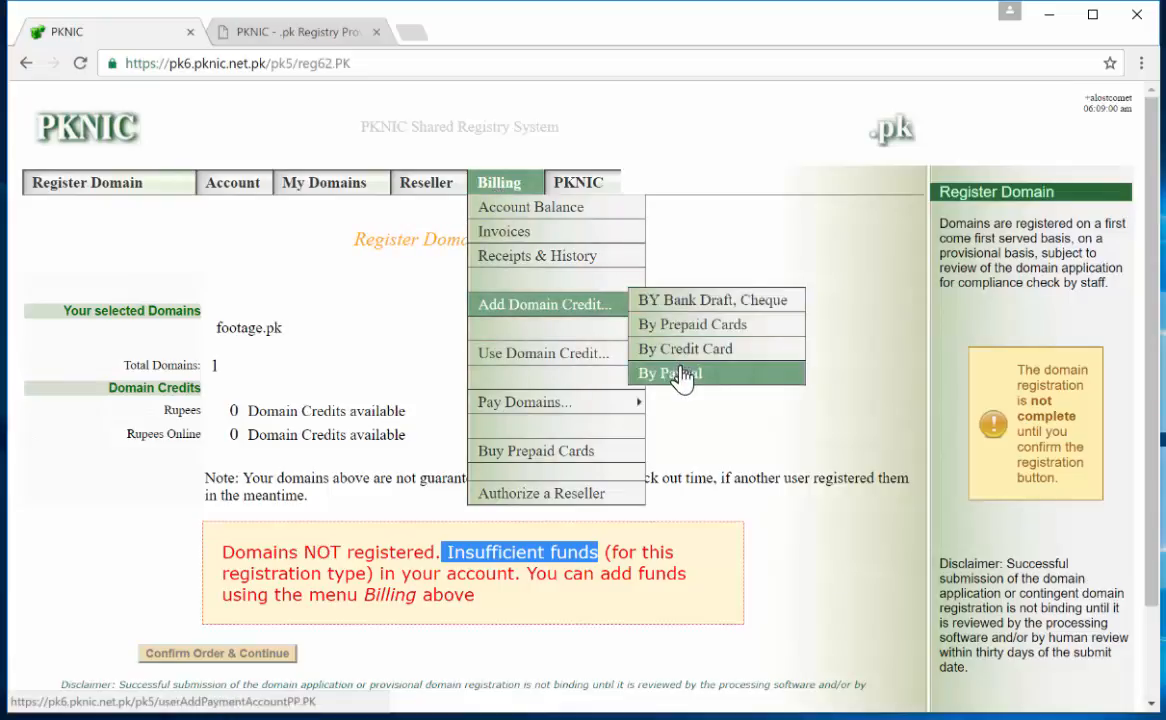
pyautogui.moveTo(690, 380)
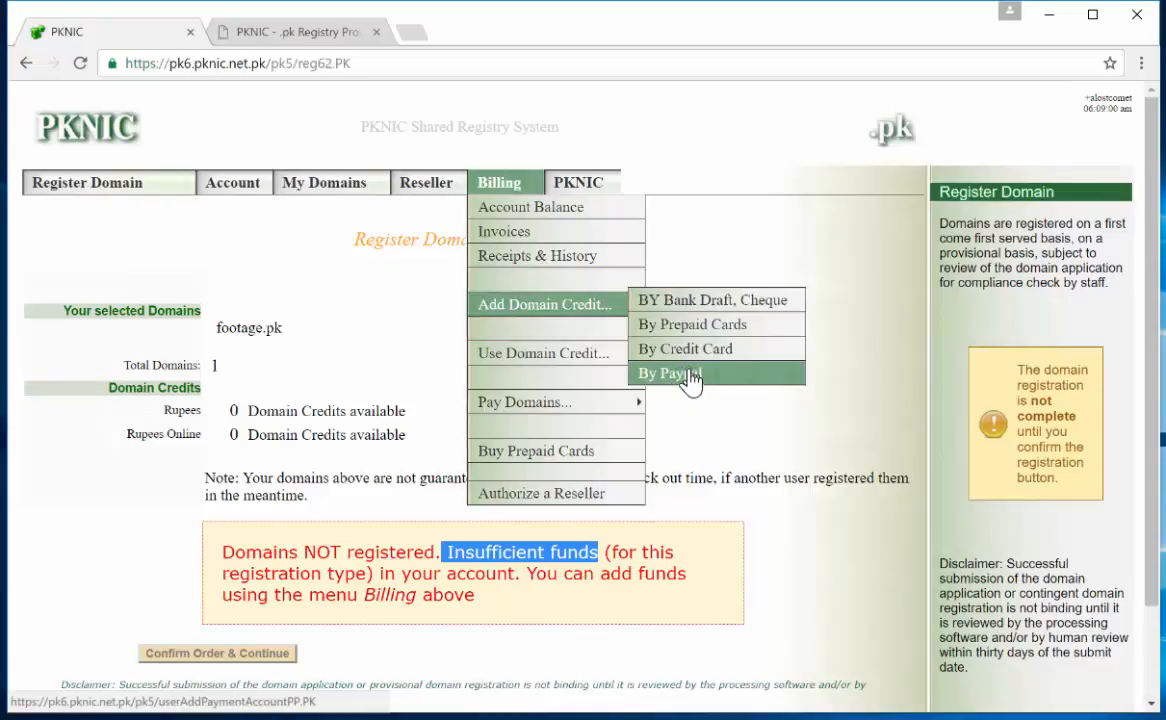
pyautogui.moveTo(690, 324)
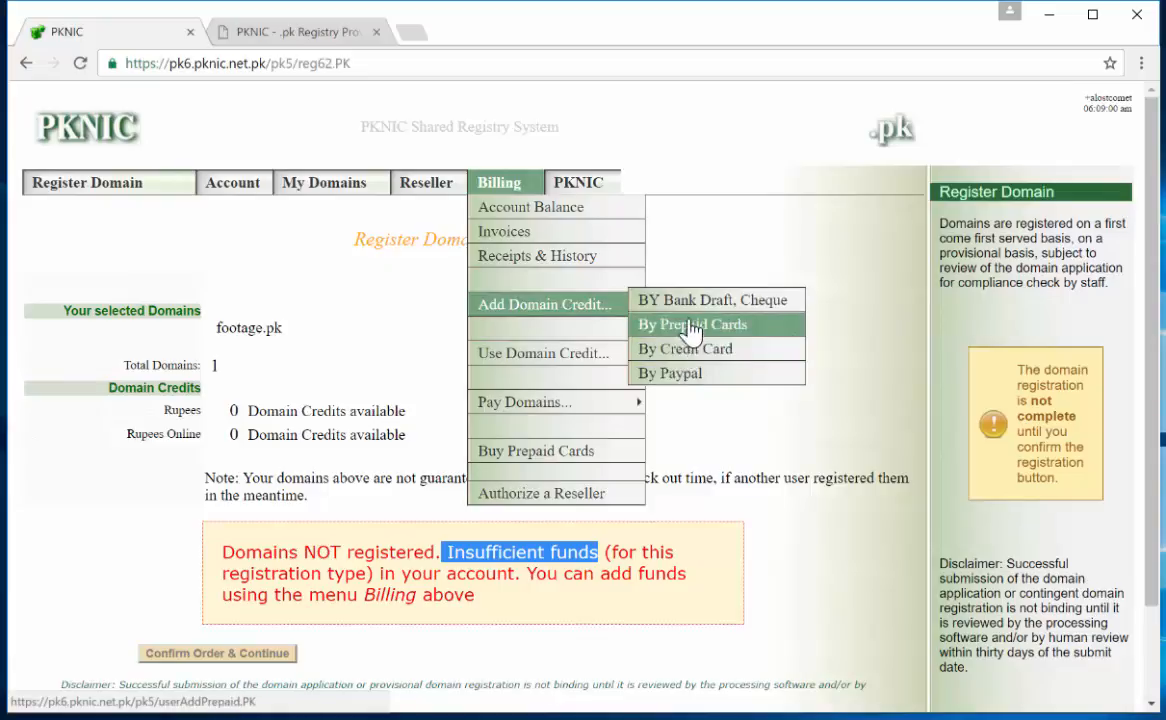
pyautogui.moveTo(696, 376)
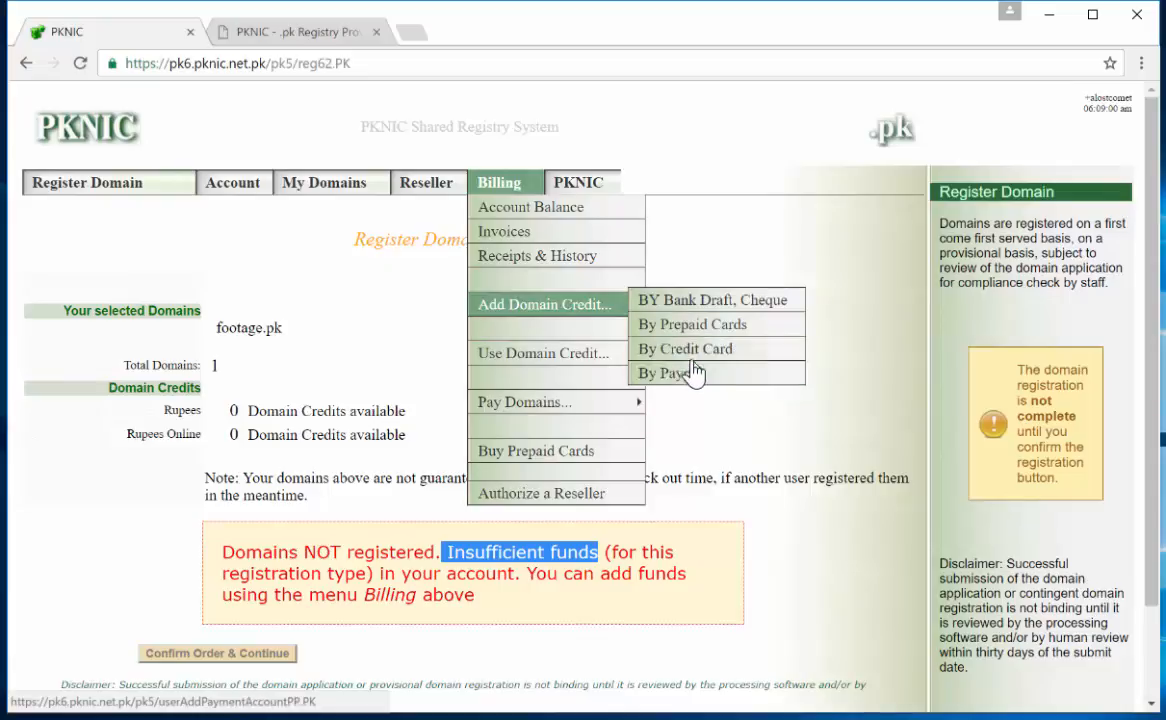
pyautogui.moveTo(688, 340)
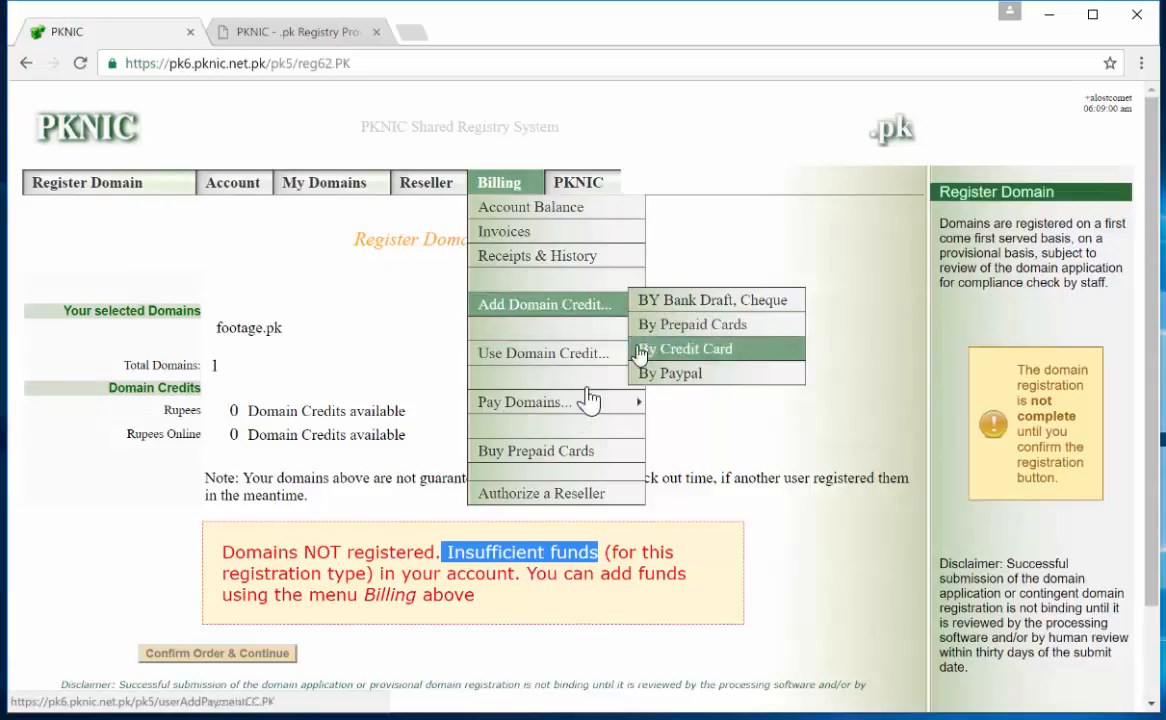
# Step: Choose the Prepaid Cards option from Billing's Add Domain Credit list
pyautogui.click(540, 492)
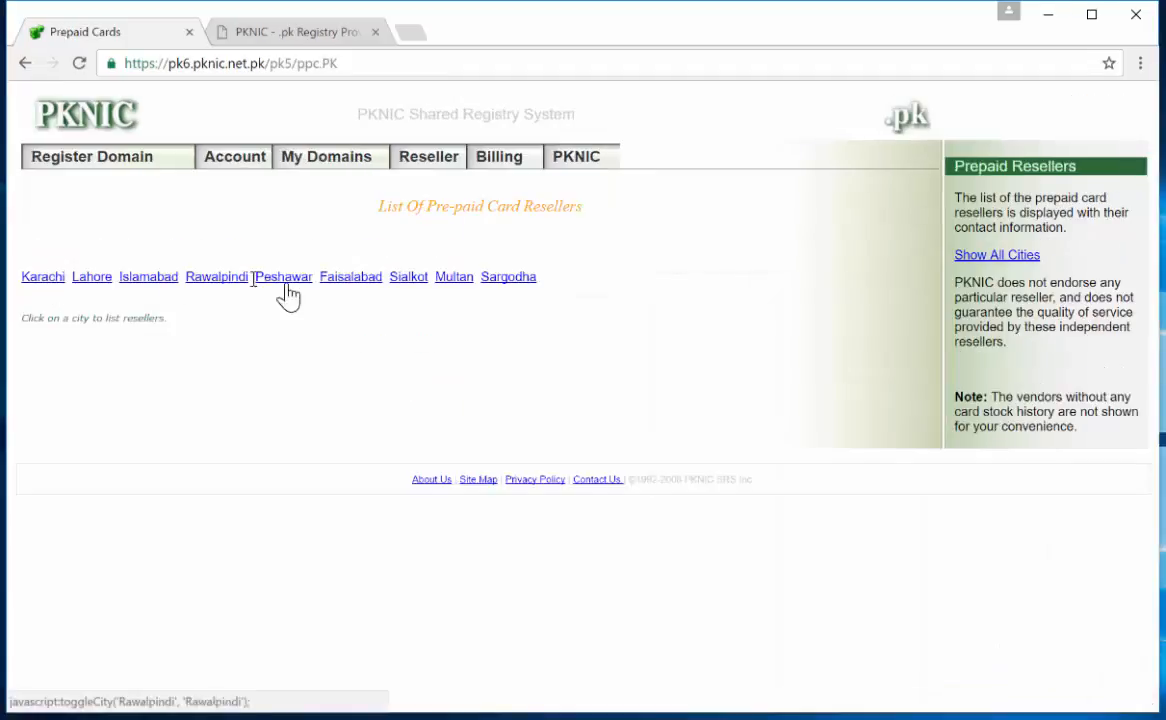
# Step: Browse the Karachi, Lahore and Islamabad reseller lists, then return to Billing
pyautogui.click(44, 276)
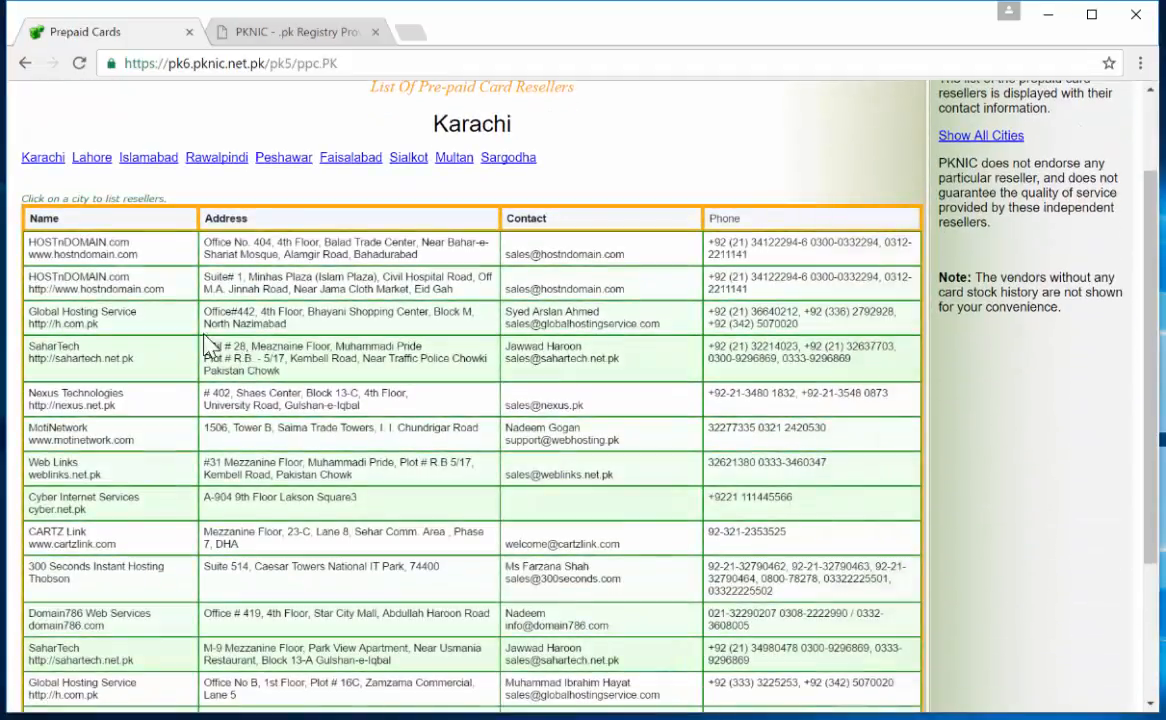
pyautogui.scroll(-3)
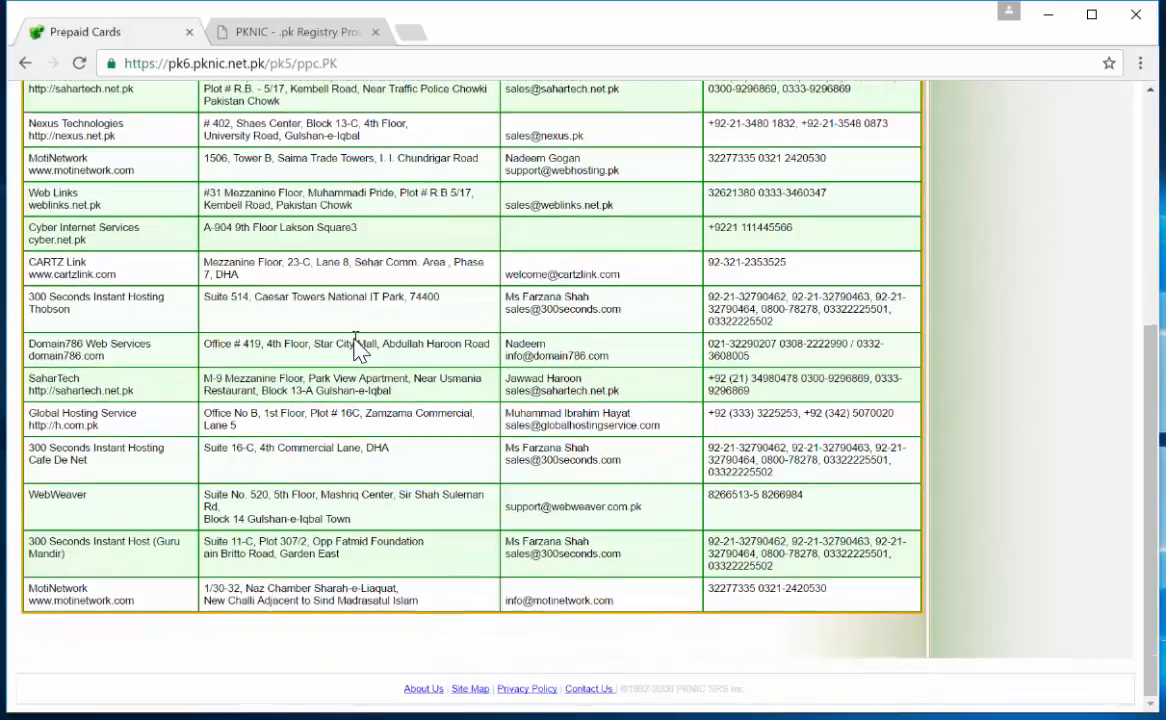
pyautogui.scroll(3)
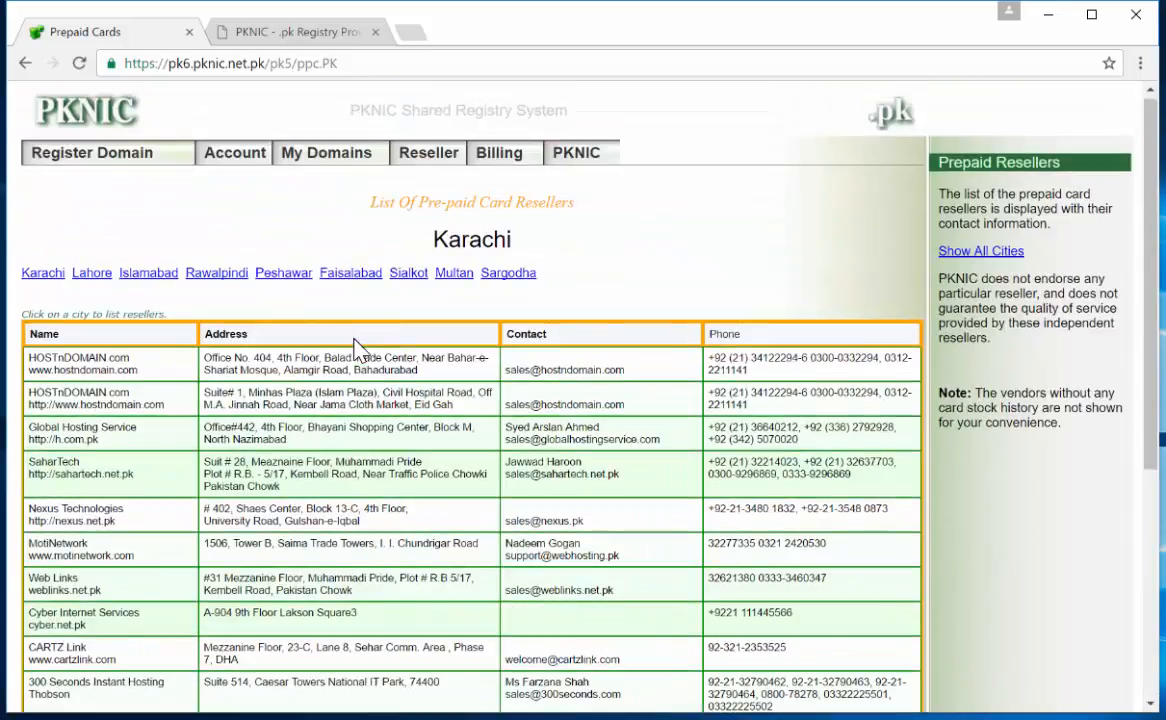
pyautogui.click(90, 272)
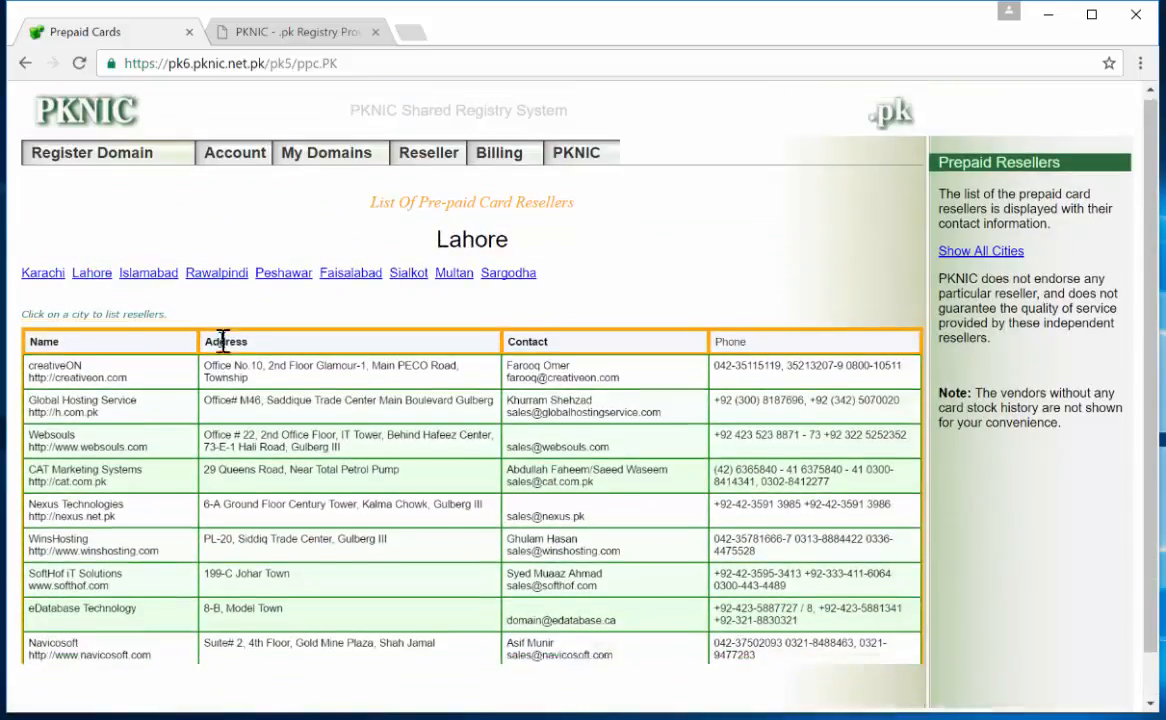
pyautogui.scroll(-3)
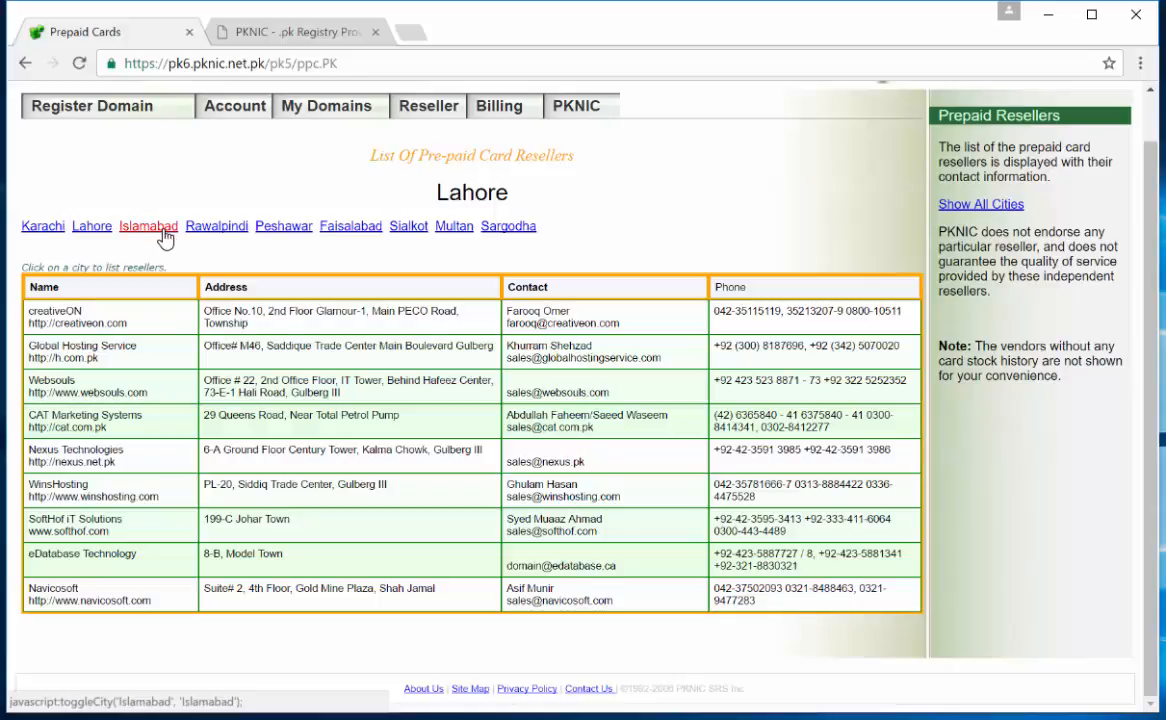
pyautogui.click(148, 224)
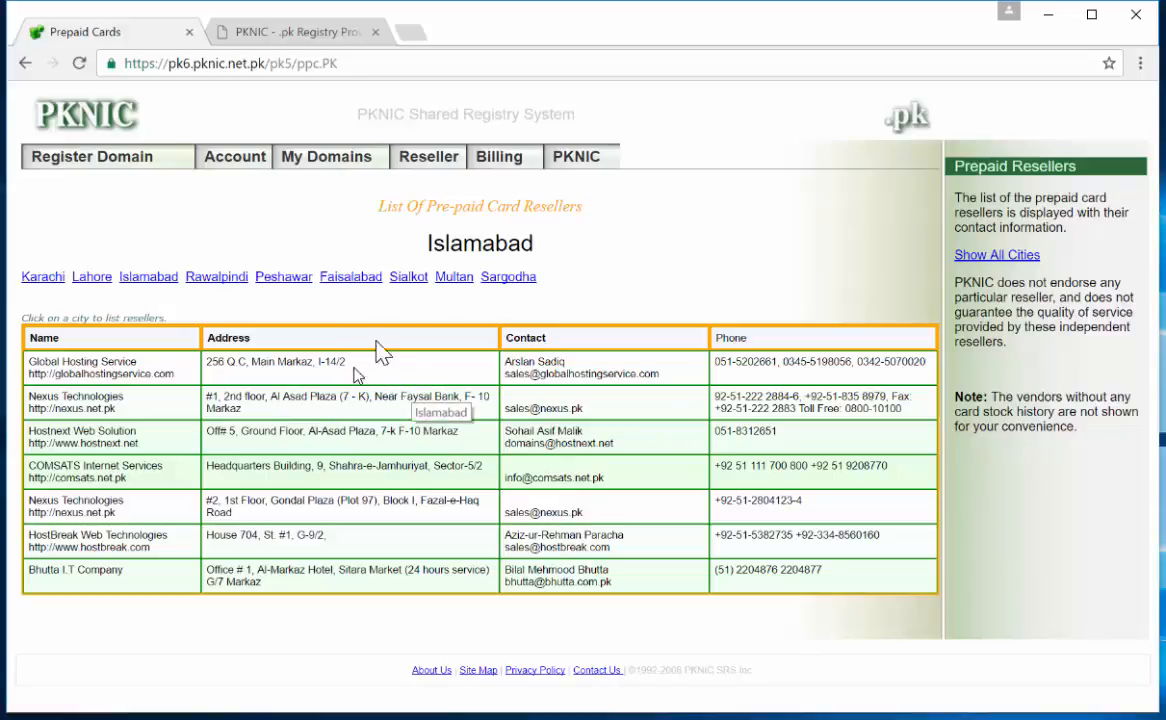
pyautogui.click(580, 156)
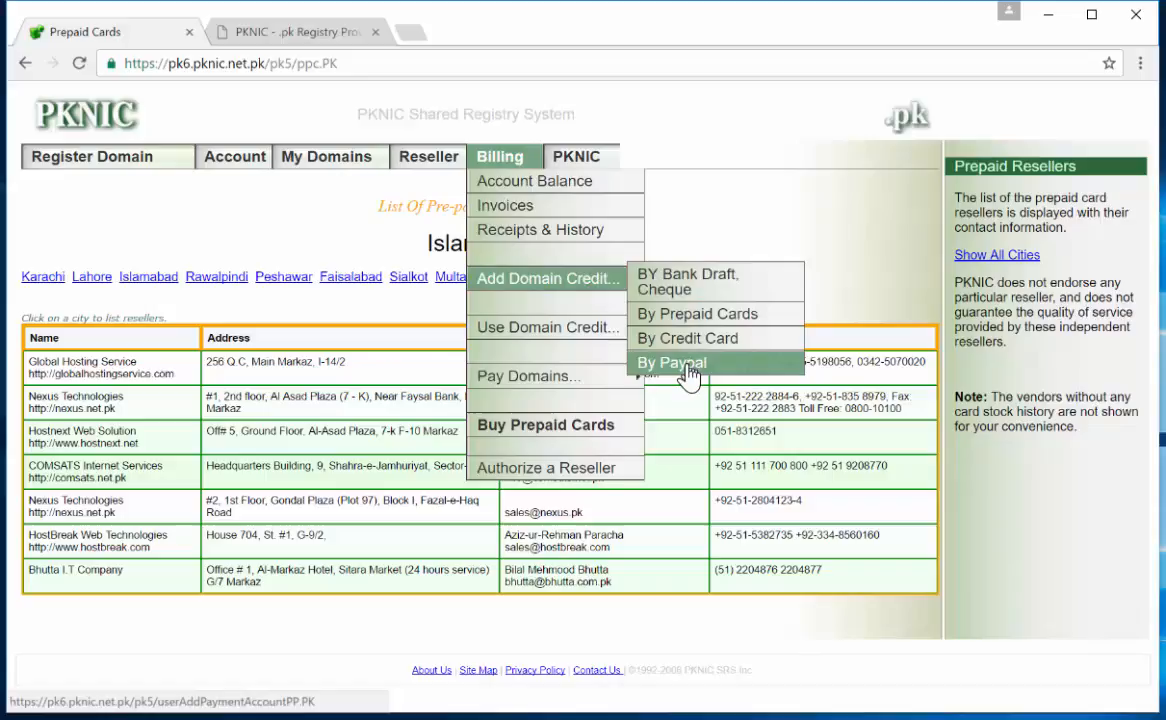
# Step: Request 1 domain credit by PayPal with Local Payment Type and proceed to checkout
pyautogui.click(672, 364)
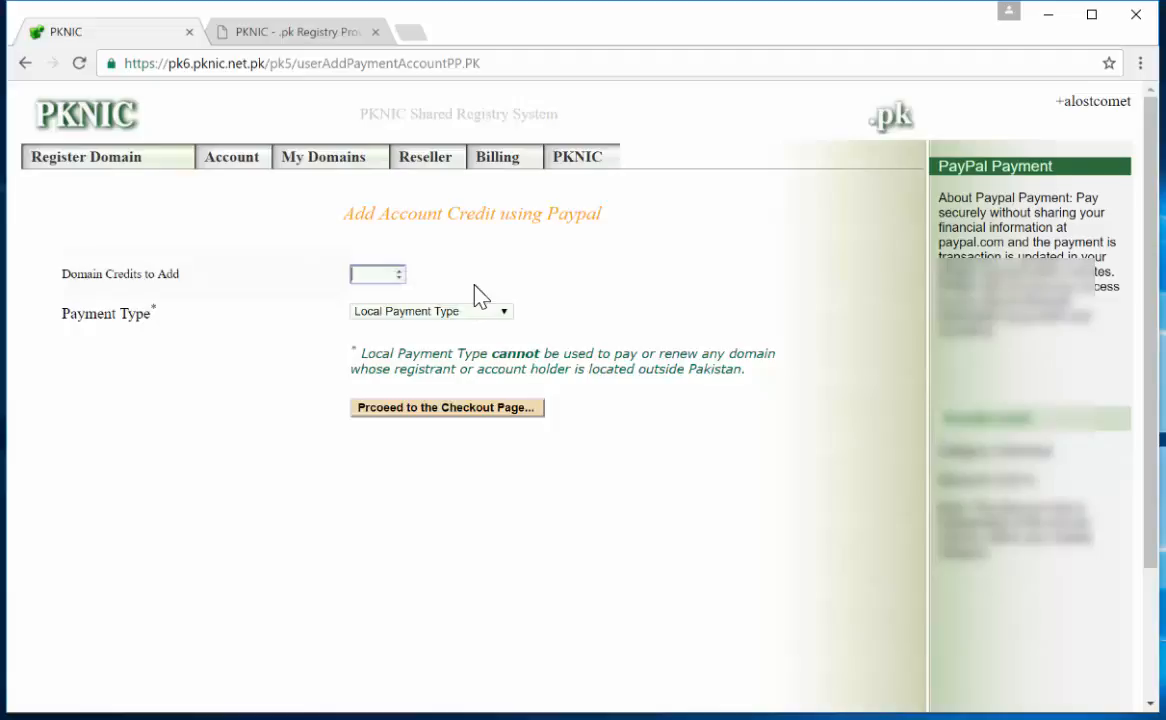
pyautogui.write('1')
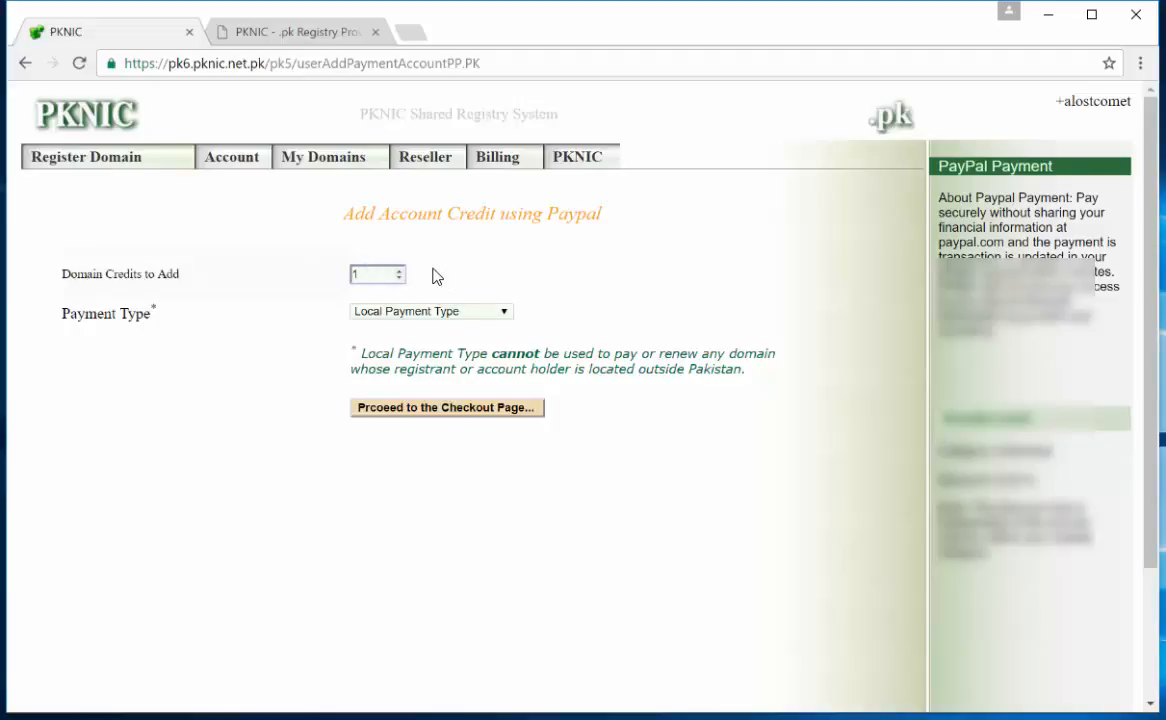
pyautogui.click(430, 312)
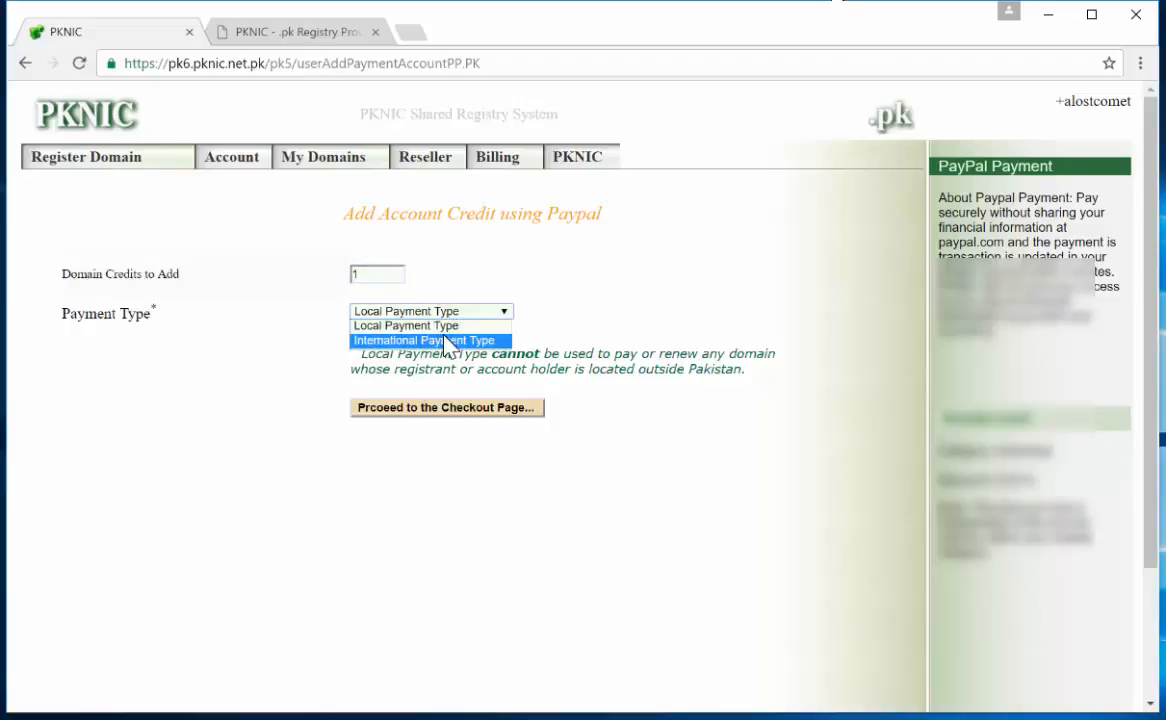
pyautogui.click(406, 324)
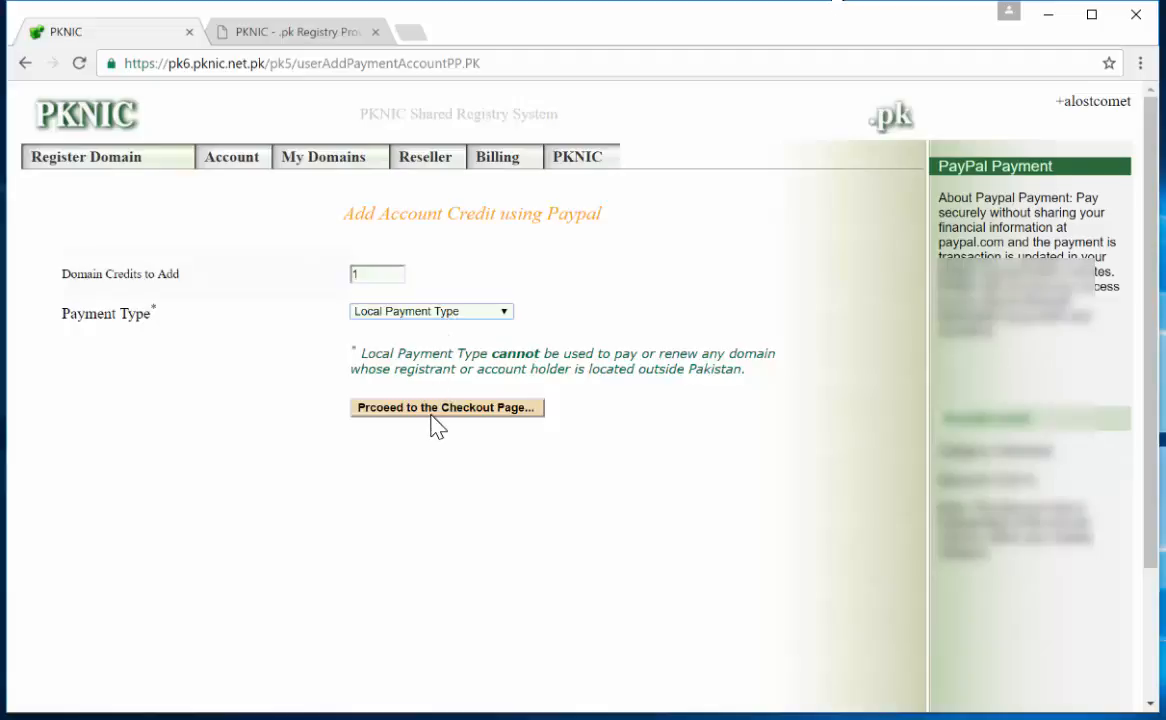
pyautogui.moveTo(812, 156)
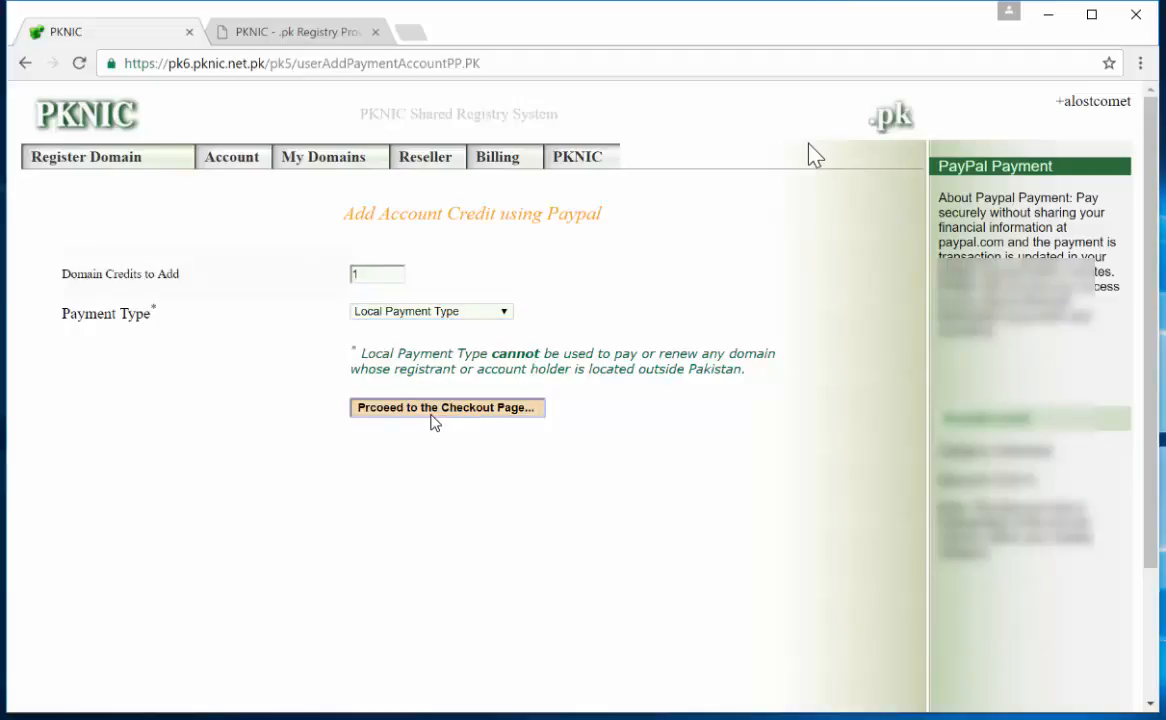
pyautogui.click(448, 408)
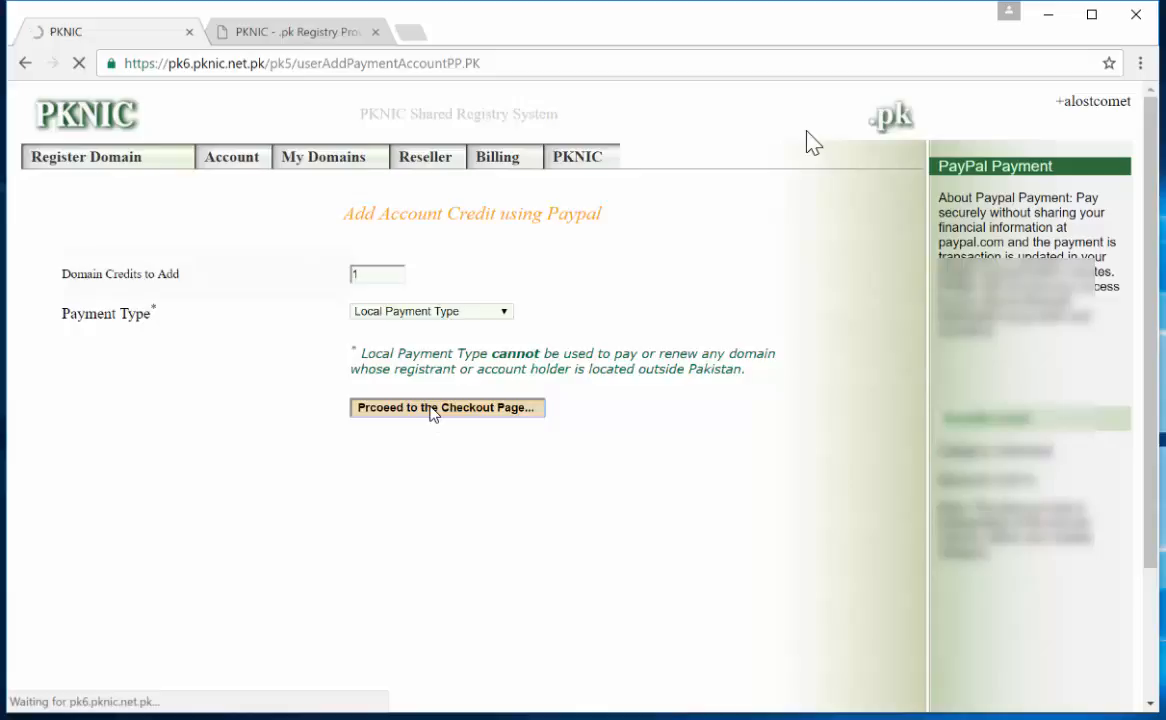
pyautogui.click(448, 408)
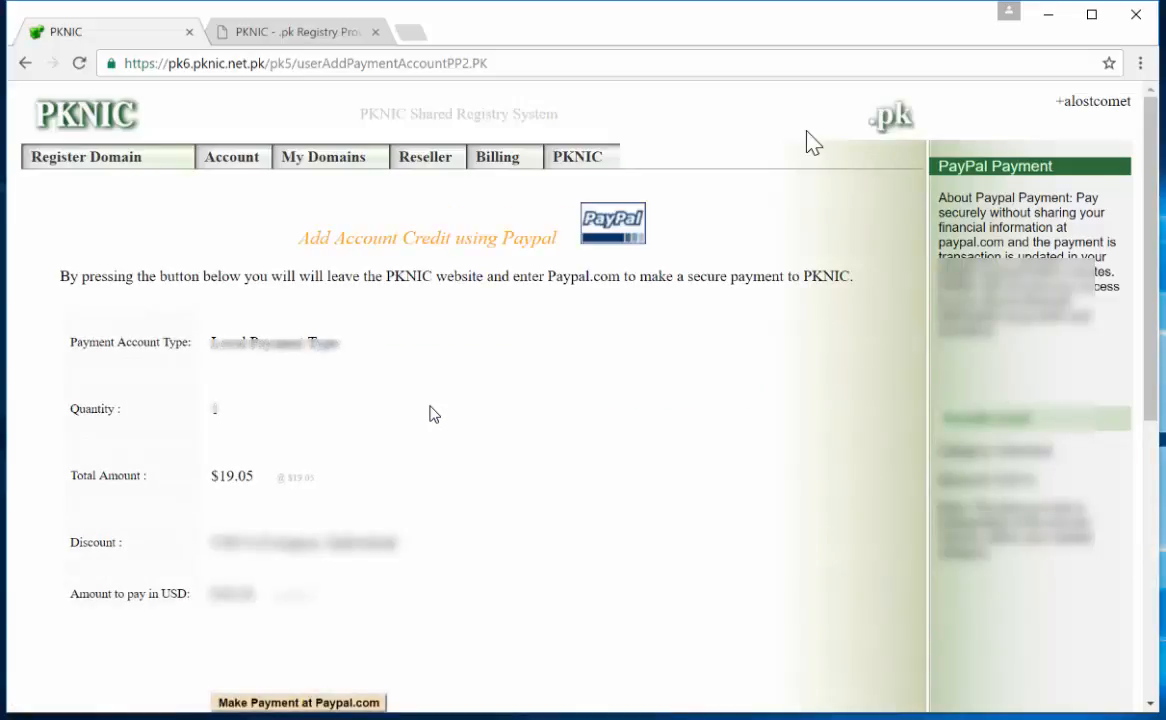
# Step: Make the $19.05 payment at PayPal.com, logging in and confirming it
pyautogui.scroll(-3)
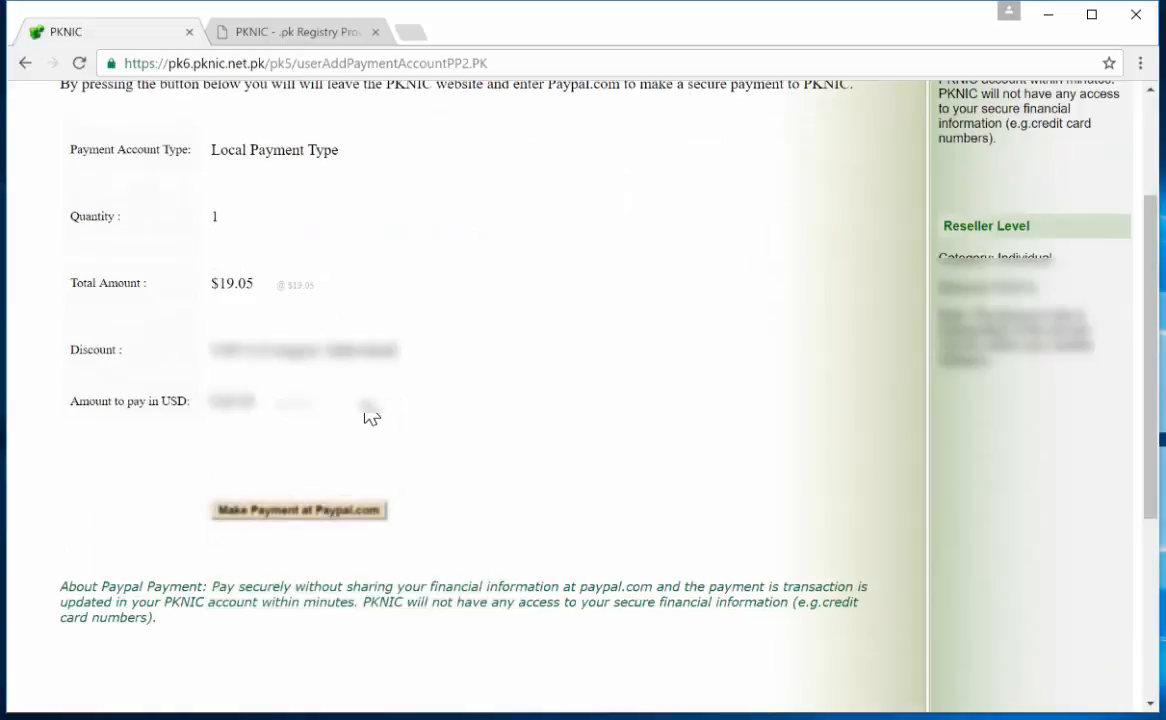
pyautogui.scroll(3)
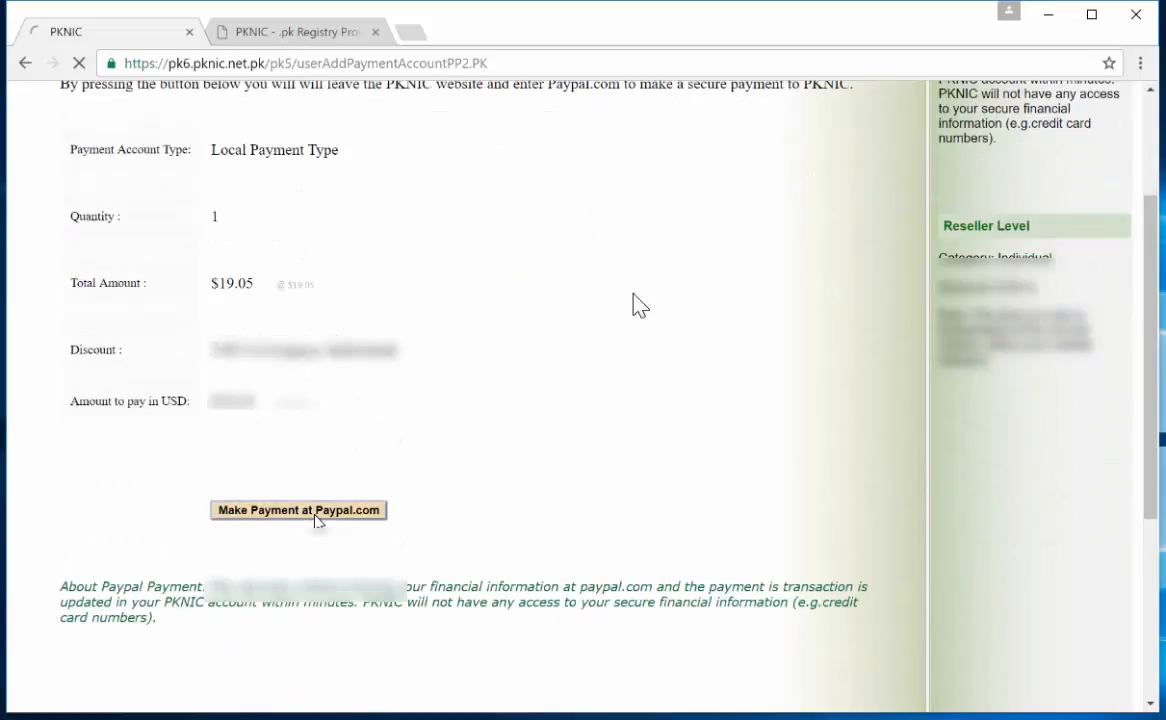
pyautogui.click(298, 510)
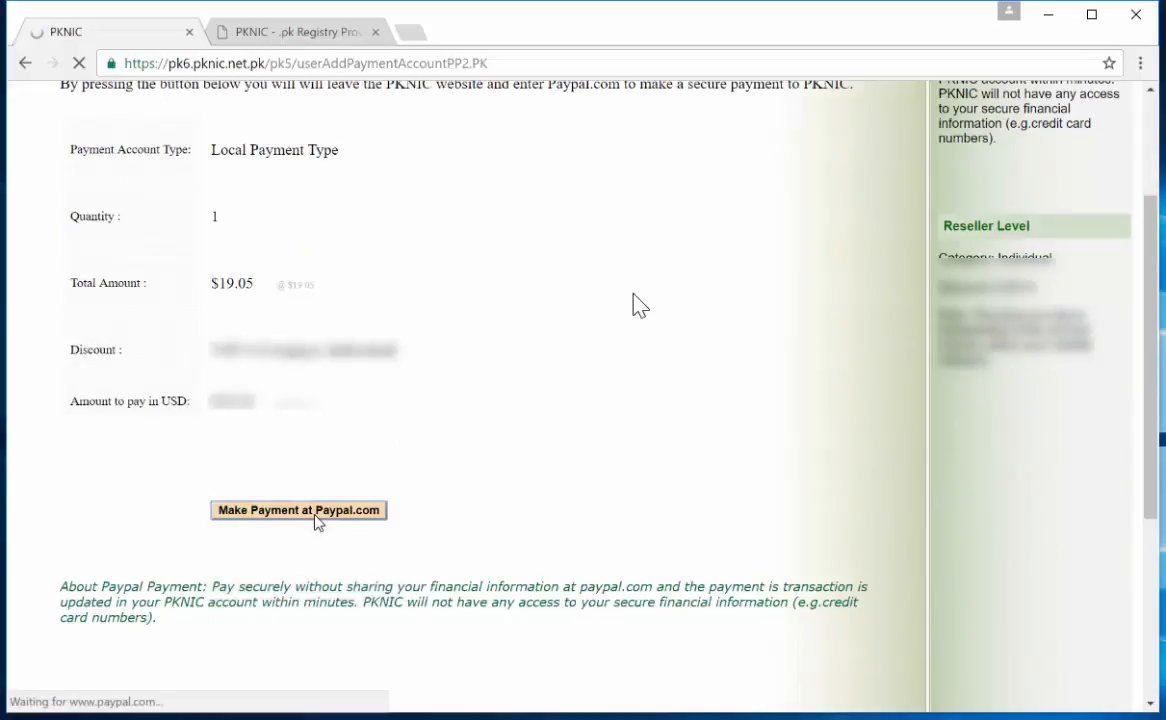
pyautogui.click(298, 510)
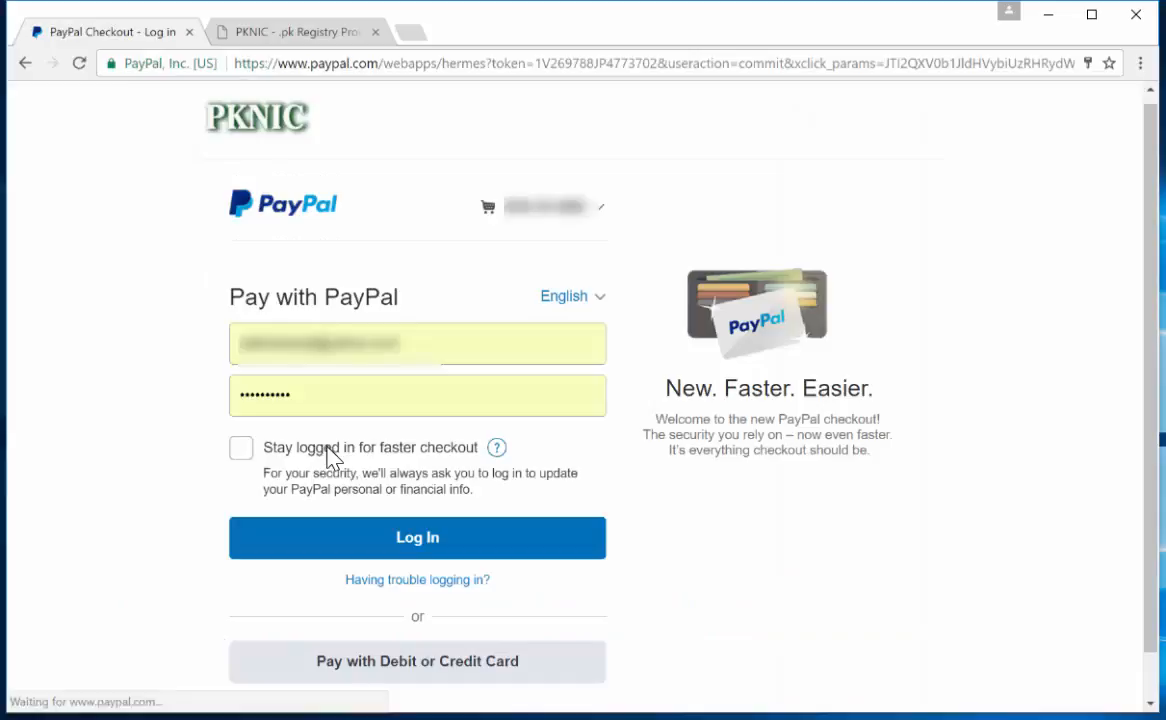
pyautogui.click(416, 538)
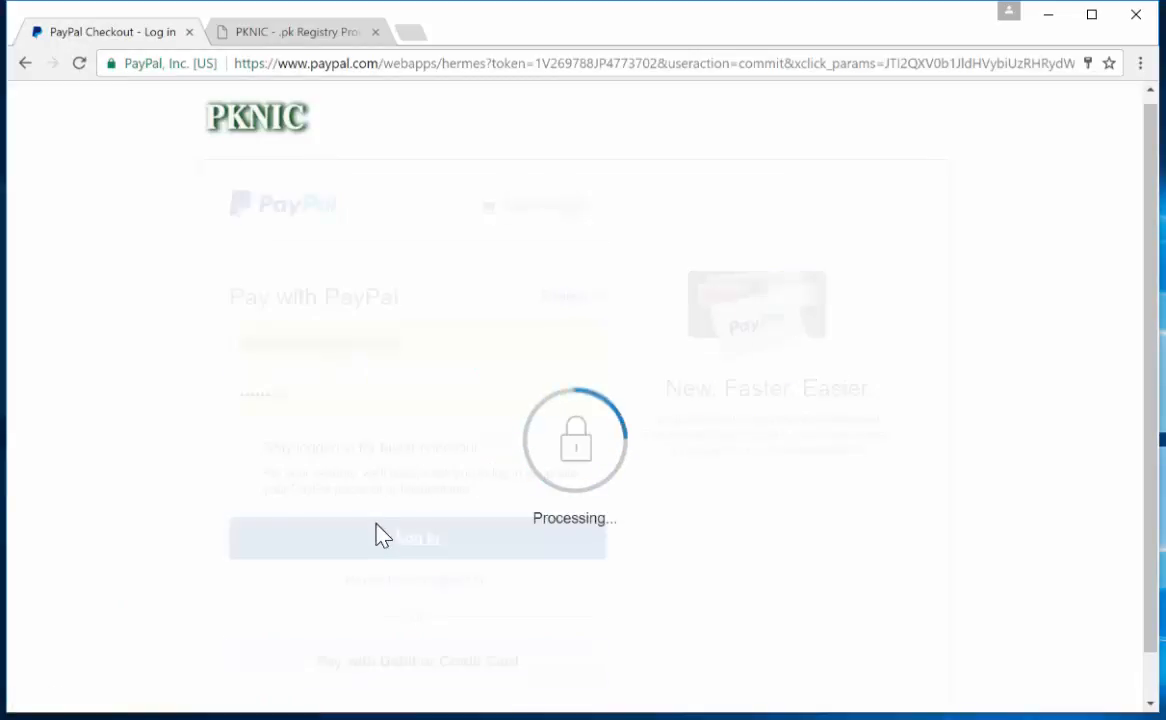
pyautogui.click(416, 538)
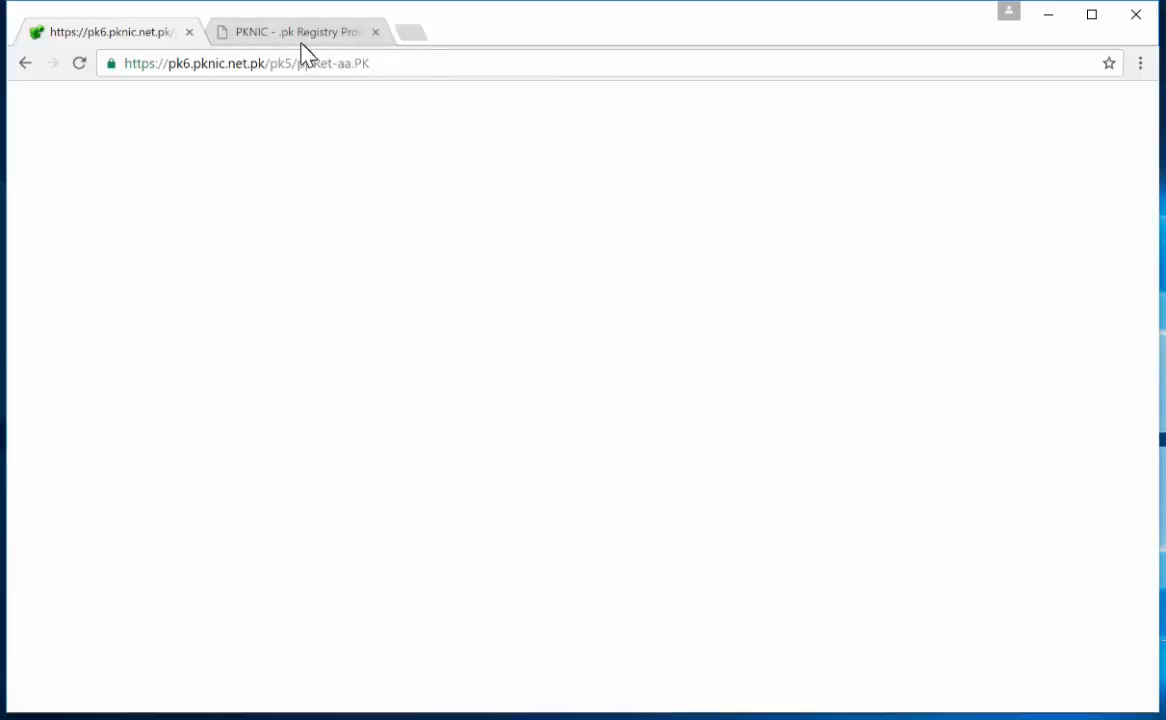
# Step: Navigate to the pknic.net.pk address and sign in to the PKNIC account
pyautogui.doubleClick(330, 62)
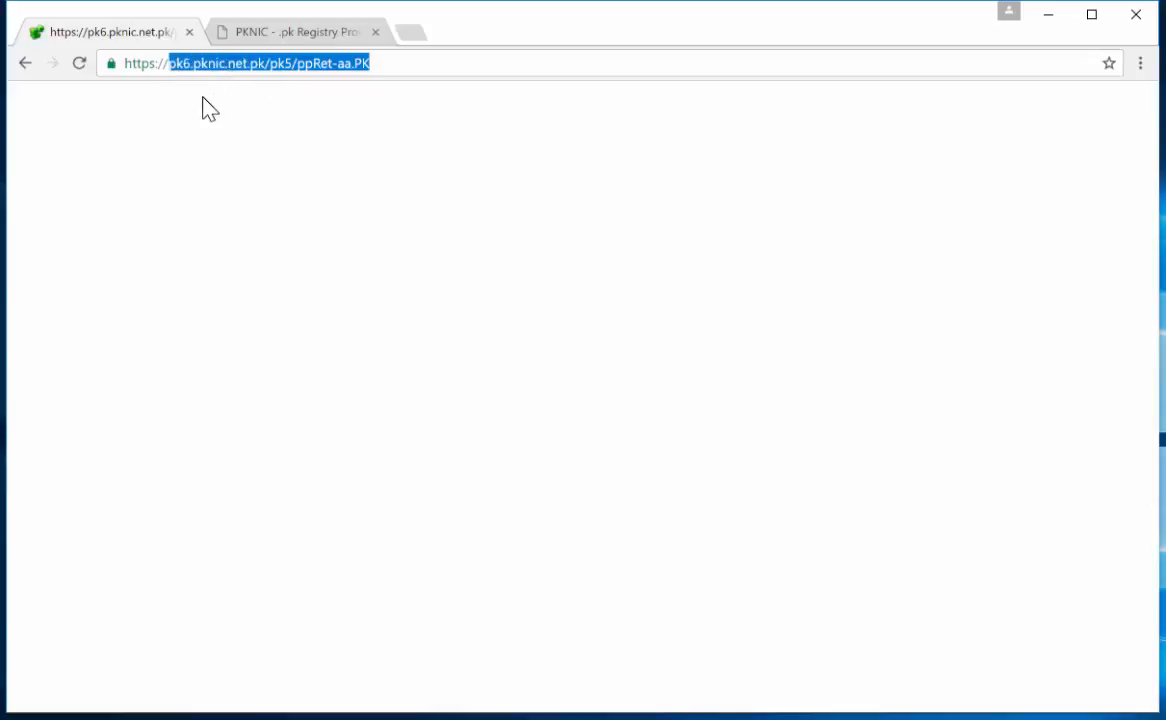
pyautogui.write('https://pkc')
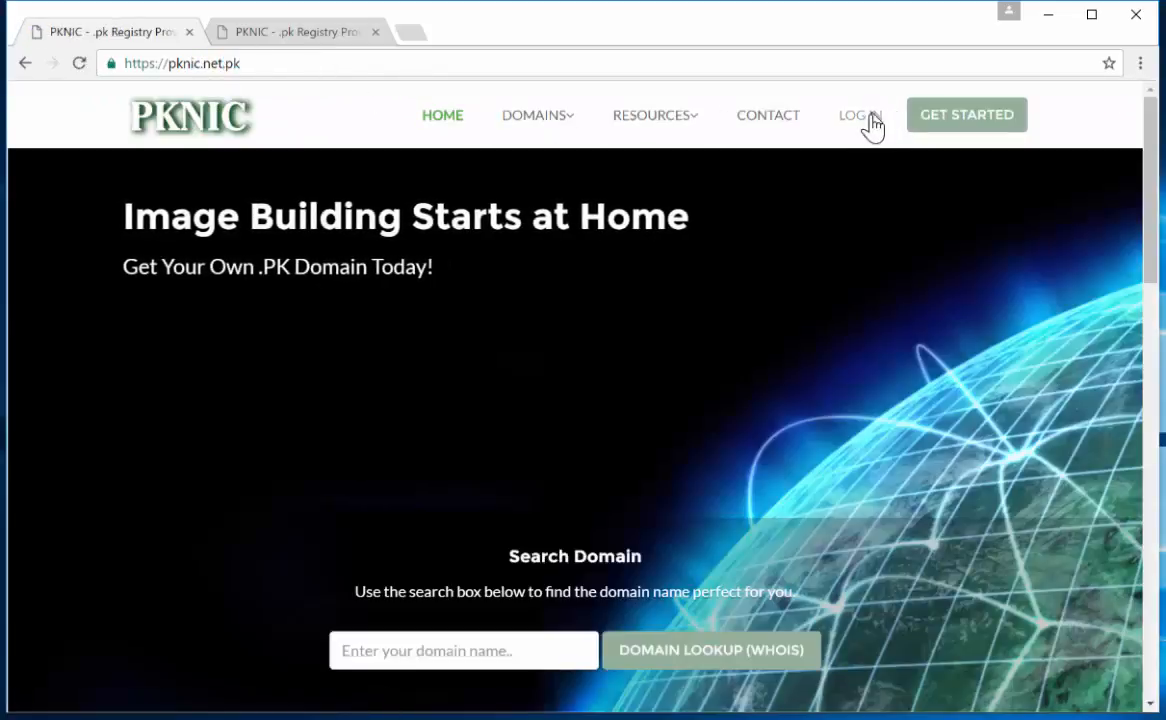
pyautogui.click(858, 114)
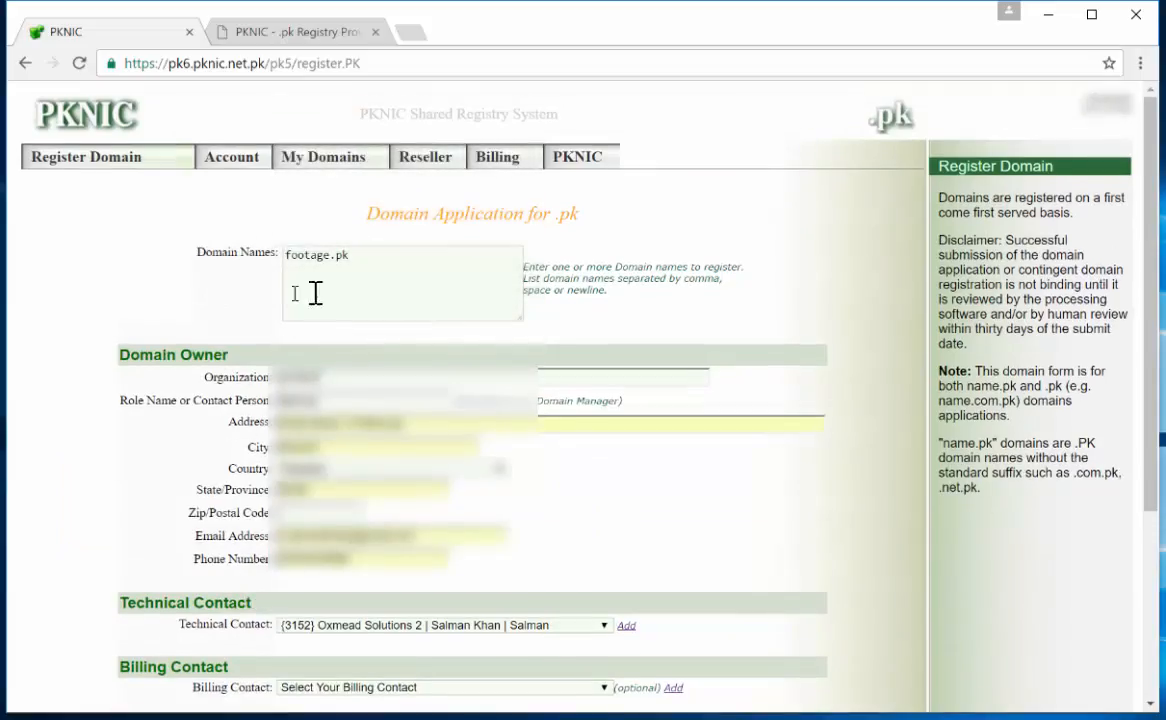
# Step: Confirm Provisional Registration of footage.pk, reaching the Step 3 confirmation using one credit
pyautogui.scroll(-3)
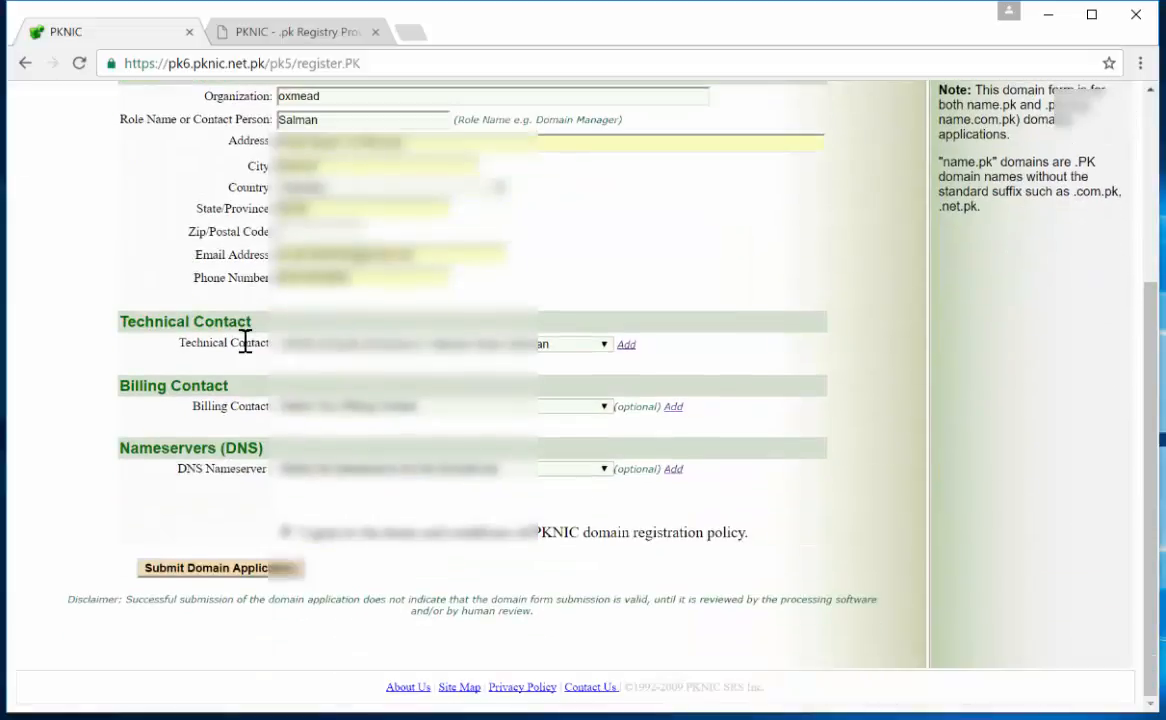
pyautogui.click(218, 568)
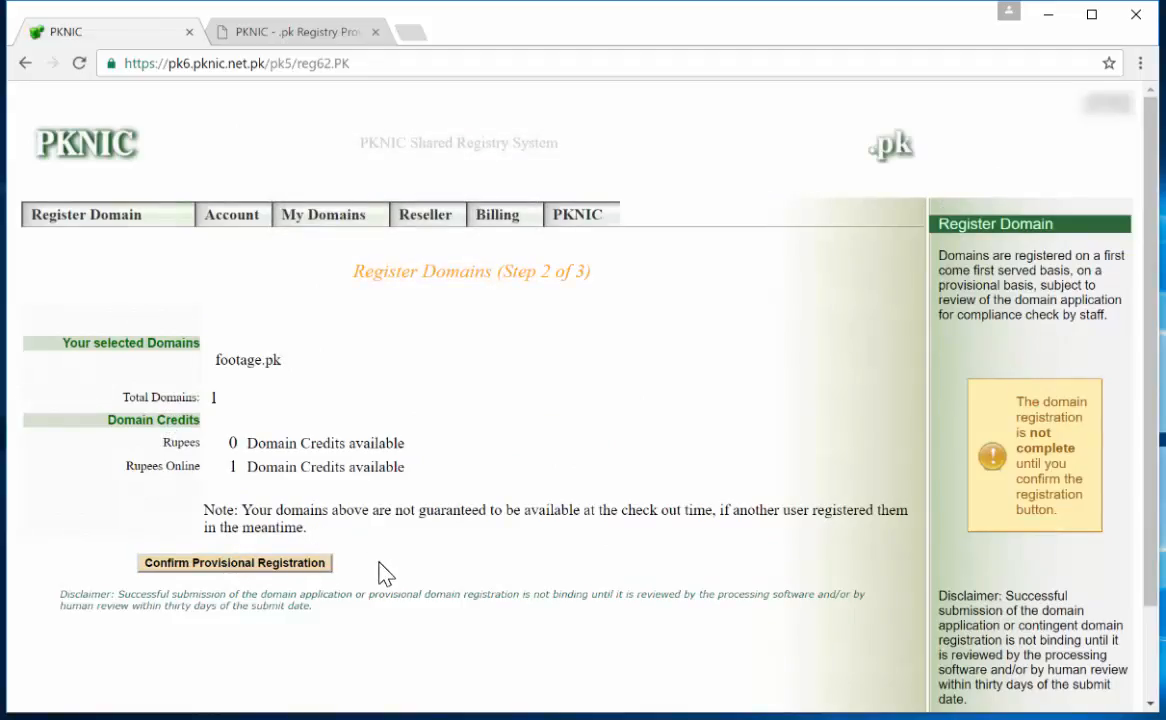
pyautogui.moveTo(402, 500)
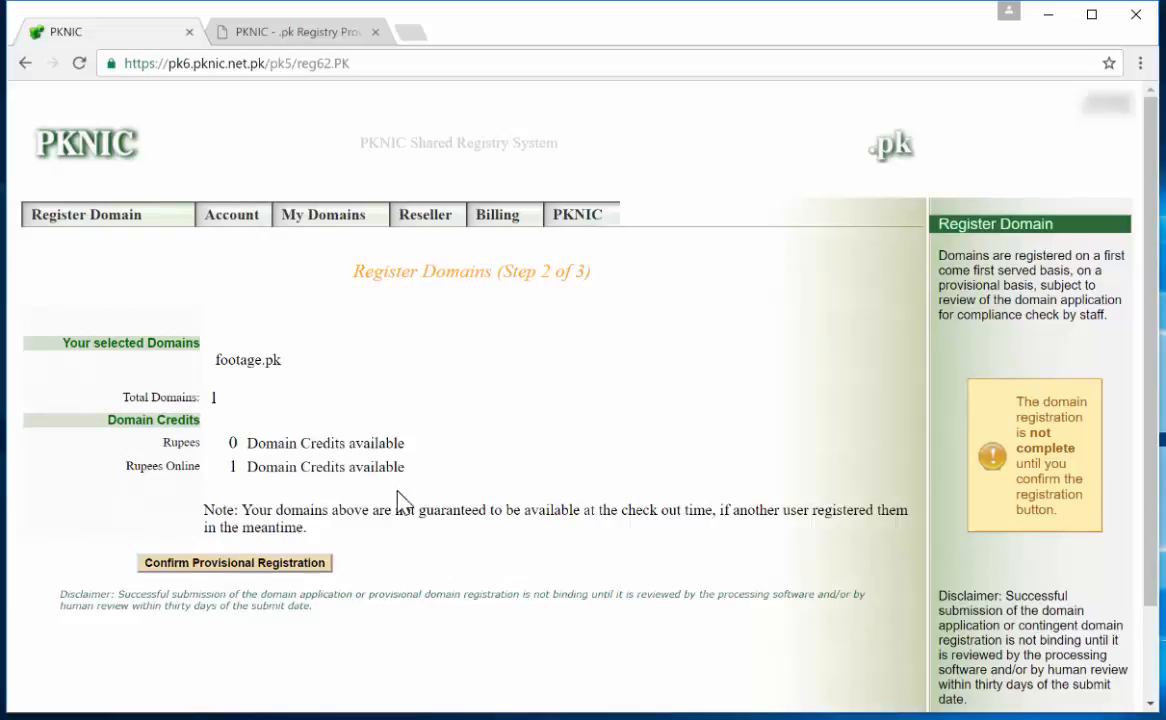
pyautogui.moveTo(330, 544)
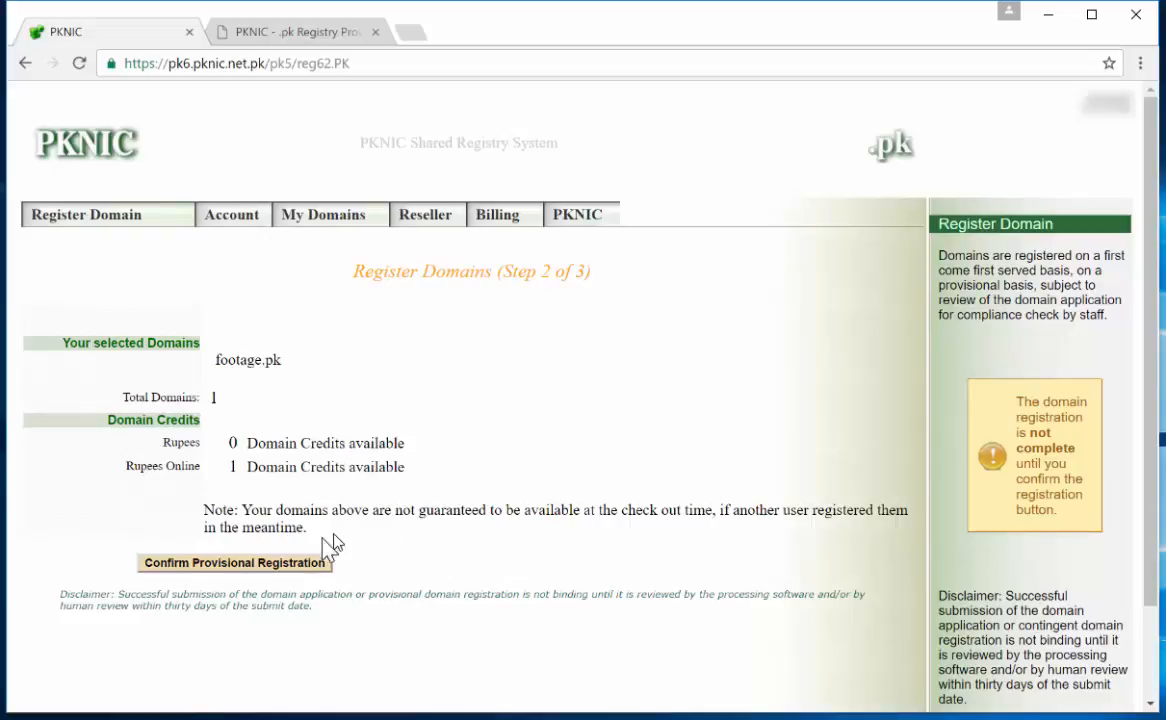
pyautogui.moveTo(248, 570)
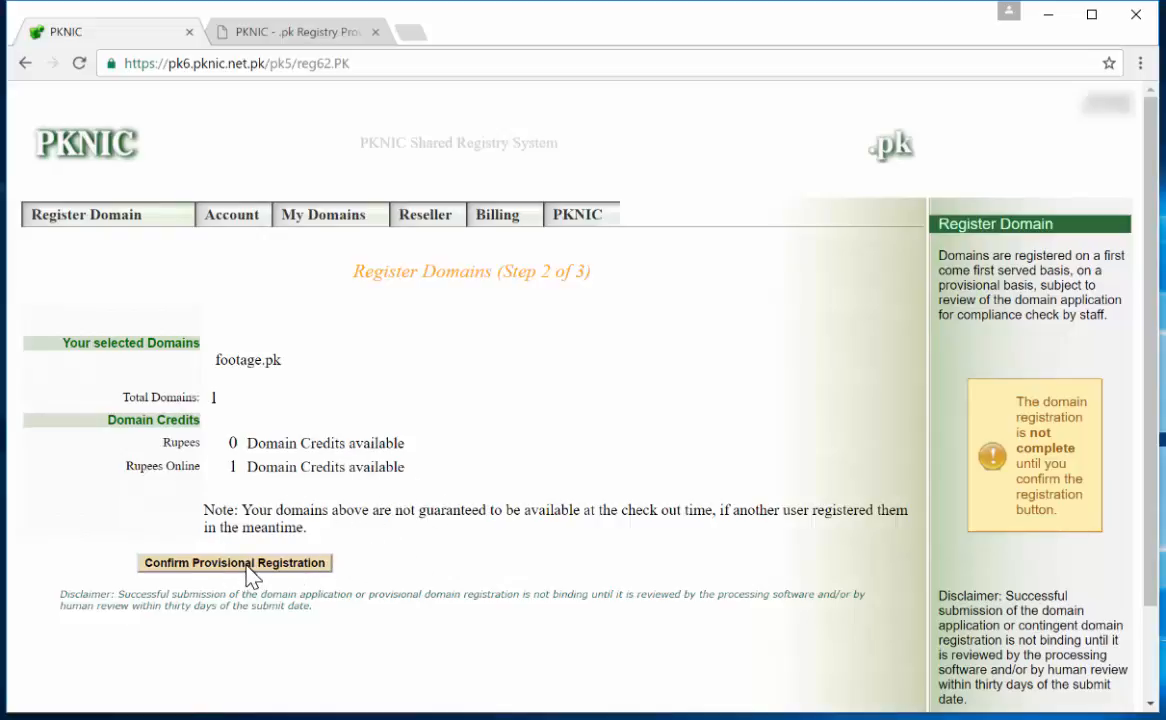
pyautogui.click(234, 564)
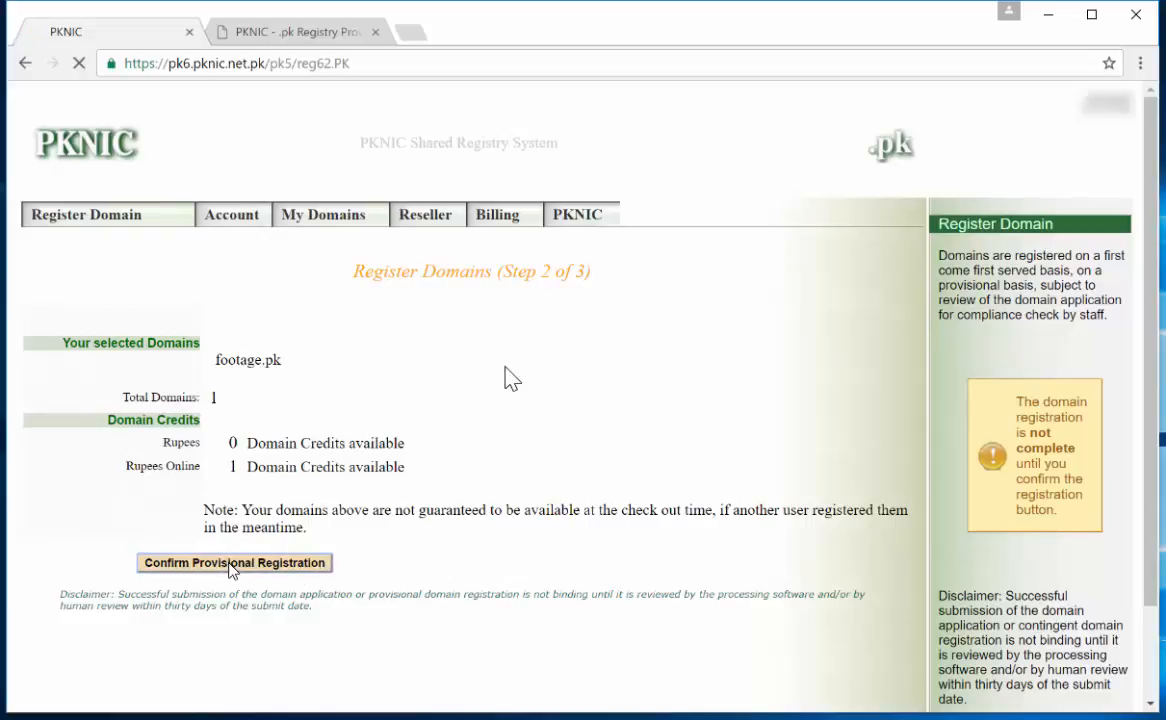
pyautogui.click(234, 562)
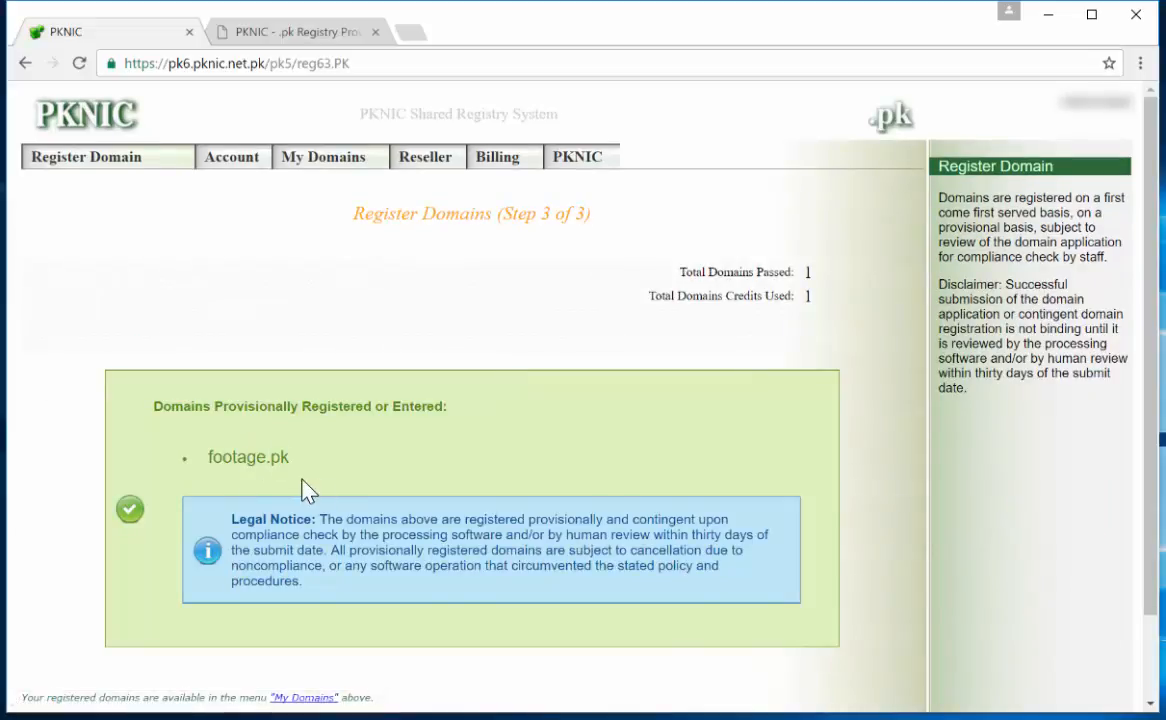
pyautogui.doubleClick(248, 456)
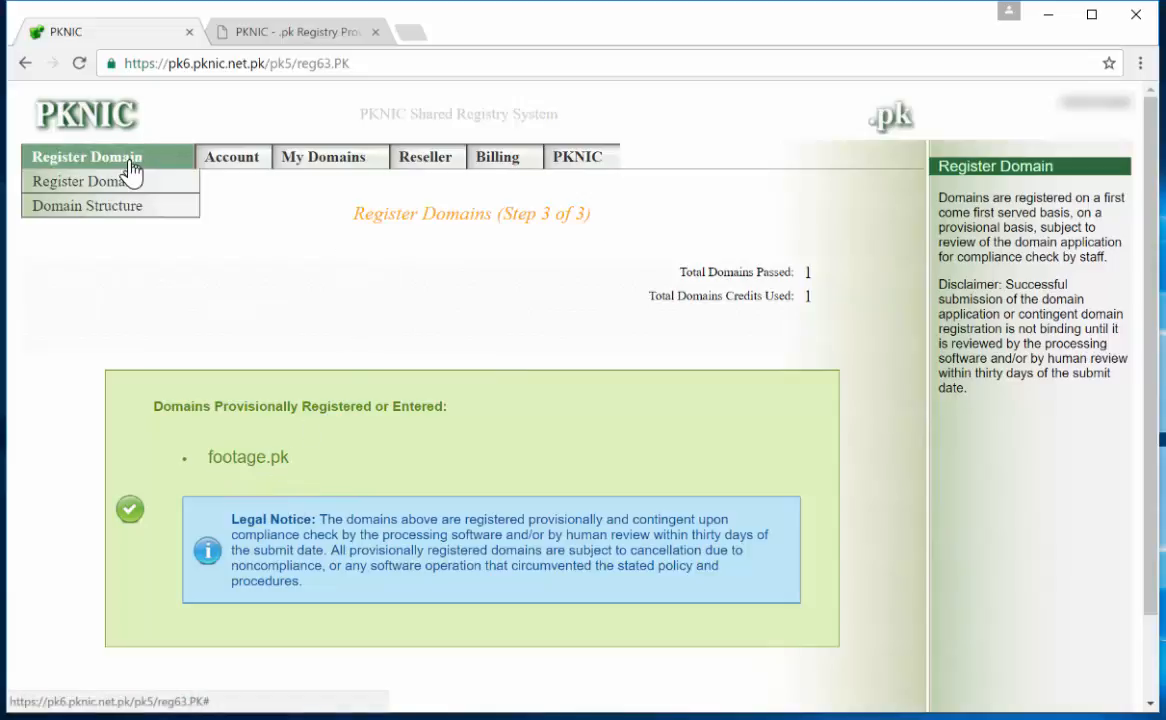
# Step: View the My Domains menu with its manage, renew, expiring and pending options
pyautogui.click(324, 156)
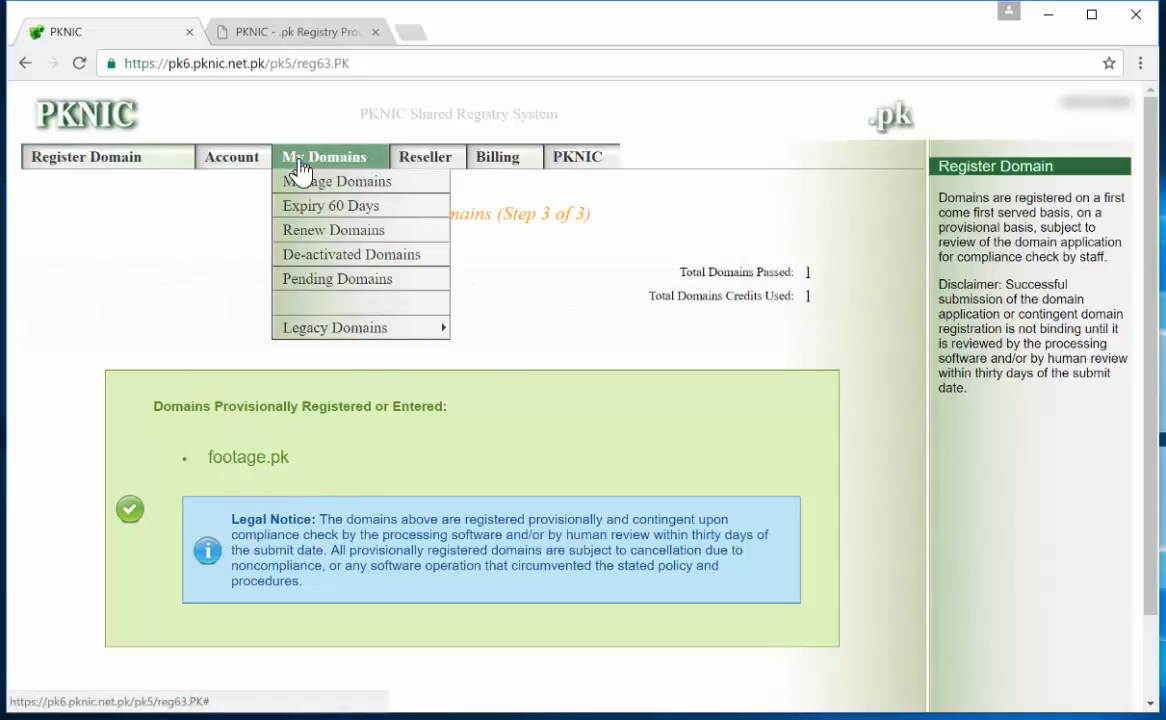
pyautogui.moveTo(312, 190)
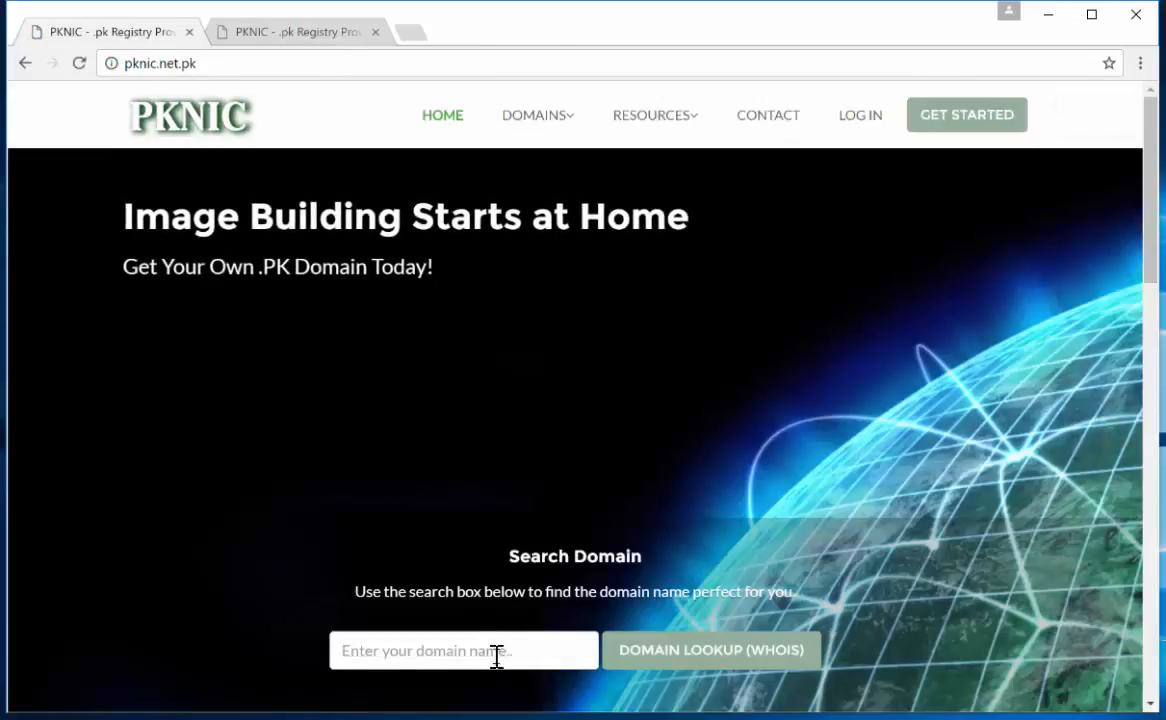
# Step: Search footage and run a WHOIS lookup showing registrant oxmead, expiry Oct 8, 2018
pyautogui.write('footg')
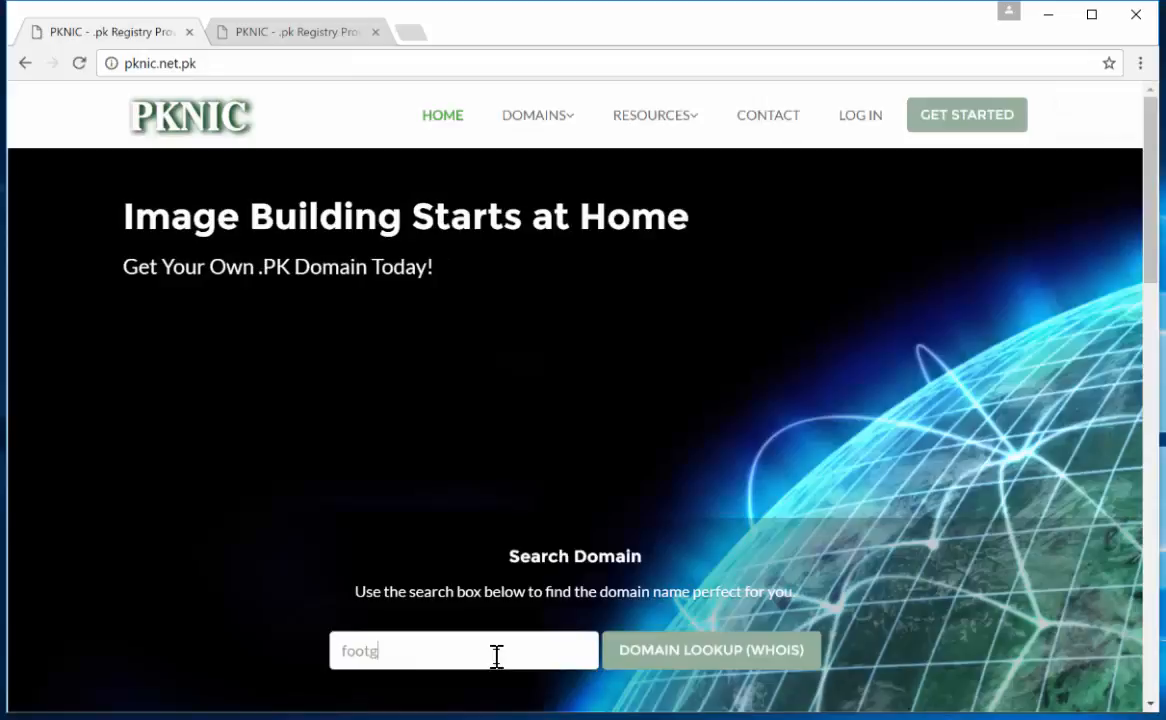
pyautogui.click(712, 650)
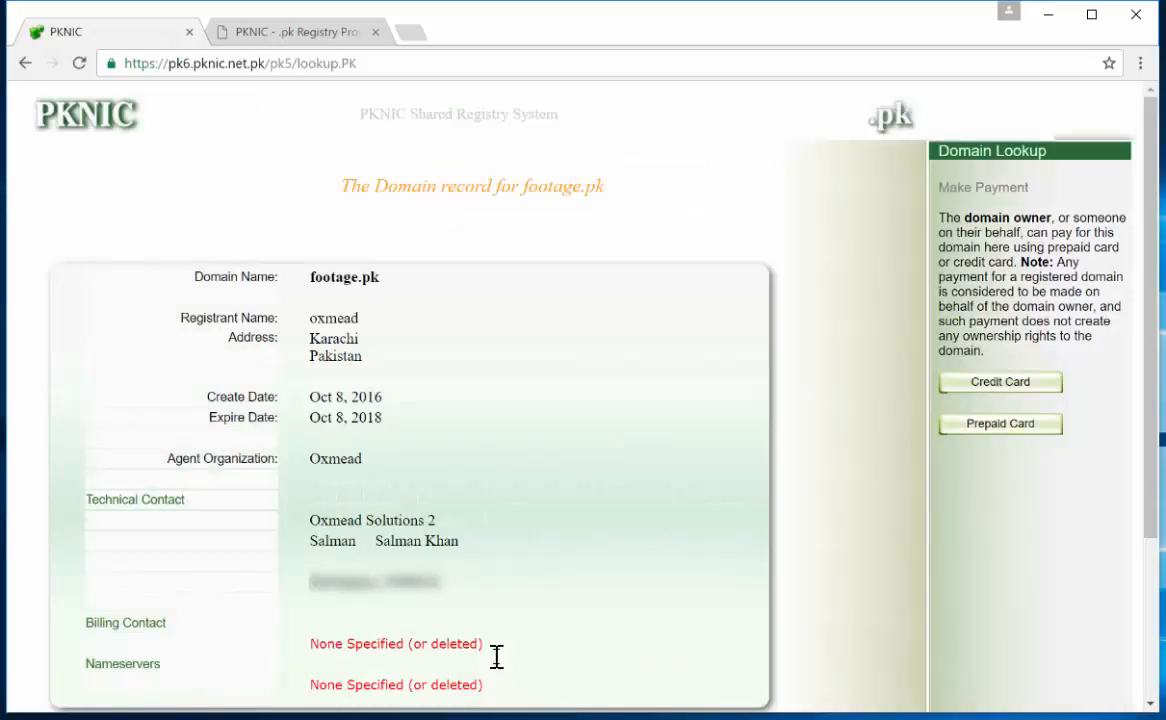
pyautogui.scroll(-3)
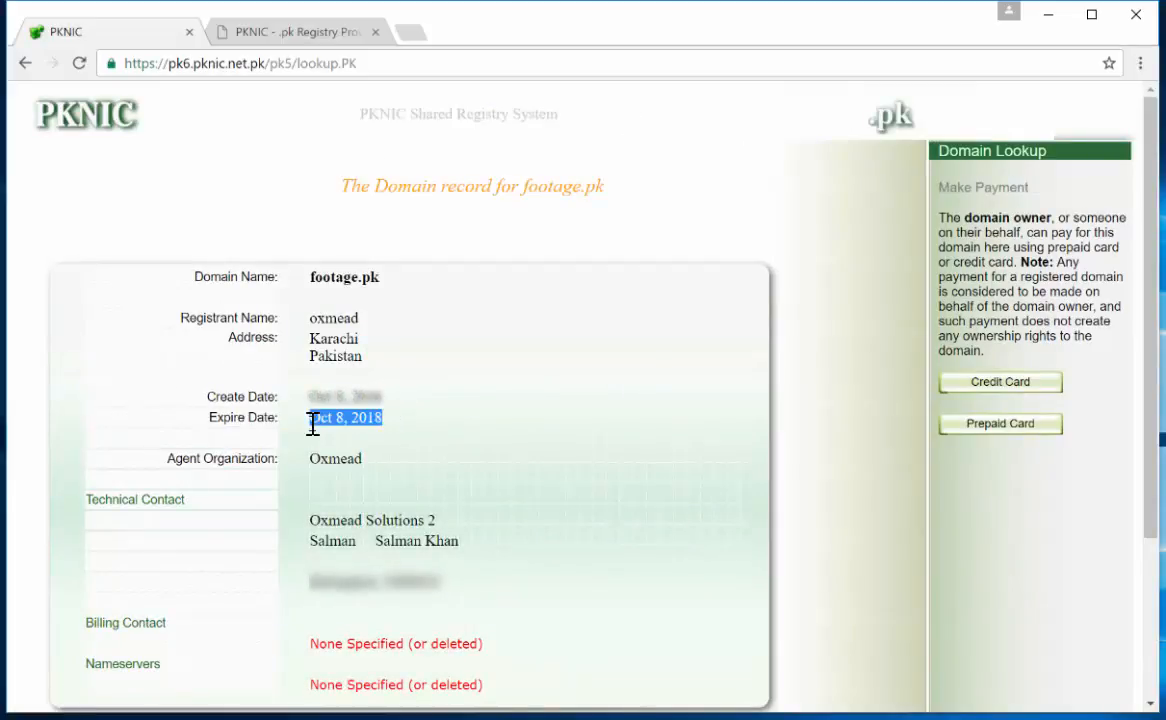
pyautogui.scroll(-3)
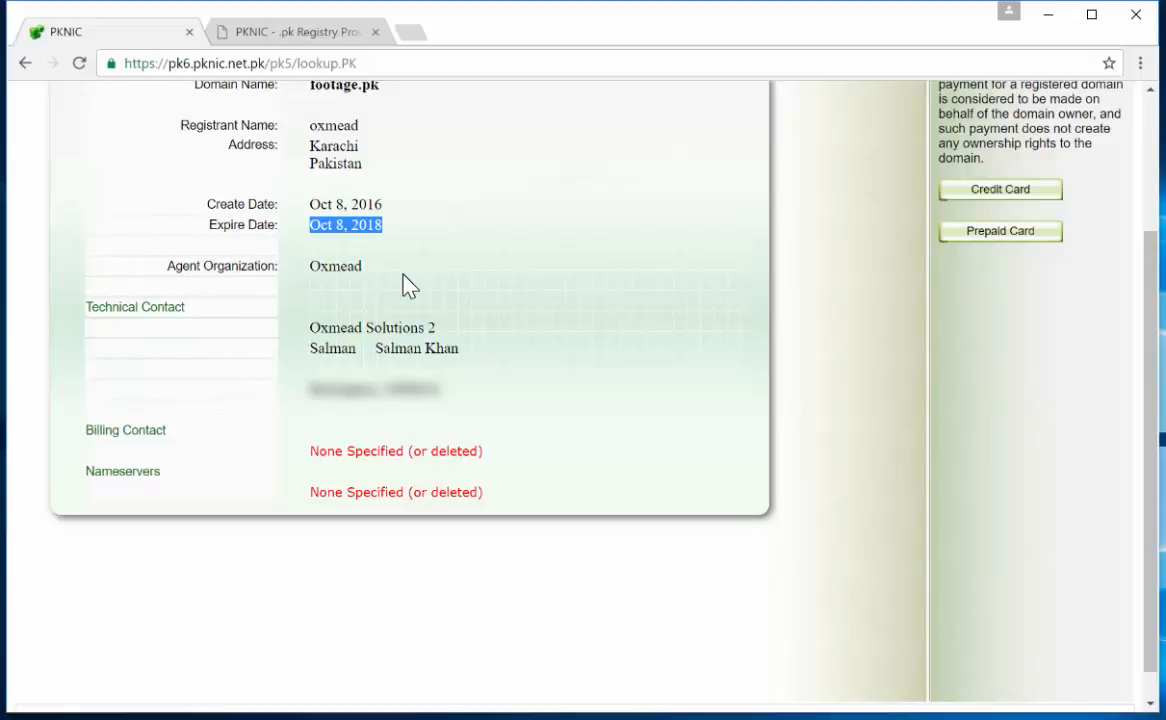
pyautogui.moveTo(396, 276)
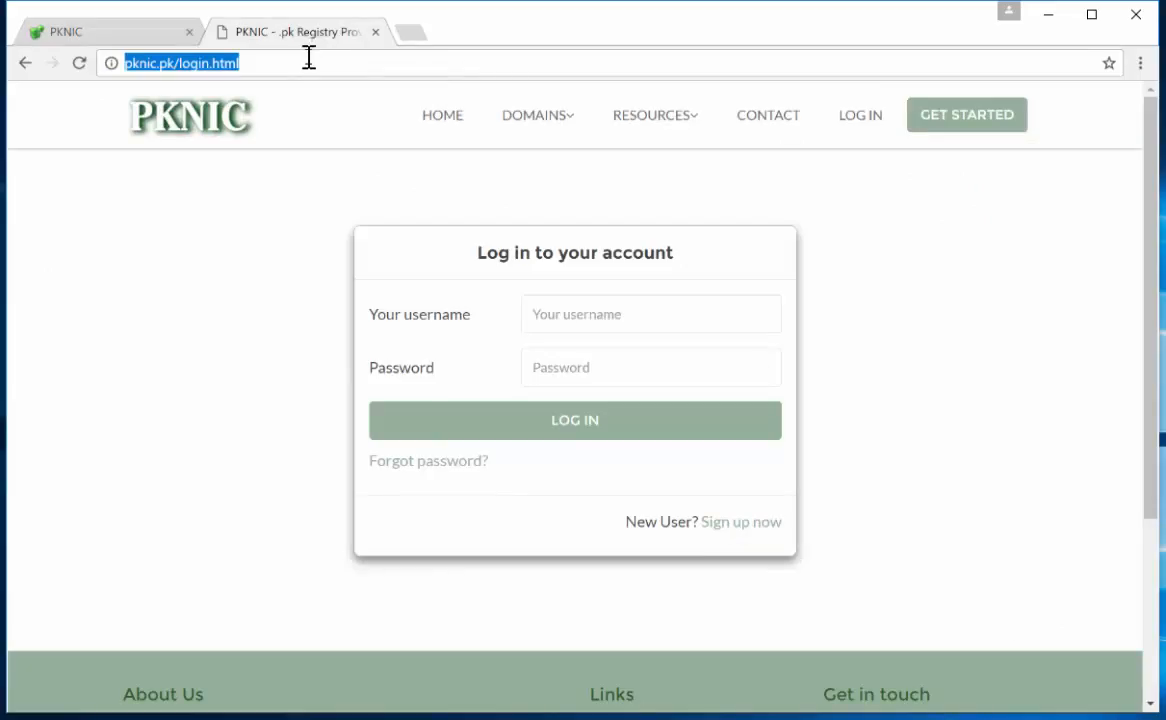
# Step: On check.pk, look up server.pk, registered to Rustam Technologies until Jun 20, 2018
pyautogui.write('check.pk')
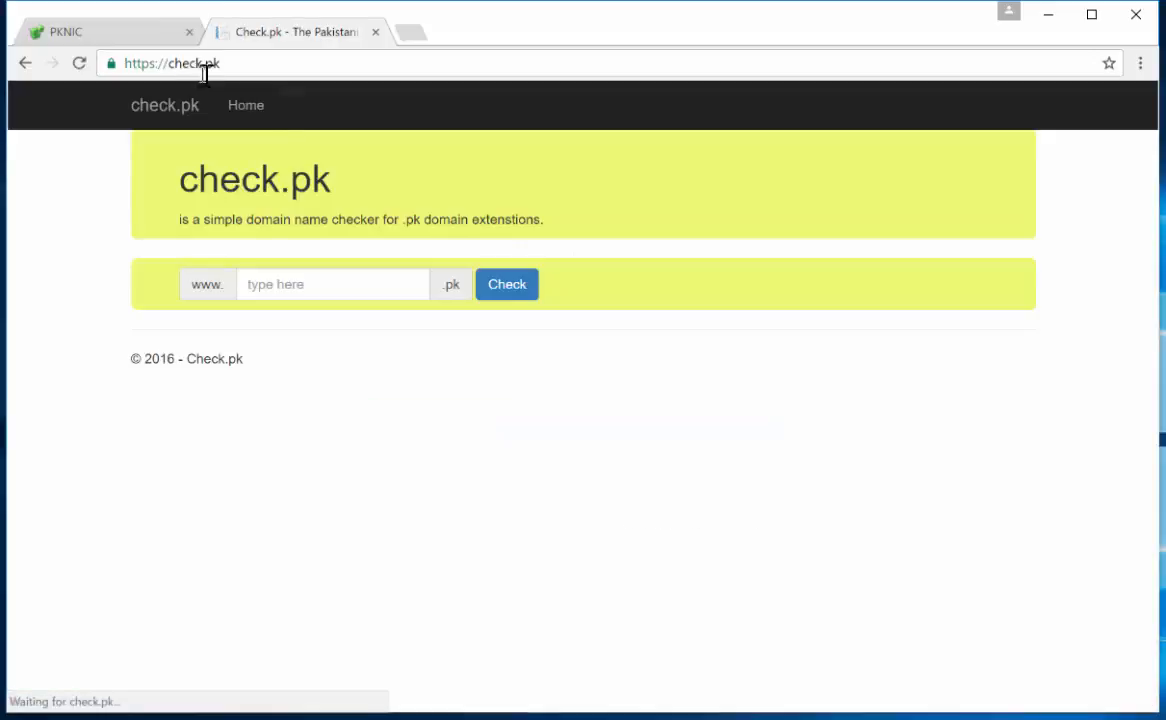
pyautogui.click(332, 284)
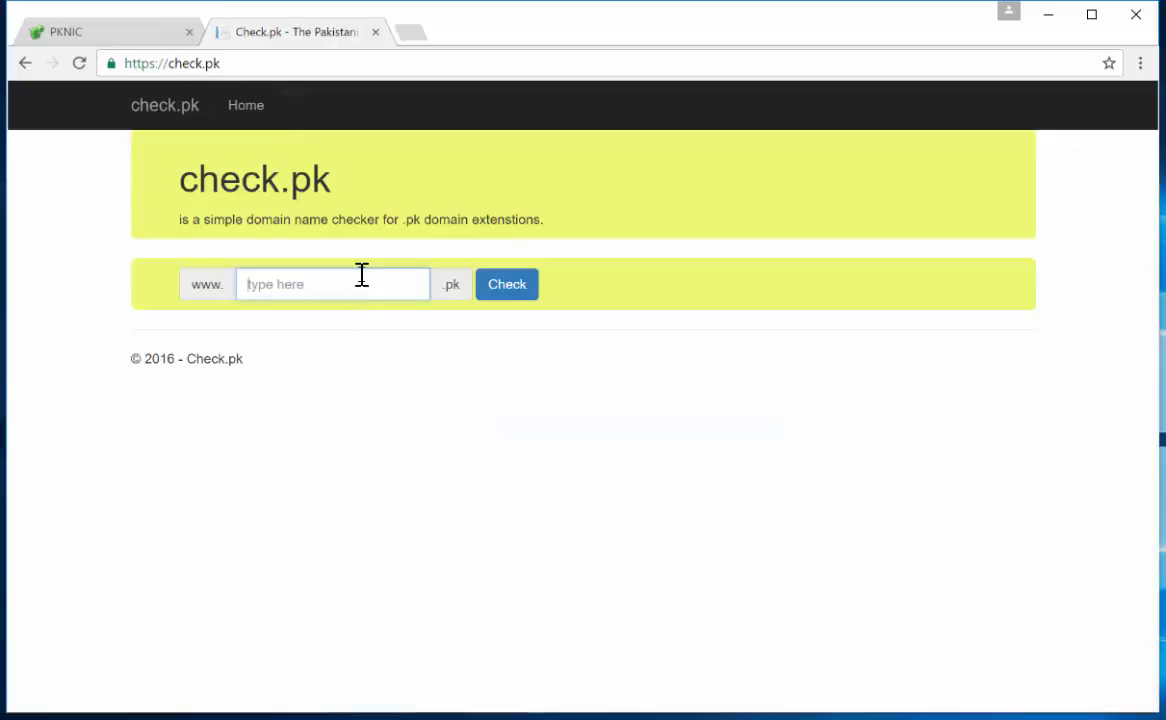
pyautogui.write('server')
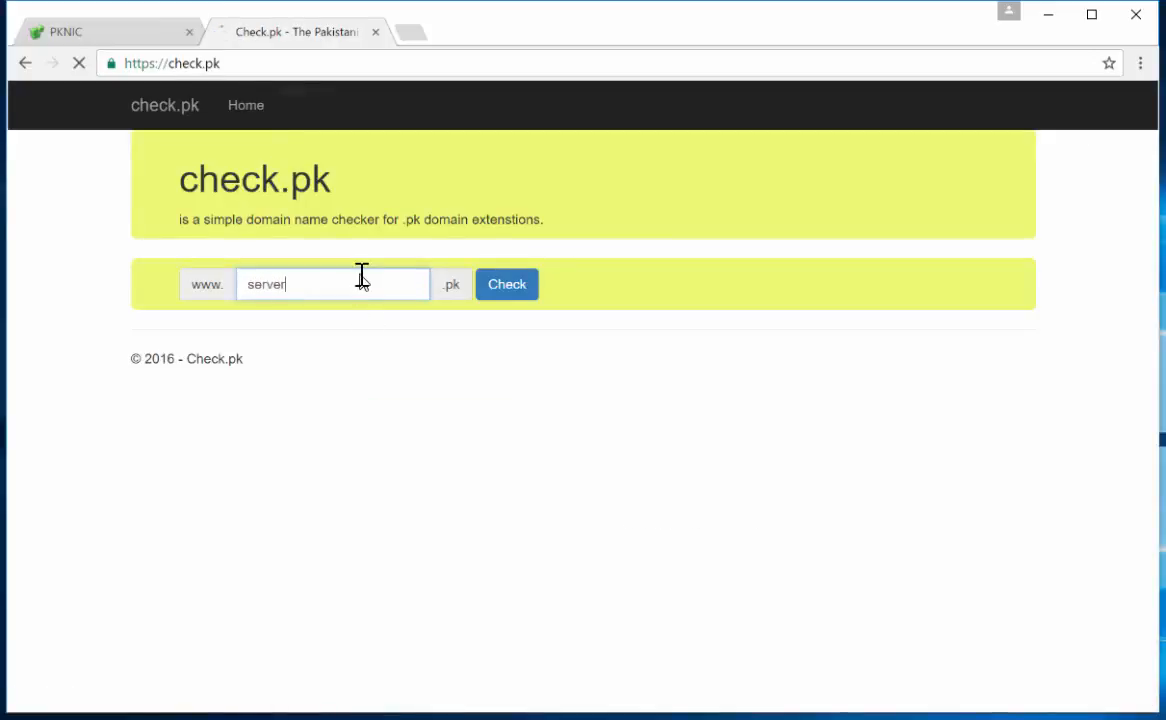
pyautogui.click(506, 284)
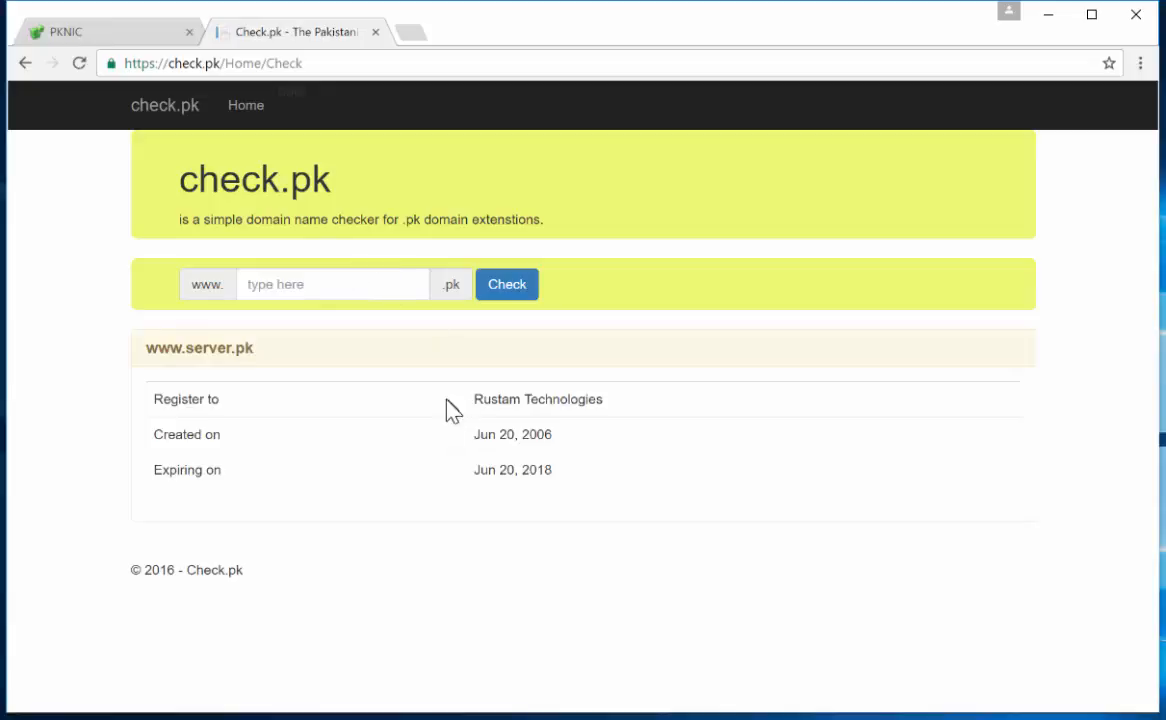
pyautogui.moveTo(228, 436)
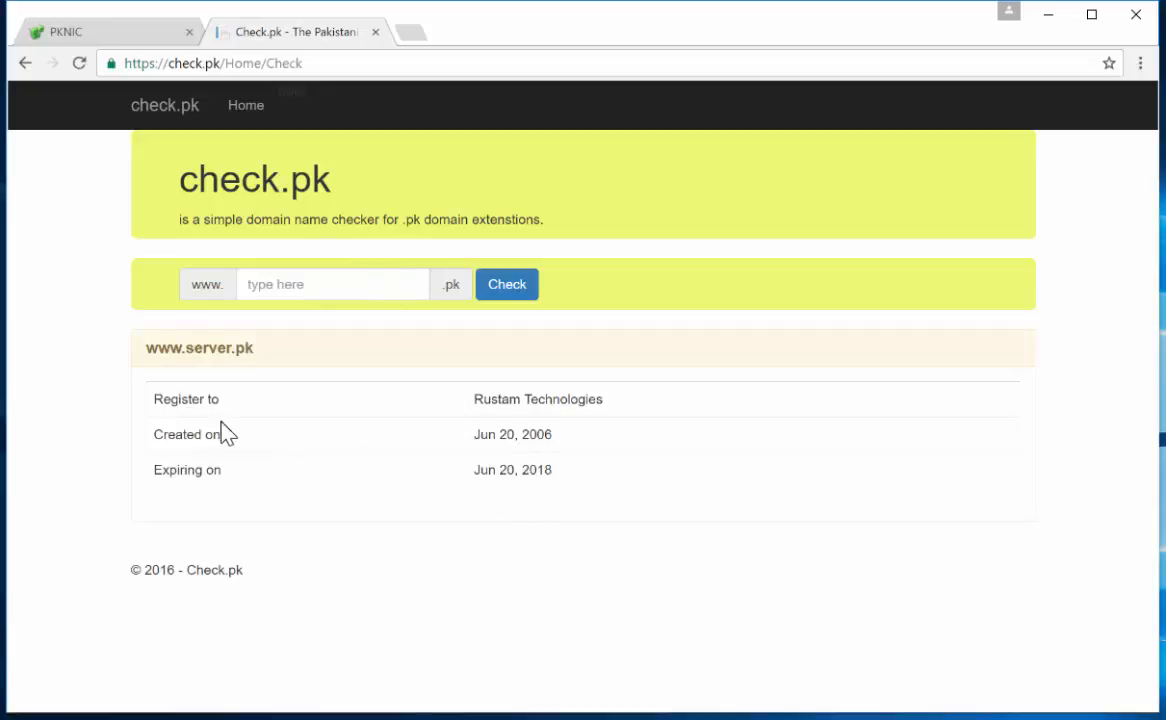
pyautogui.moveTo(462, 432)
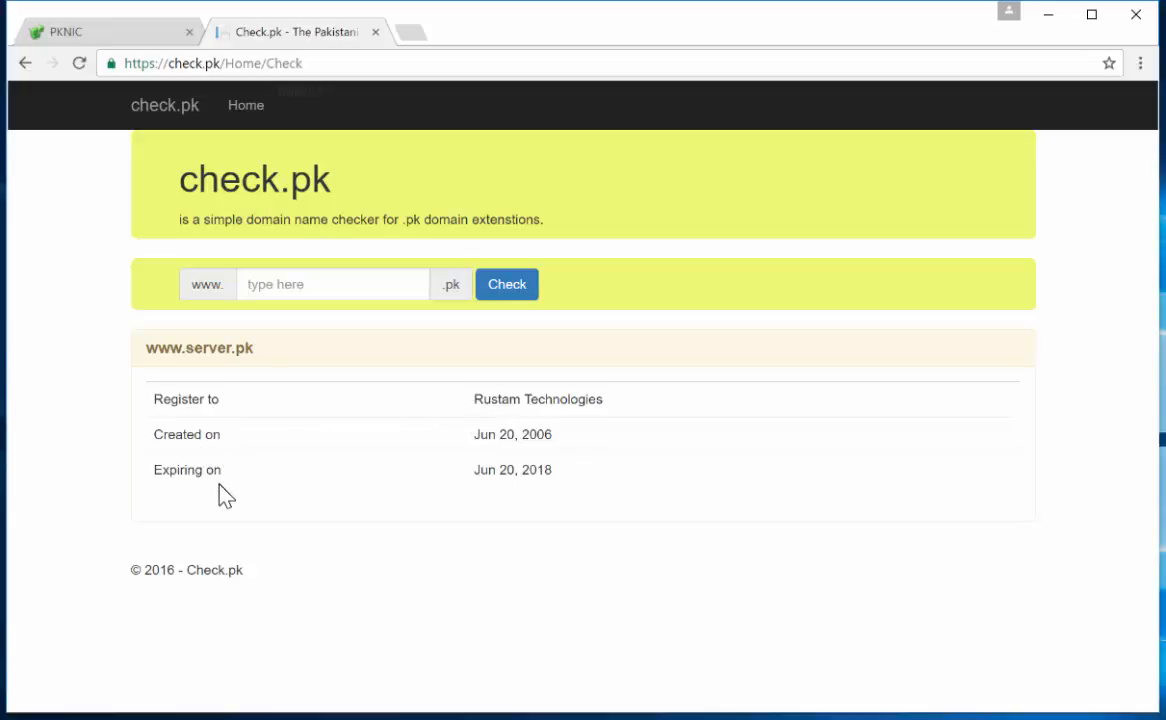
# Step: Return to the PKNIC tab with the footage.pk domain record
pyautogui.click(330, 284)
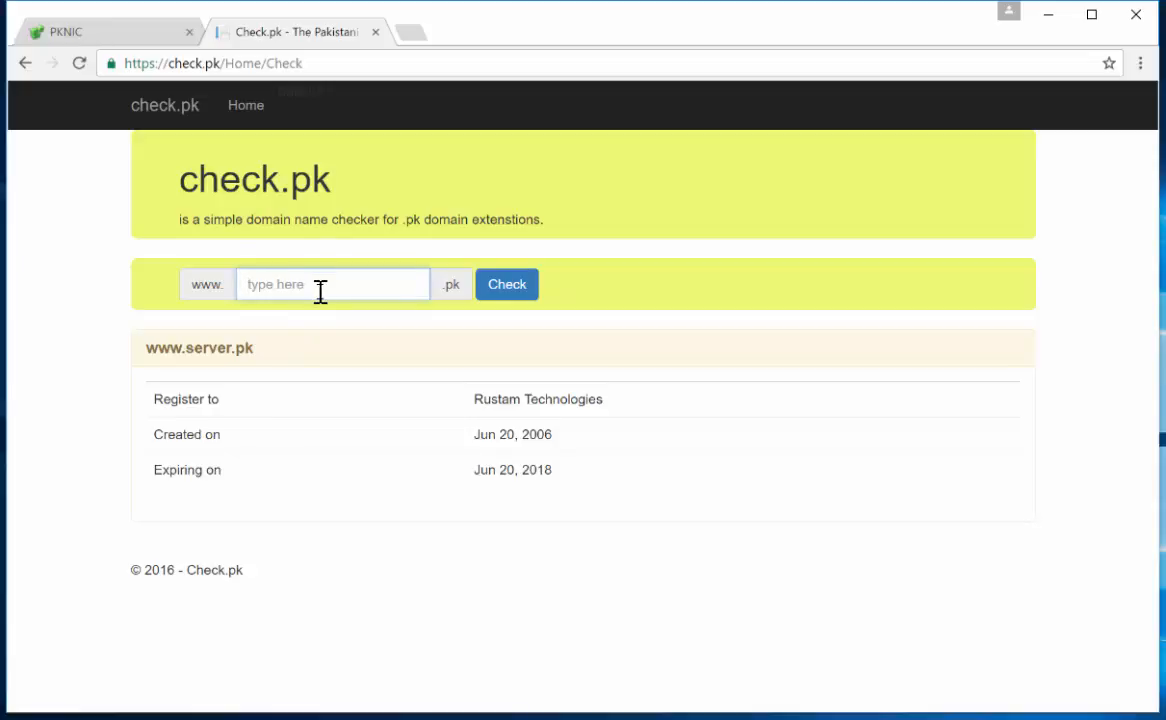
pyautogui.moveTo(284, 252)
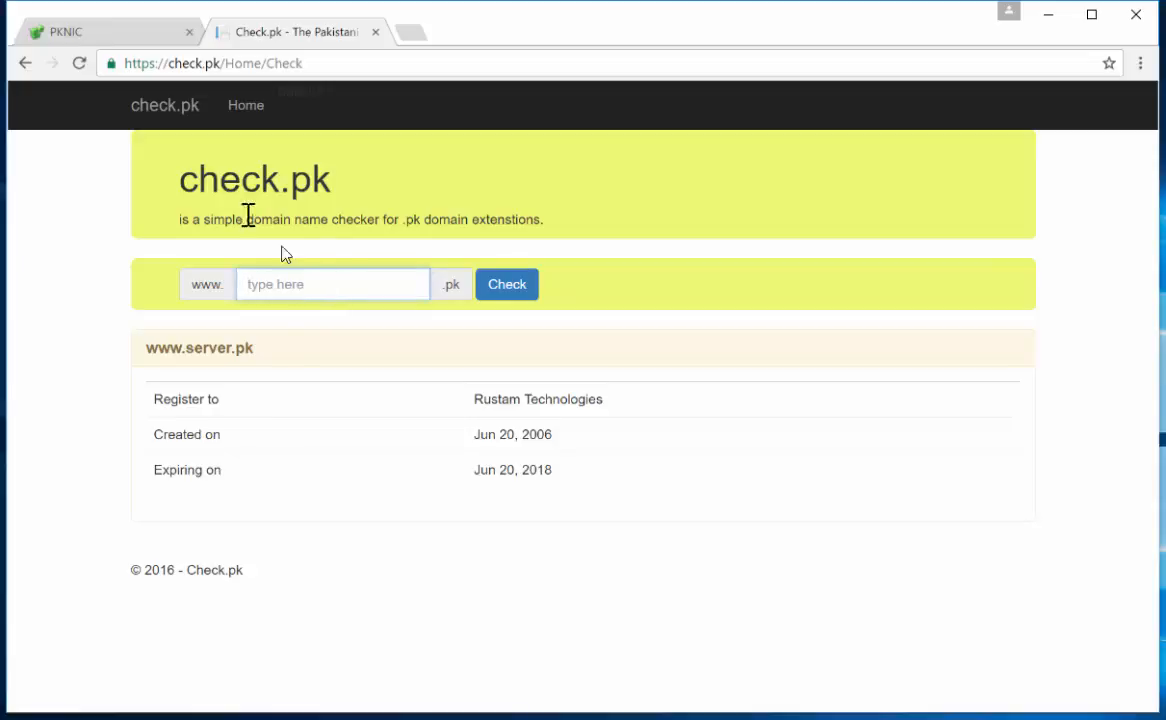
pyautogui.click(60, 32)
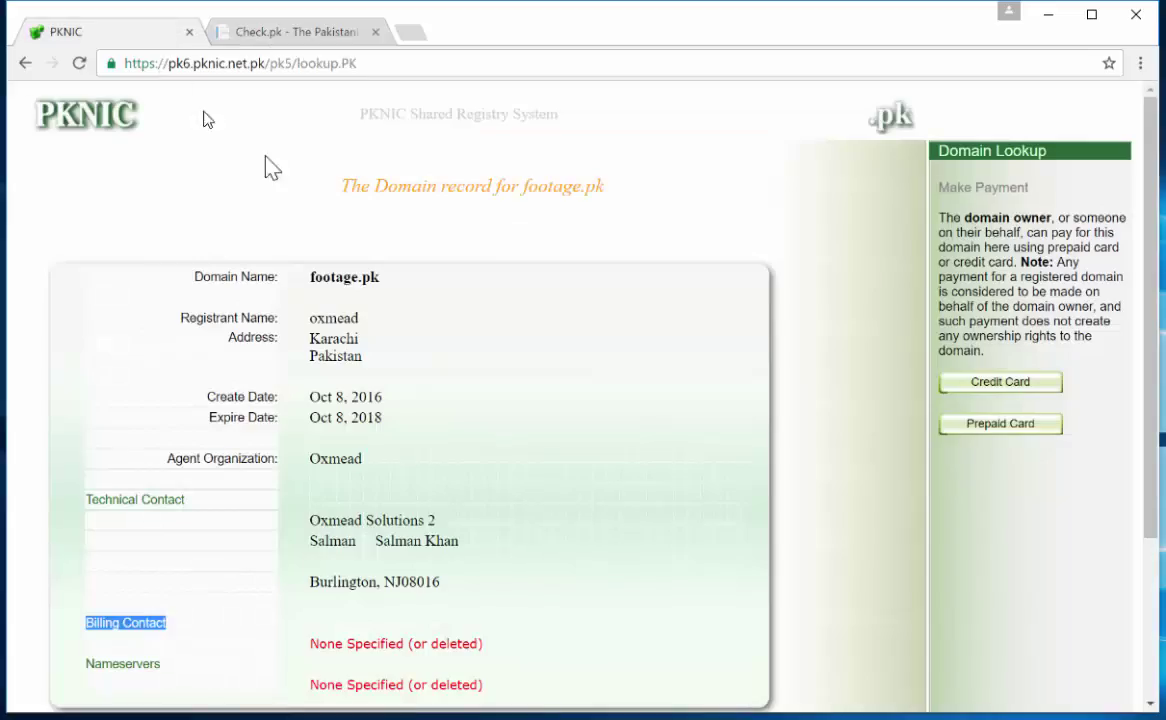
pyautogui.moveTo(364, 156)
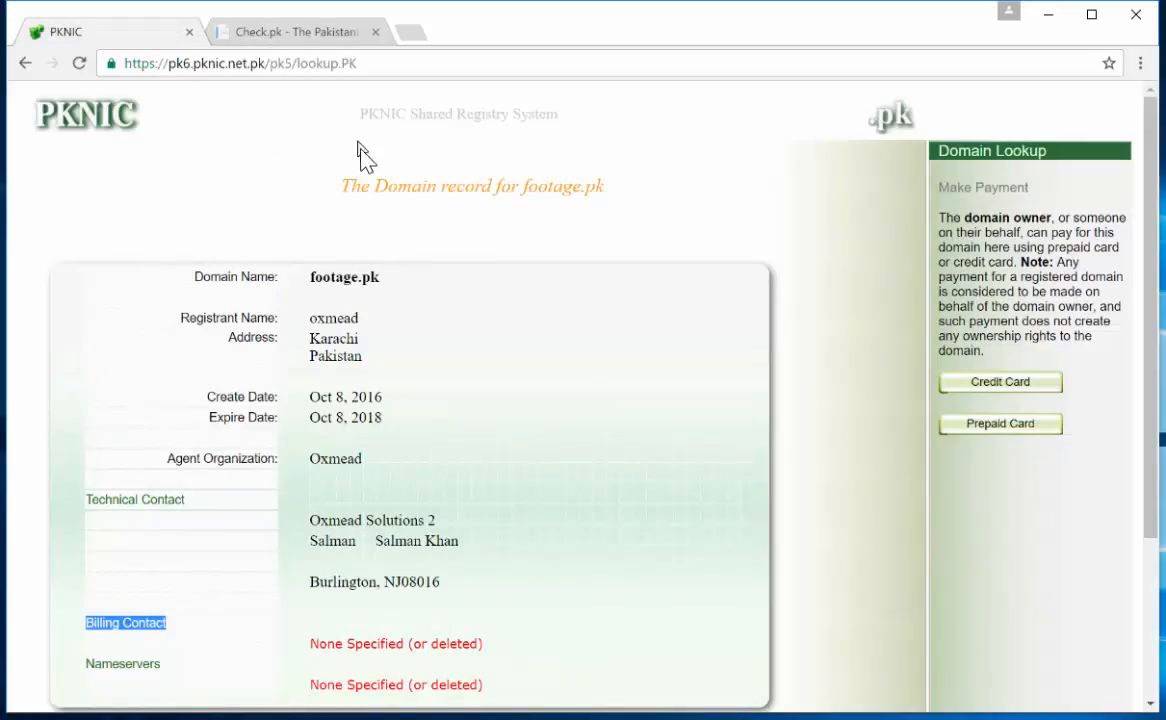